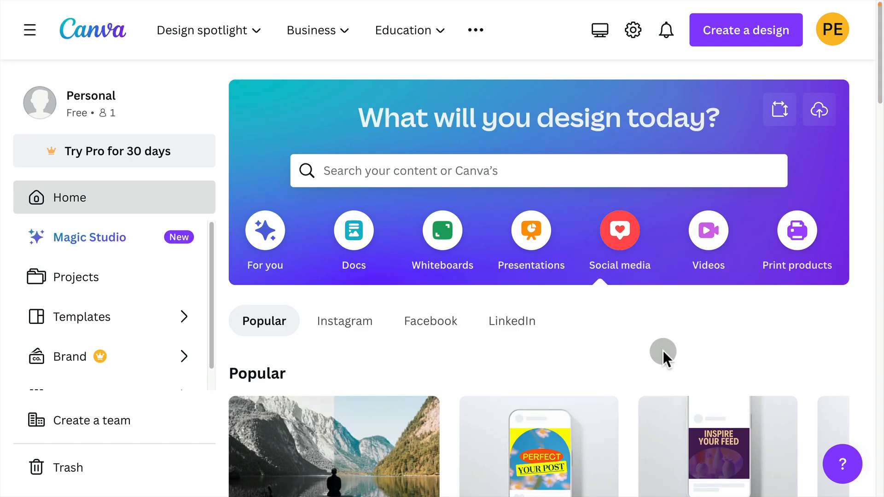
mouse_move(707, 347)
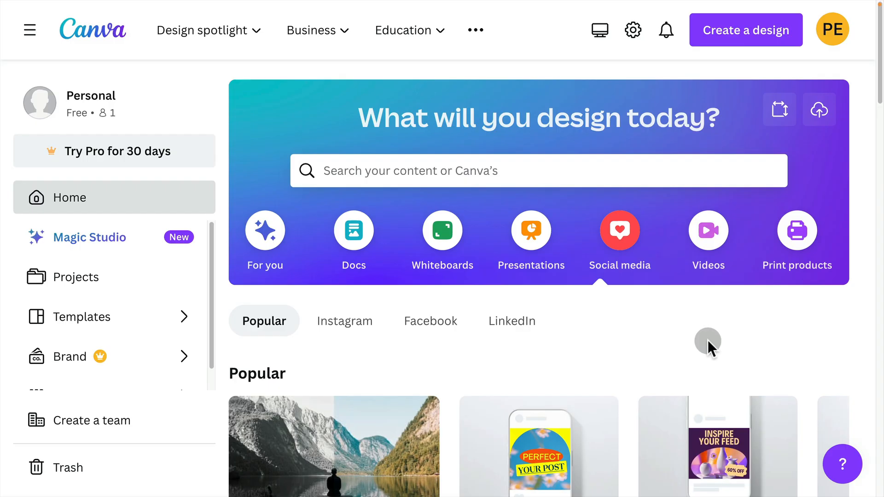
mouse_move(750, 335)
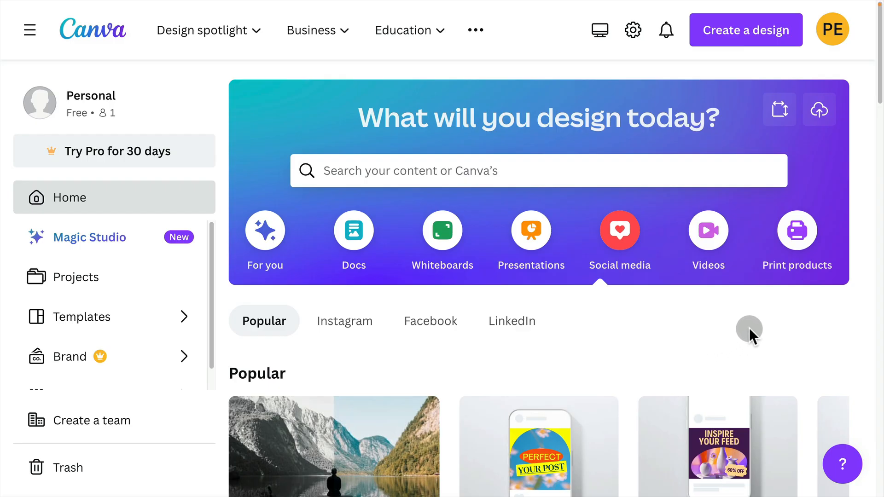
mouse_move(754, 307)
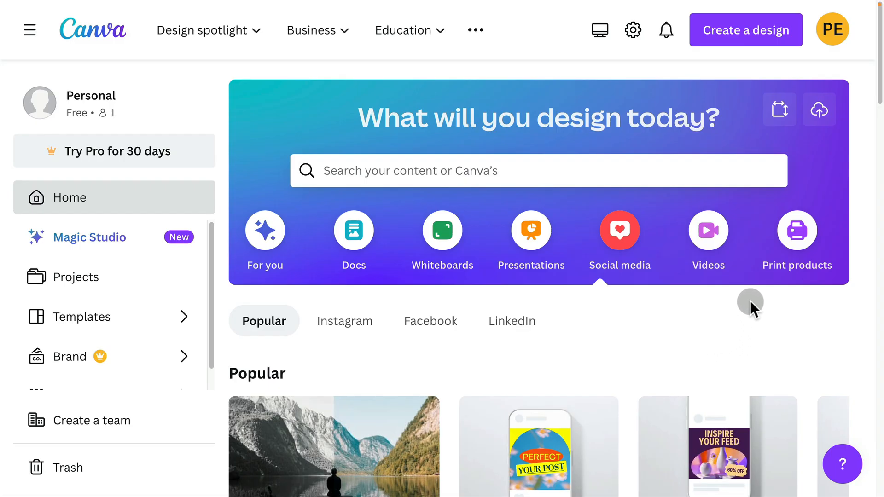
mouse_move(735, 315)
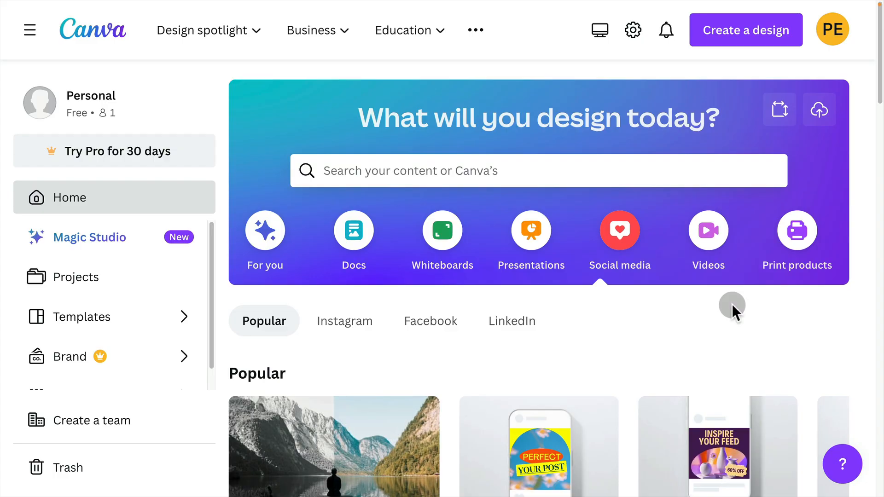
mouse_move(780, 317)
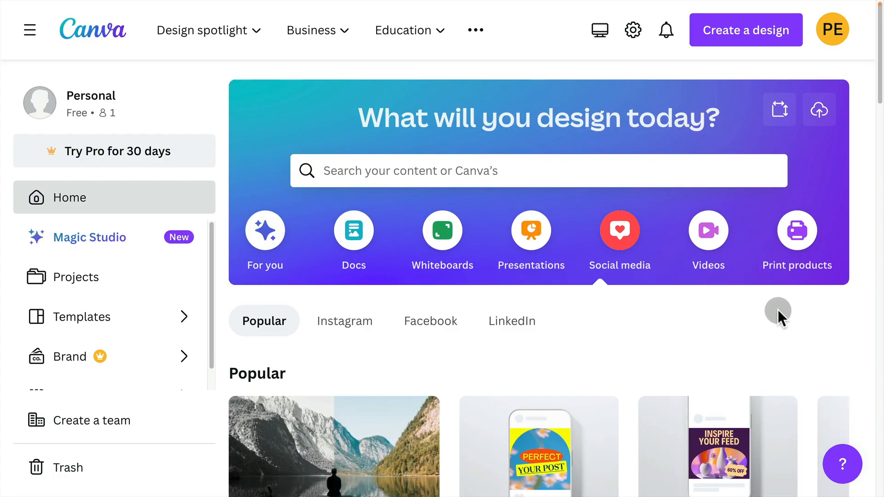
mouse_move(840, 268)
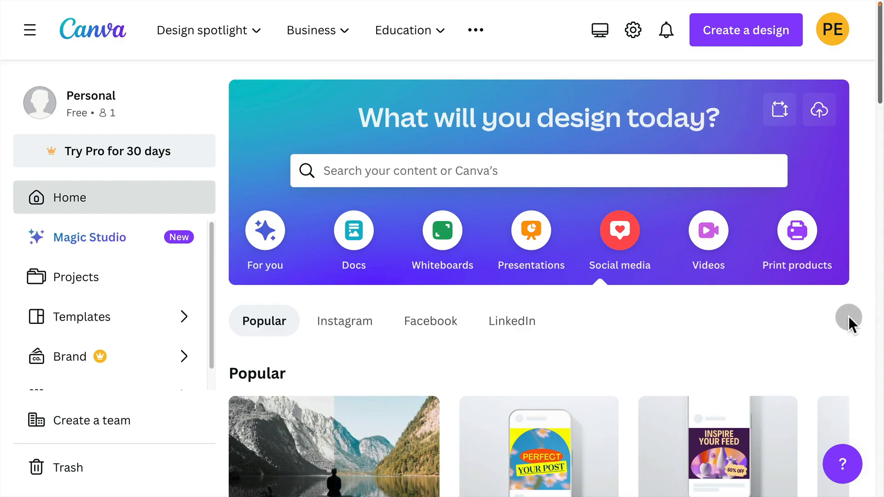
mouse_move(752, 158)
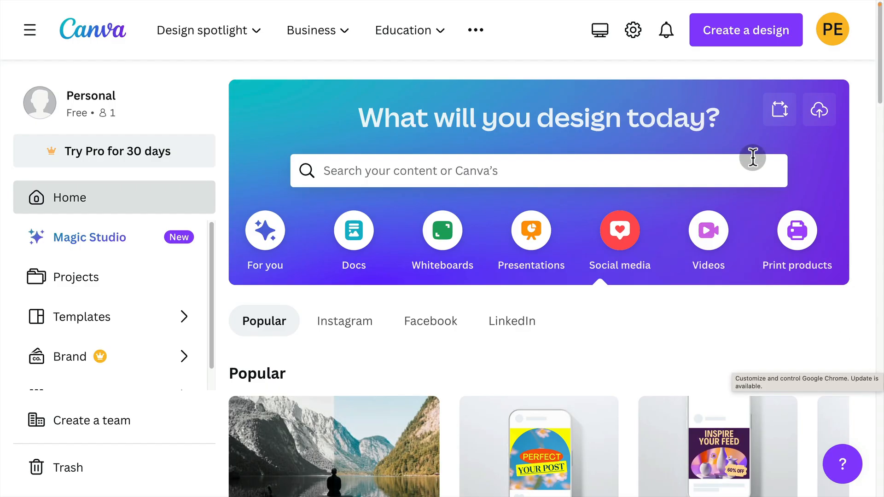
- Scroll down the home page to the Popular design formats carousel
scroll(down, 3)
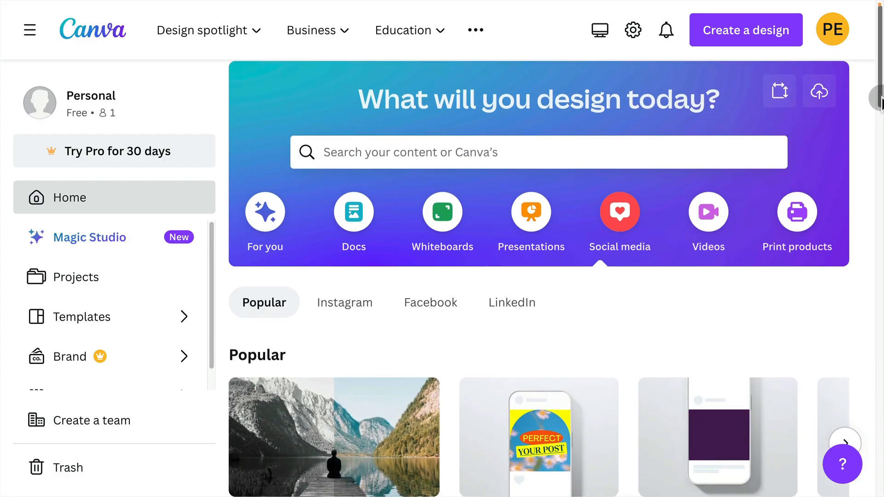
scroll(down, 3)
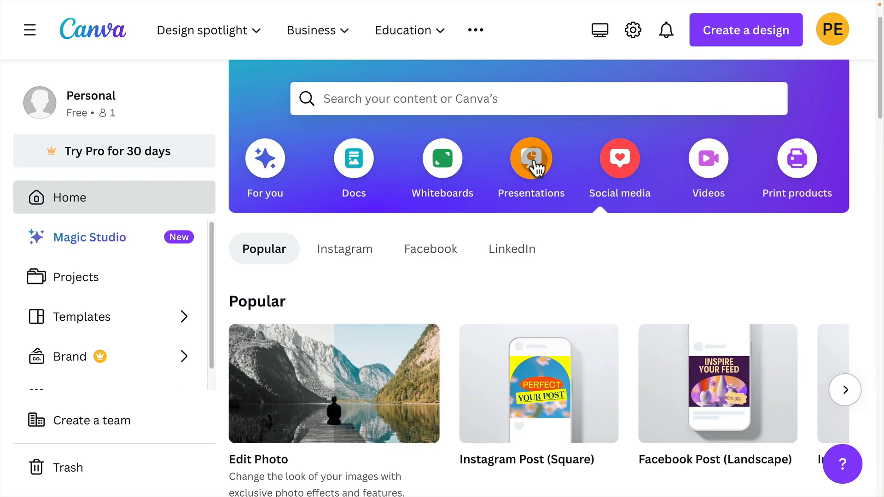
mouse_move(619, 164)
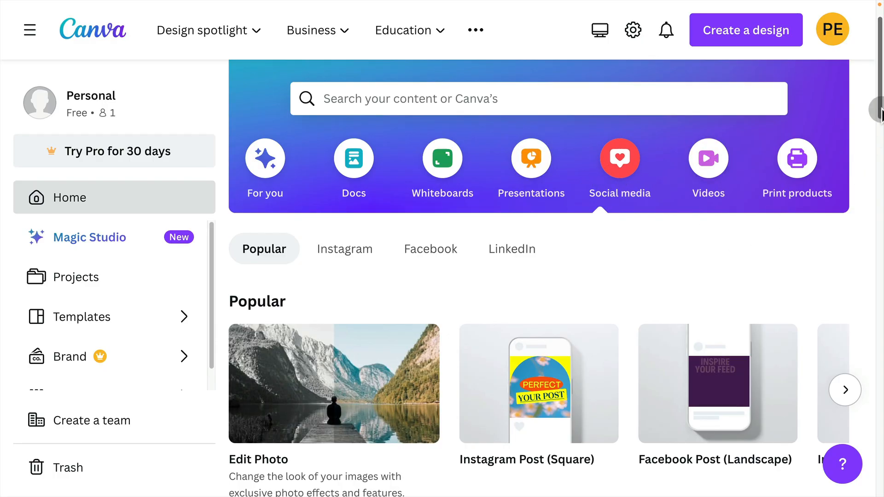
scroll(down, 3)
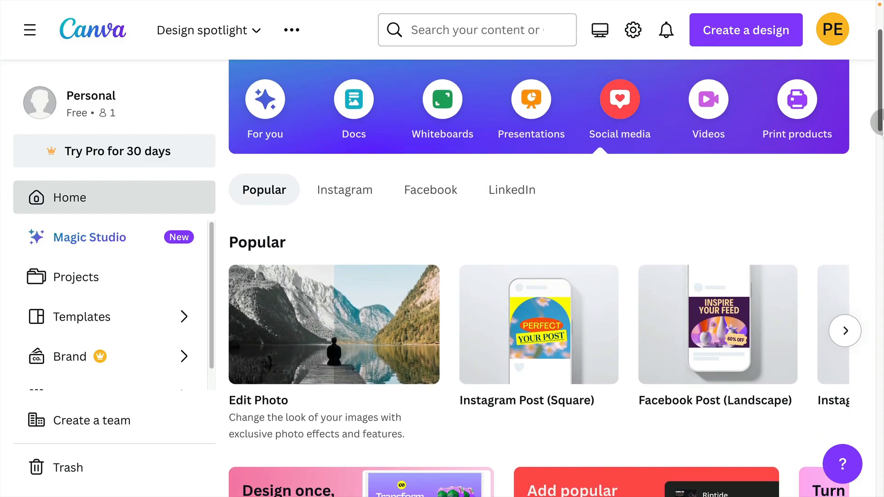
scroll(down, 3)
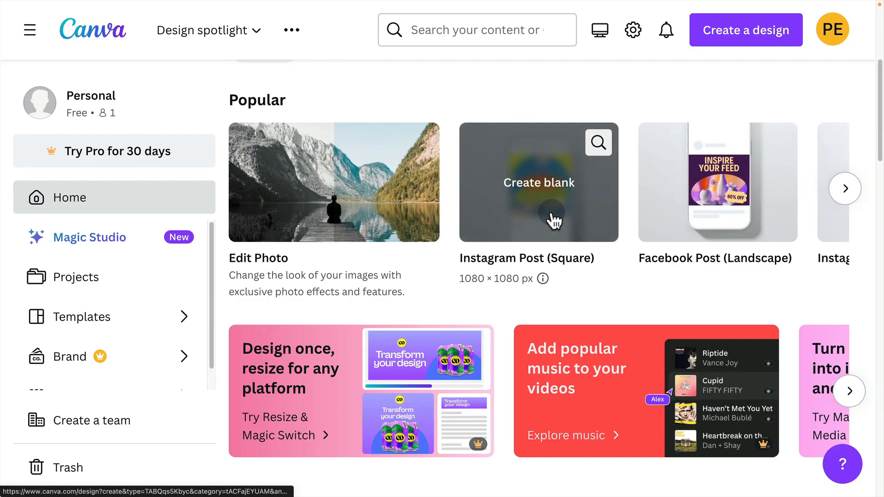
mouse_move(541, 278)
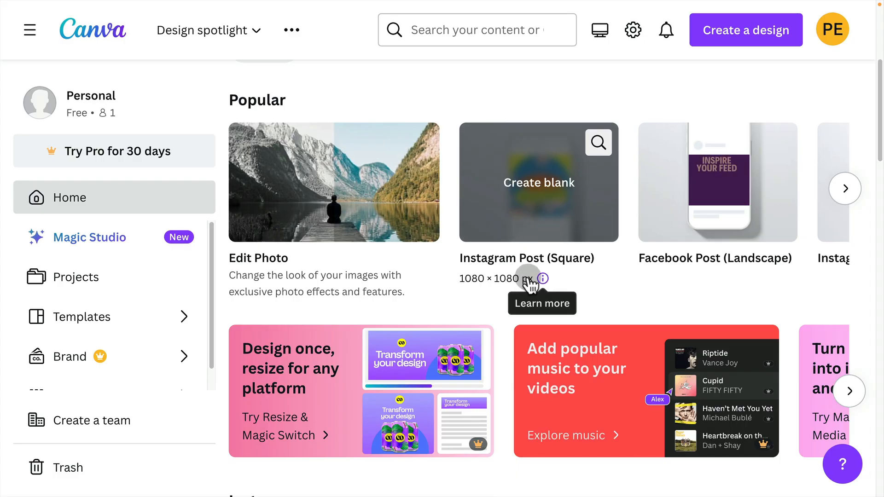
- Advance the Popular carousel to Instagram Story and WhatsApp Status, then reach the Instagram Posts templates row
click(844, 189)
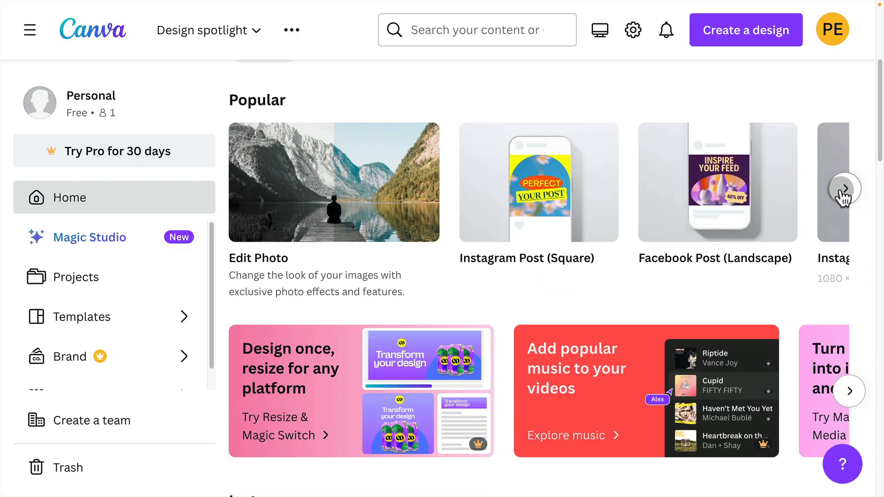
click(845, 187)
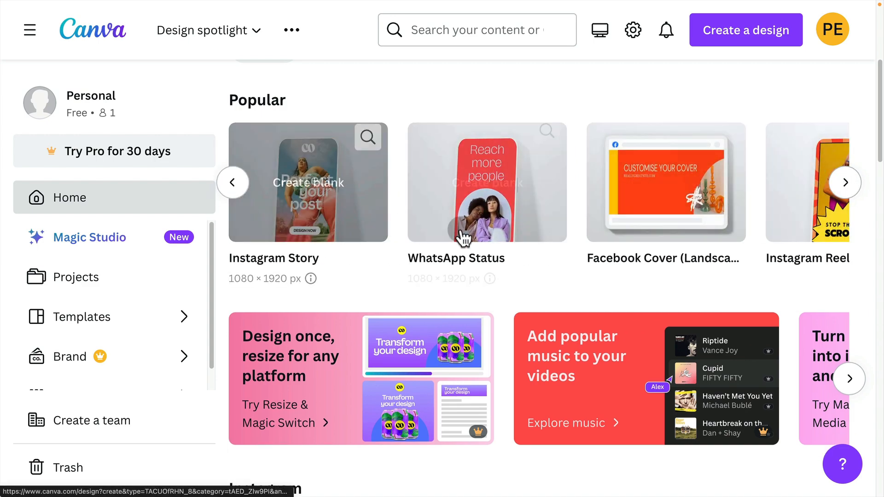
scroll(down, 3)
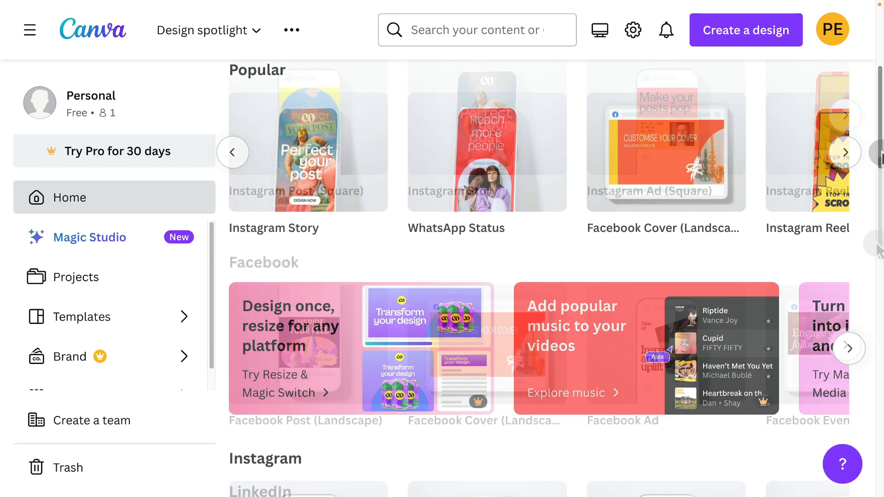
scroll(down, 3)
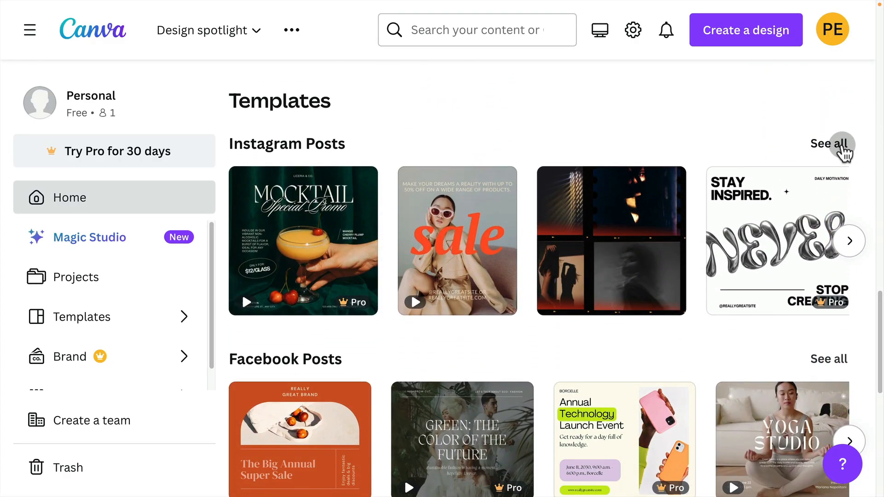
- Show all Instagram post templates and filter them by Price to Free only
click(830, 143)
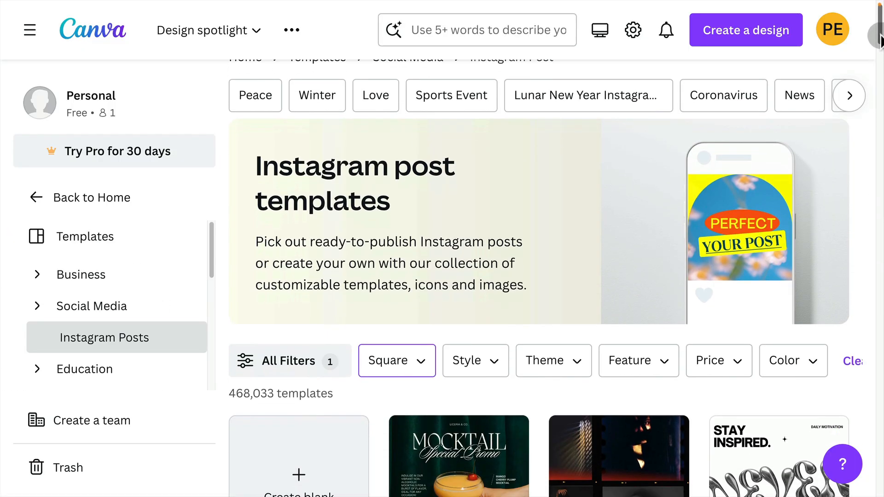
scroll(down, 3)
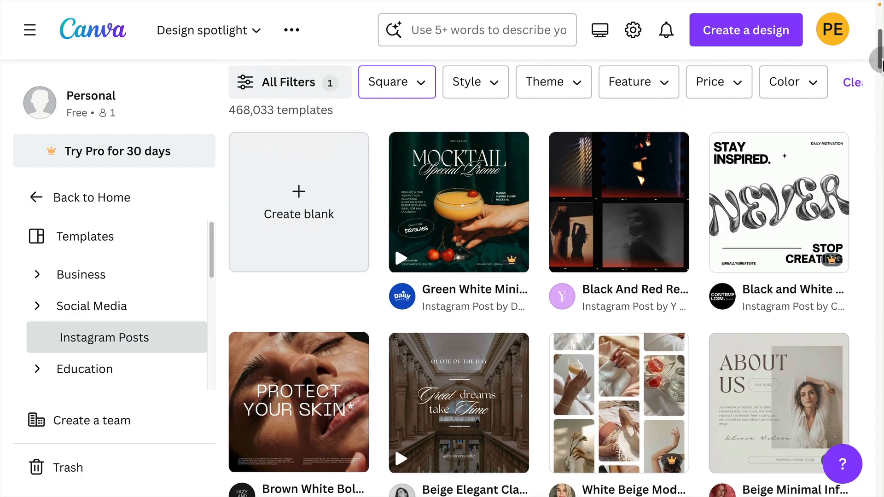
scroll(down, 3)
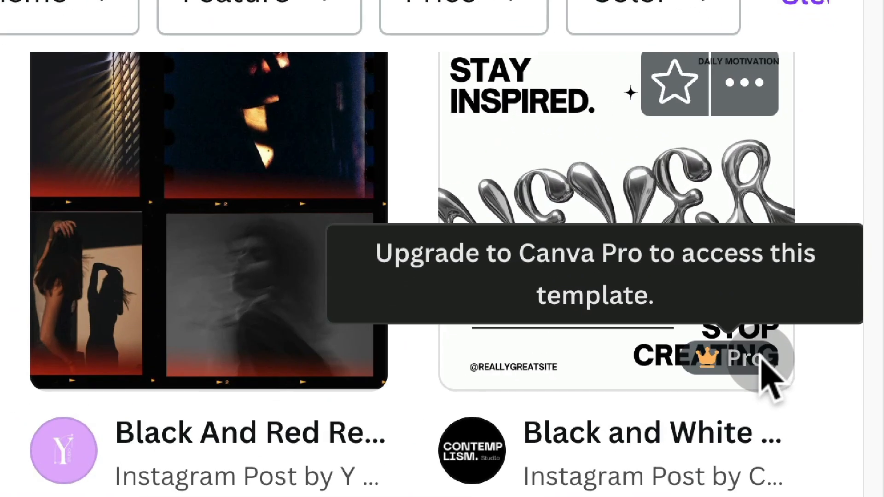
click(553, 139)
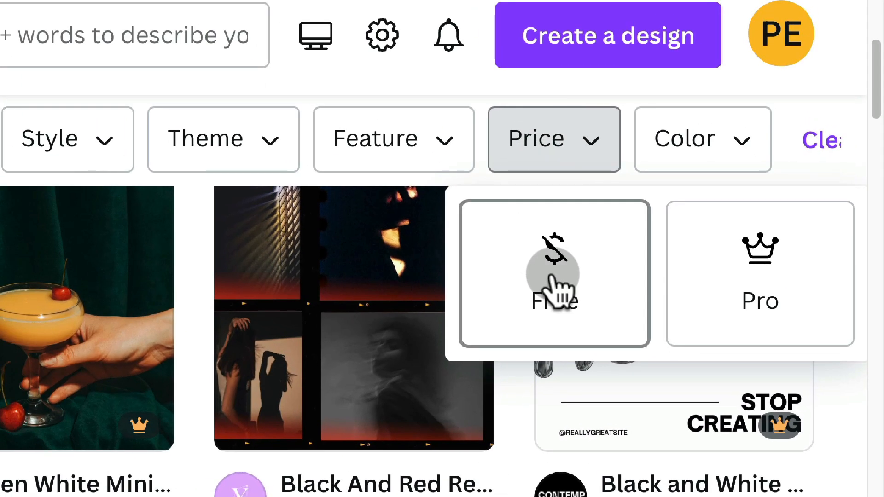
click(553, 273)
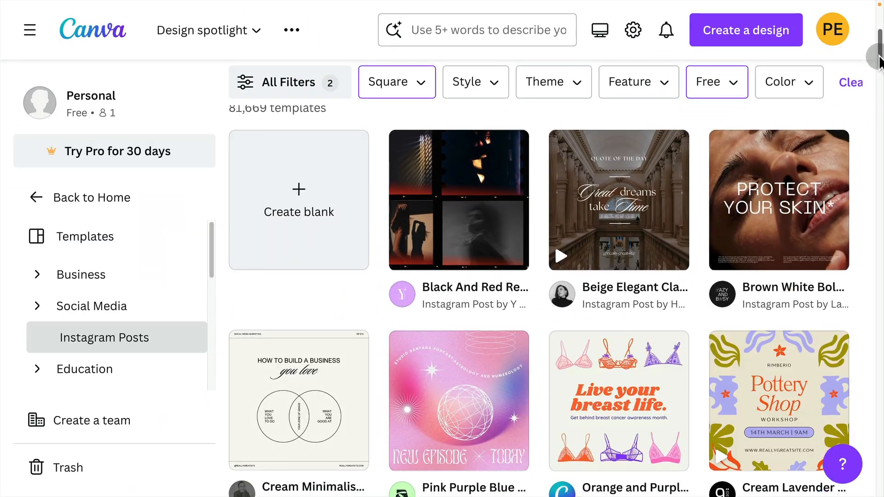
- Preview the Pink Blue Powerful Sunrise Over the Sea Quote template
scroll(down, 3)
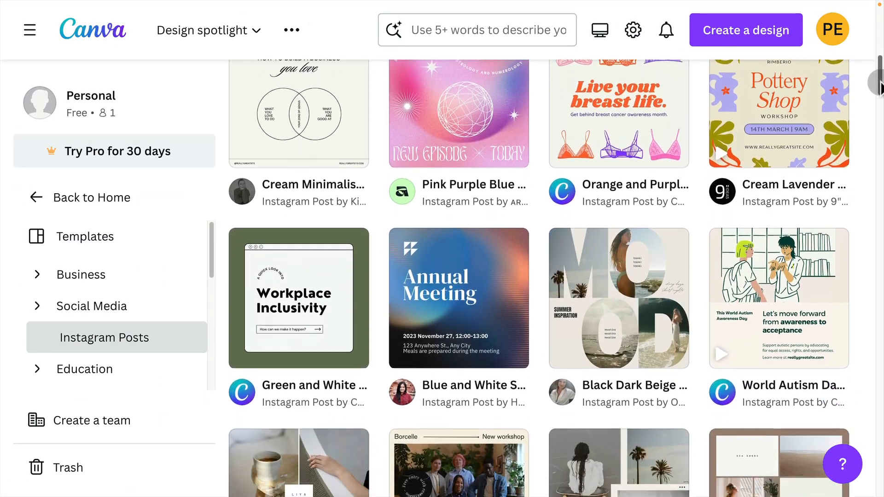
scroll(down, 3)
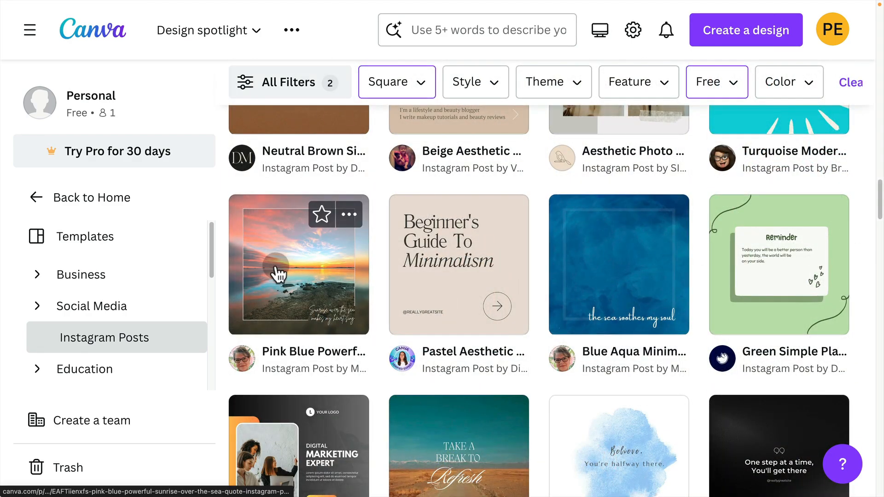
click(297, 264)
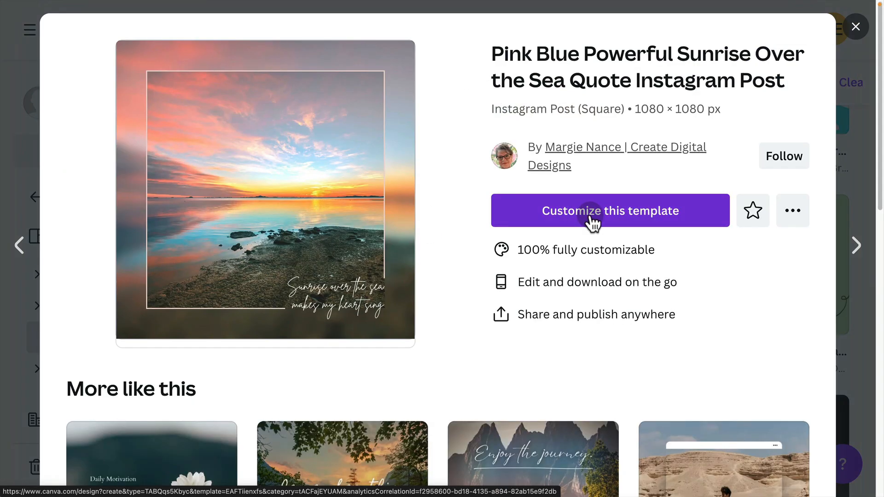
- Leave the sunrise template and return to the home page, dismissing the Custom size options without creating a design
click(609, 210)
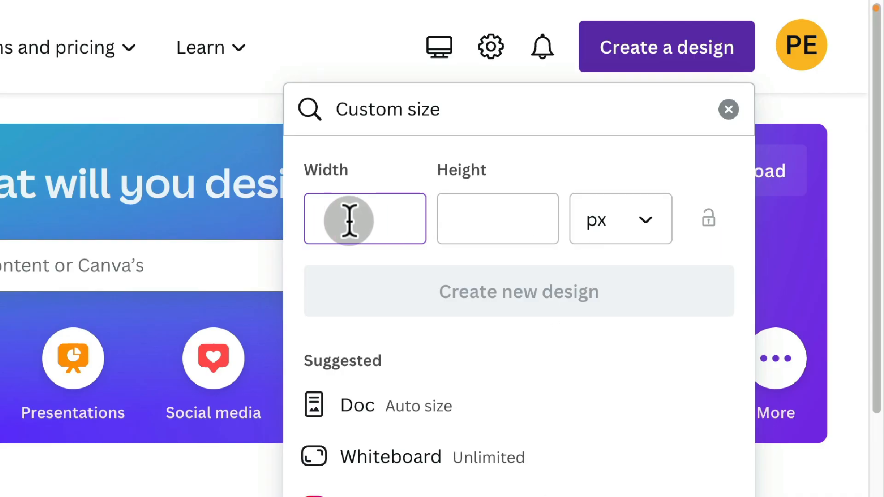
click(497, 219)
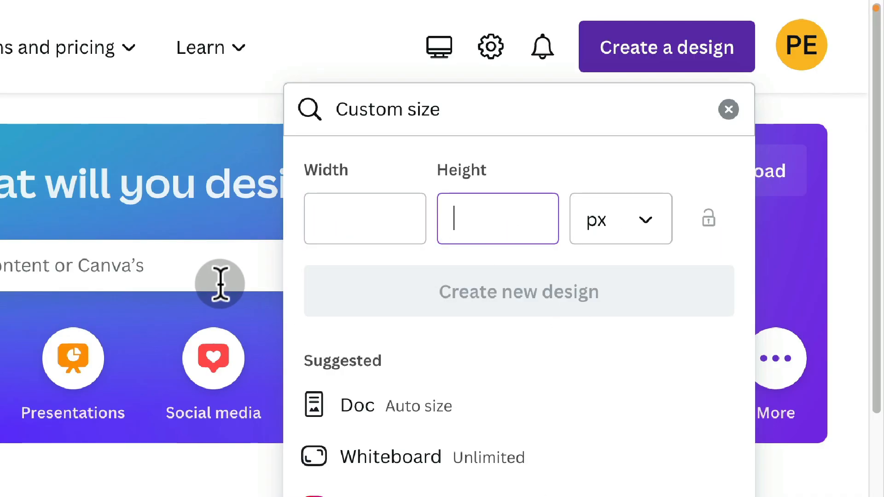
click(729, 109)
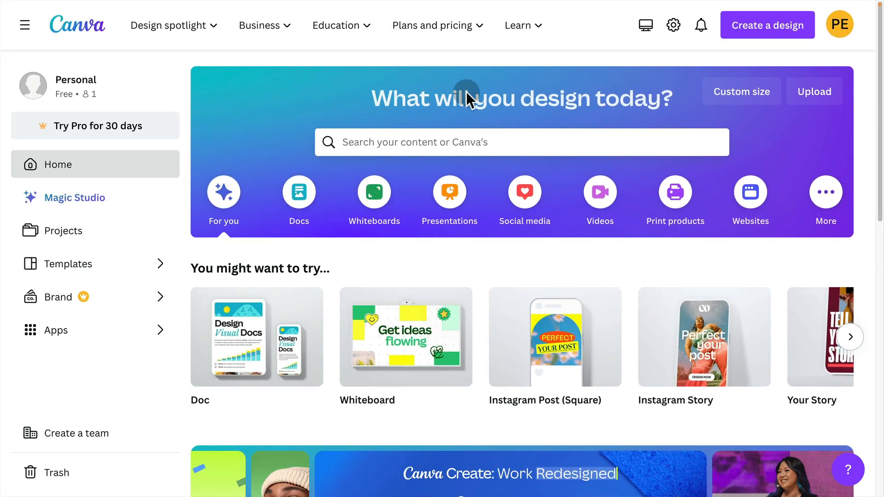
click(522, 142)
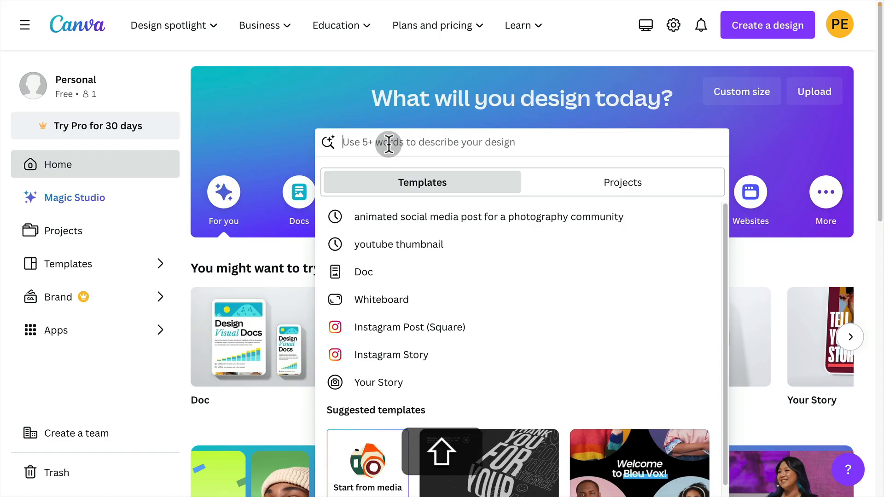
- Search 'Birthday invite' and open the Black and White Cute Birthday Party Invitation as an editable design
text(Birthday invite)
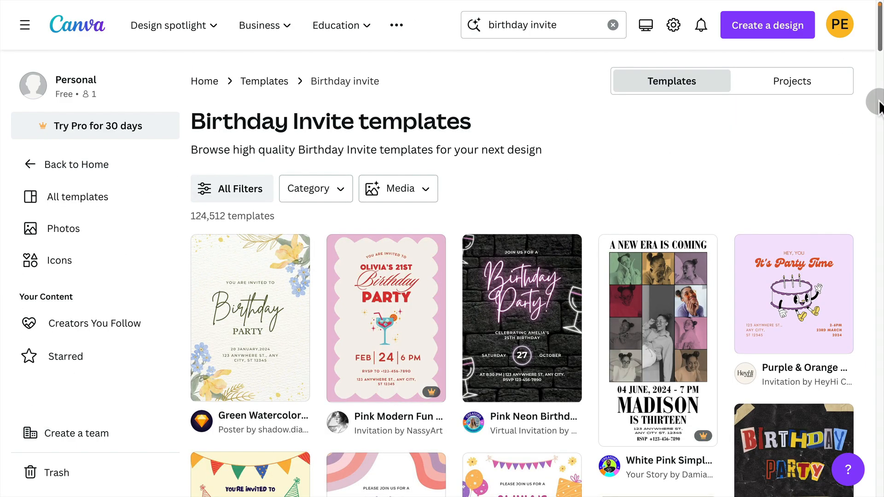
scroll(down, 3)
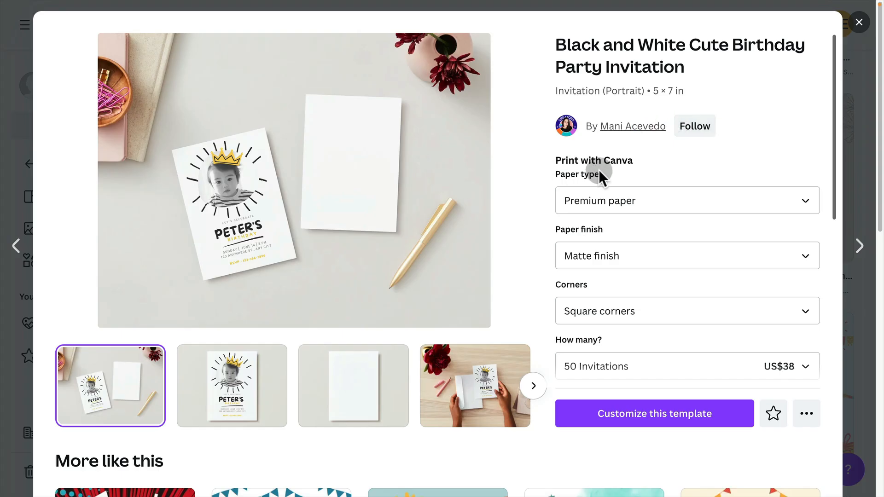
mouse_move(517, 192)
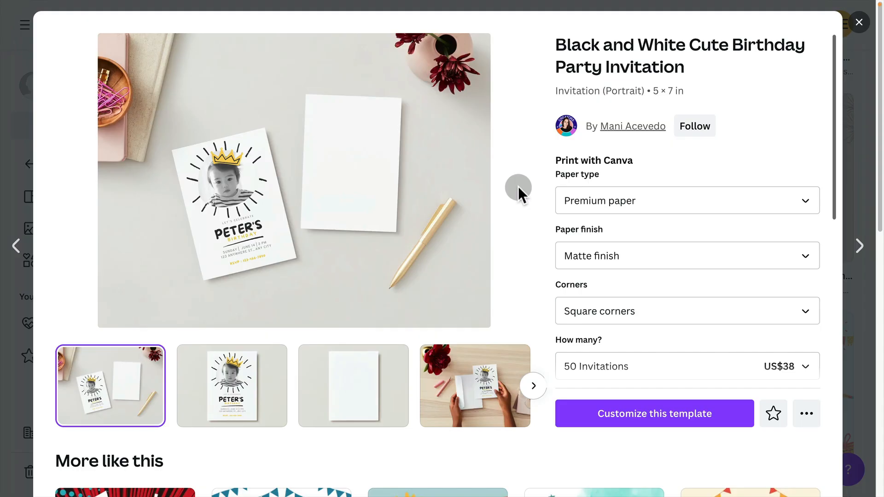
mouse_move(694, 289)
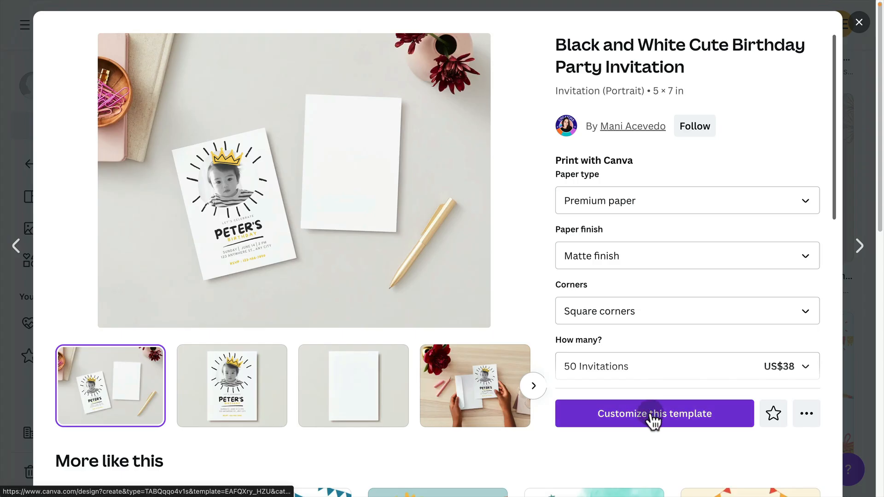
click(654, 413)
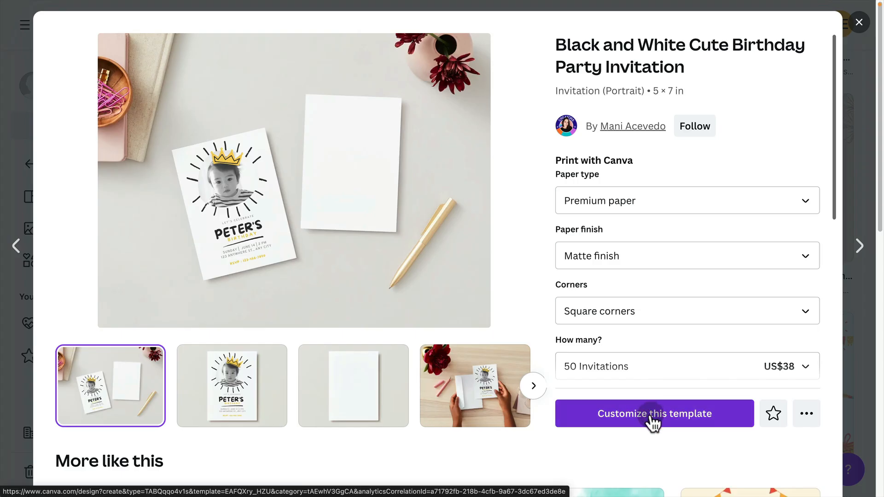
click(653, 414)
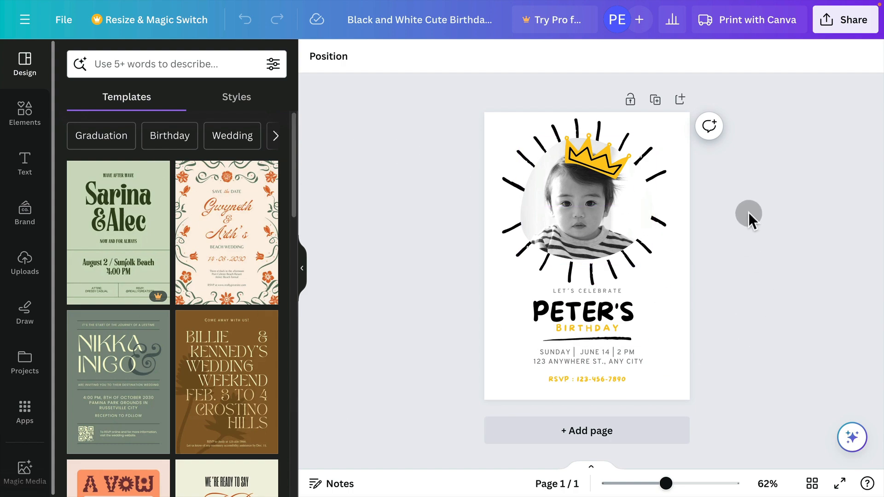
mouse_move(533, 166)
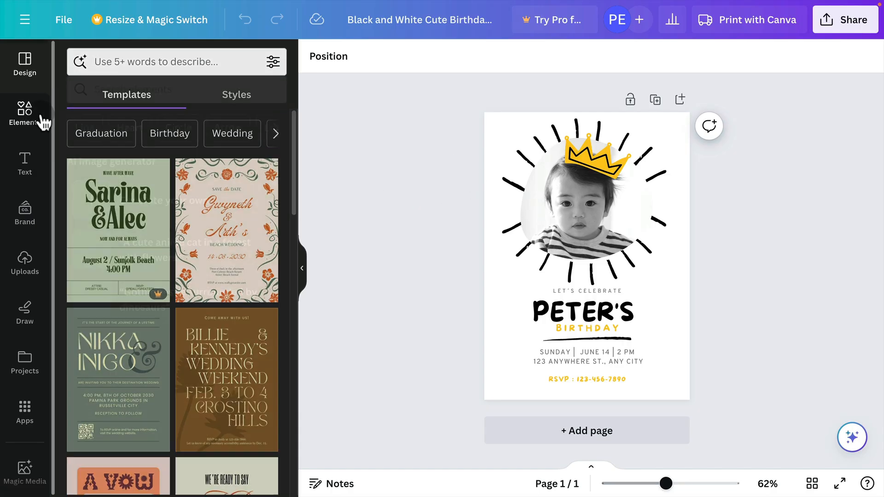
- Browse the Elements and Brand side panels, then return to the Design template suggestions
click(24, 213)
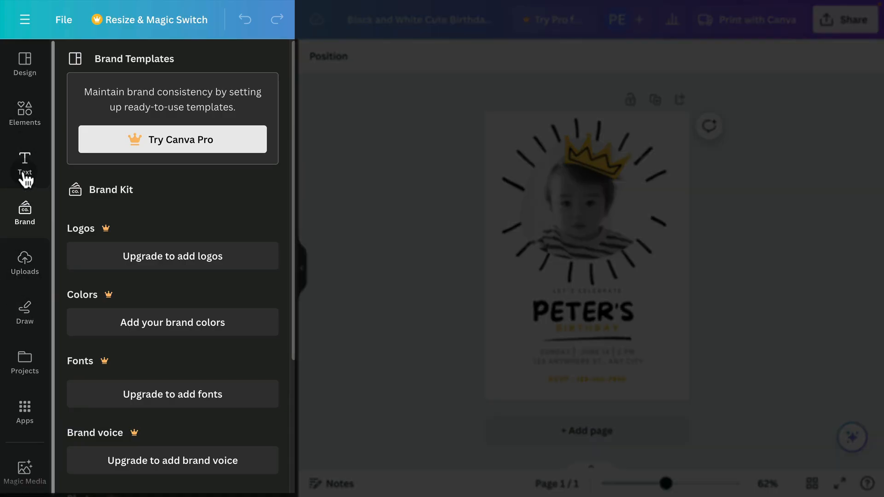
click(24, 112)
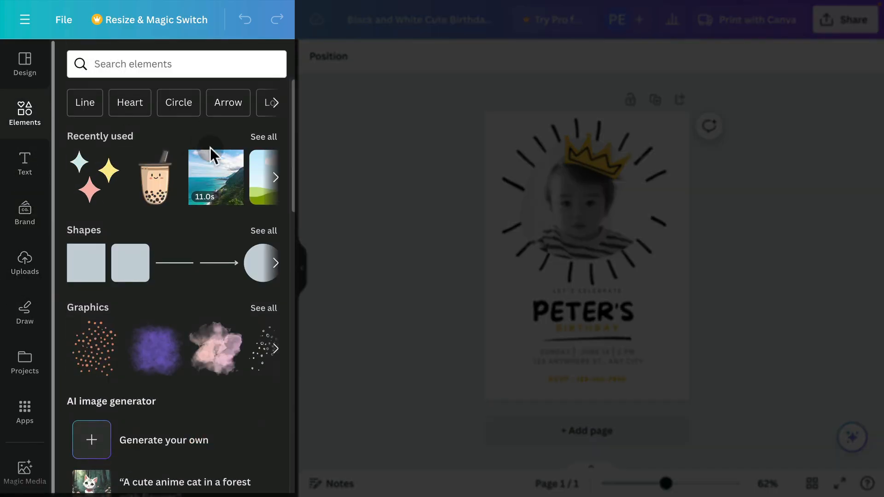
scroll(down, 3)
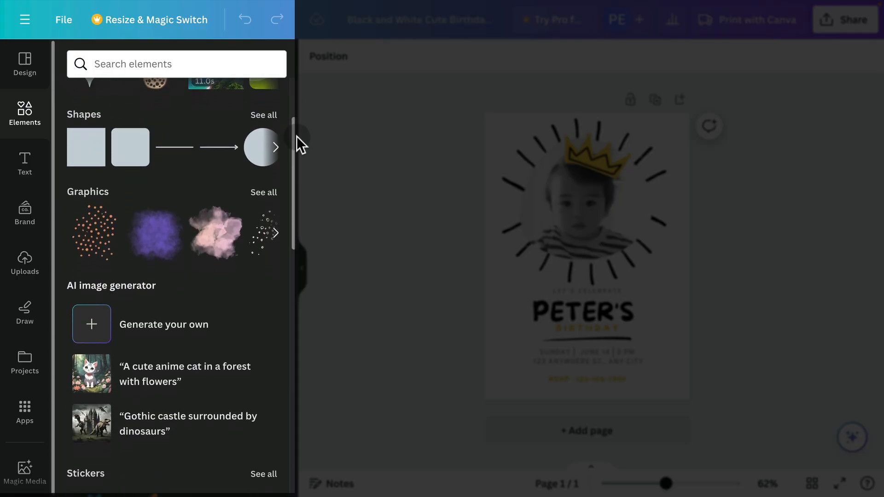
scroll(down, 3)
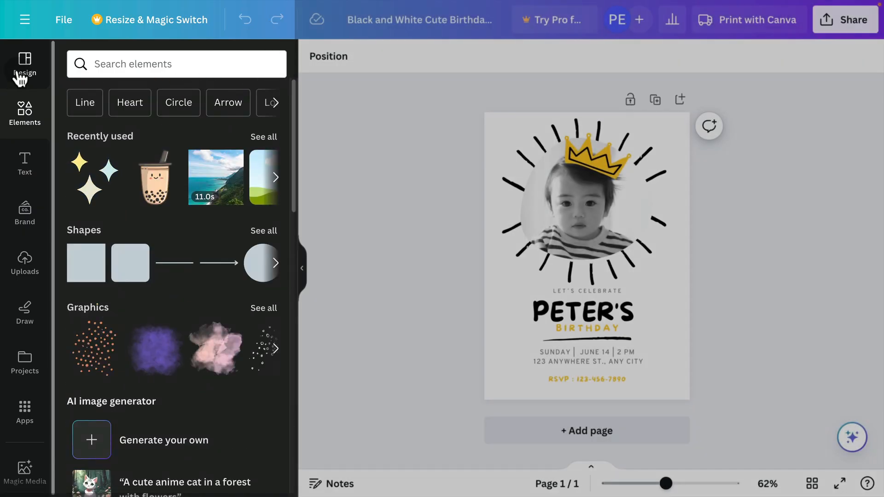
click(24, 64)
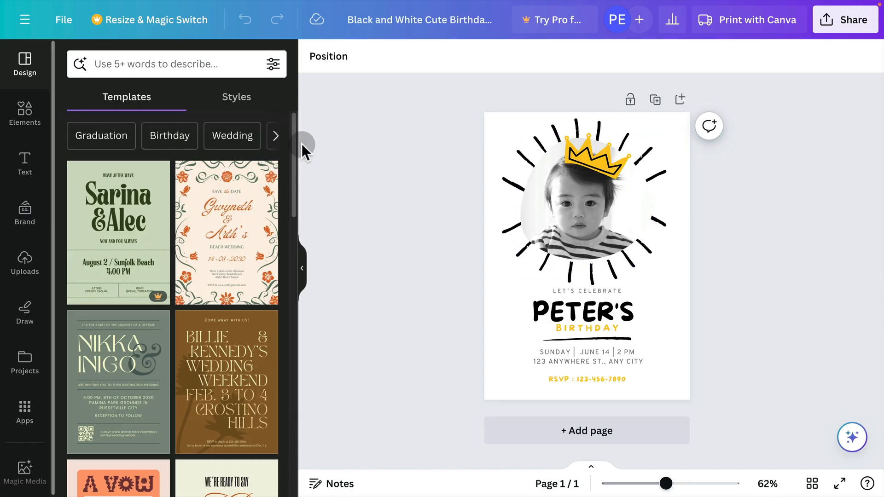
- Apply the Dylan & Jude's engagement party template in place of the birthday invitation
scroll(down, 3)
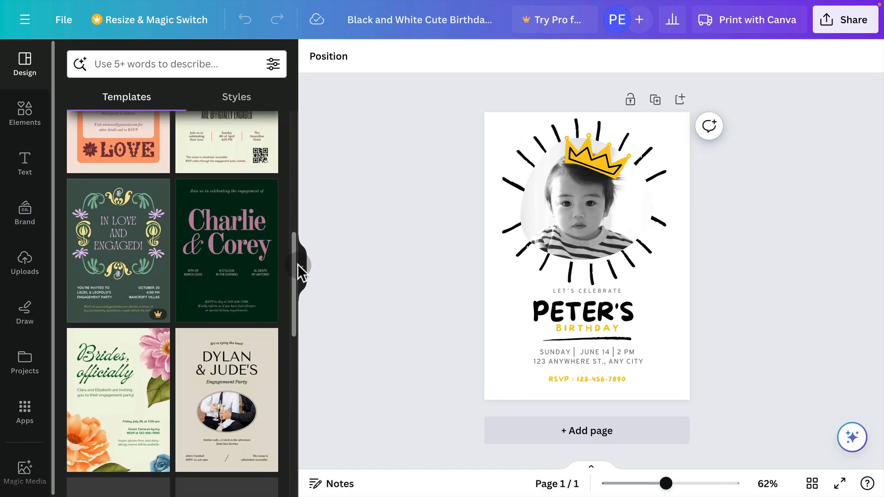
scroll(down, 3)
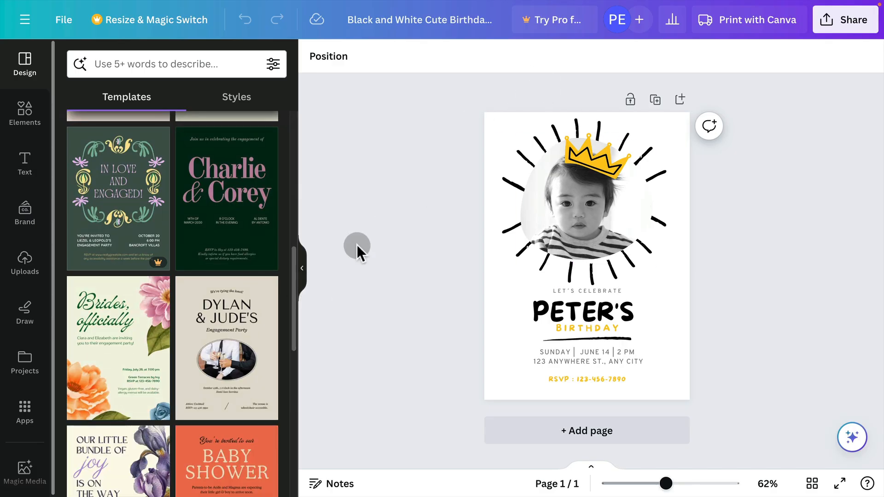
mouse_move(299, 259)
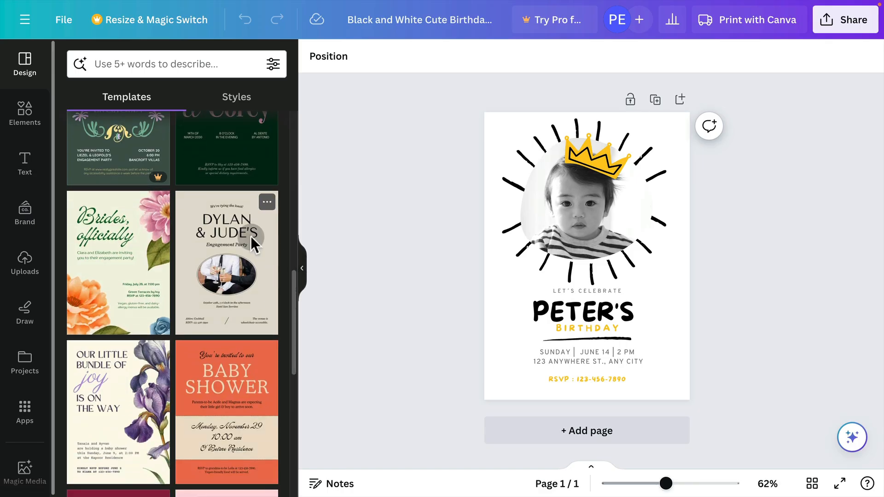
click(226, 263)
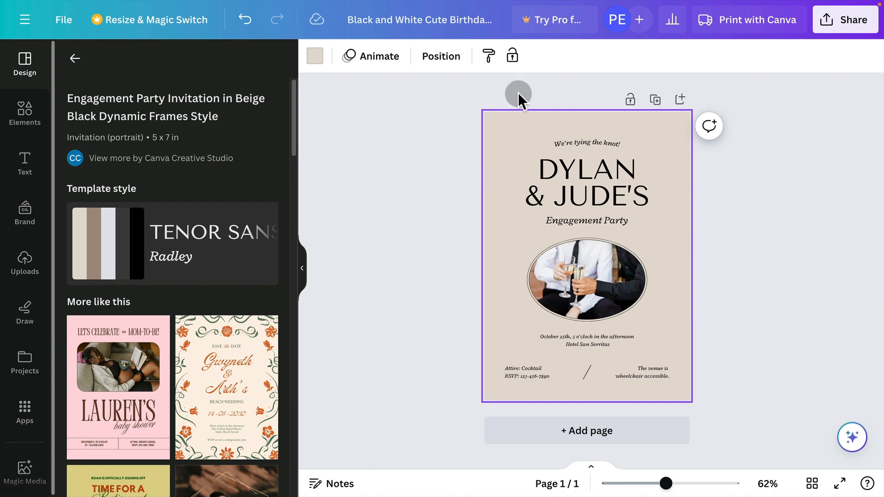
mouse_move(405, 207)
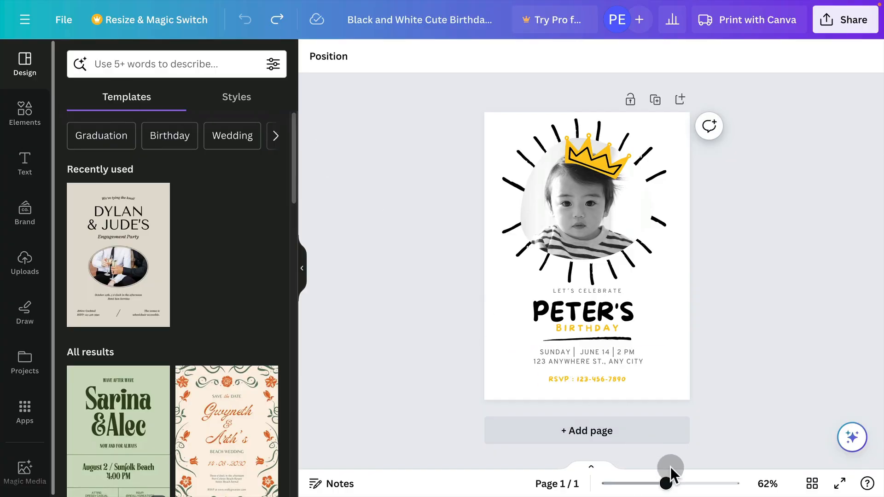
- With the birthday invitation restored, zoom the canvas to about 88%
drag(668, 481, 675, 481)
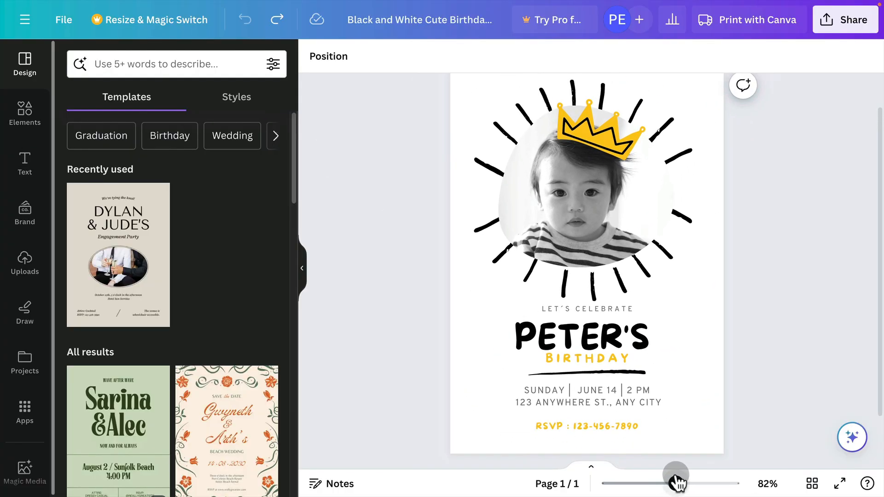
drag(675, 484, 679, 484)
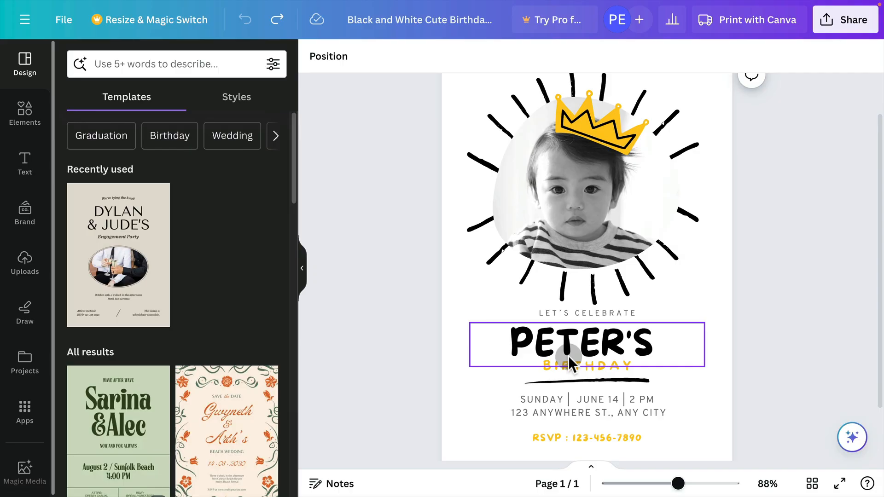
- Replace the PETER'S heading with the new name so it reads PHILIP'S
double_click(586, 343)
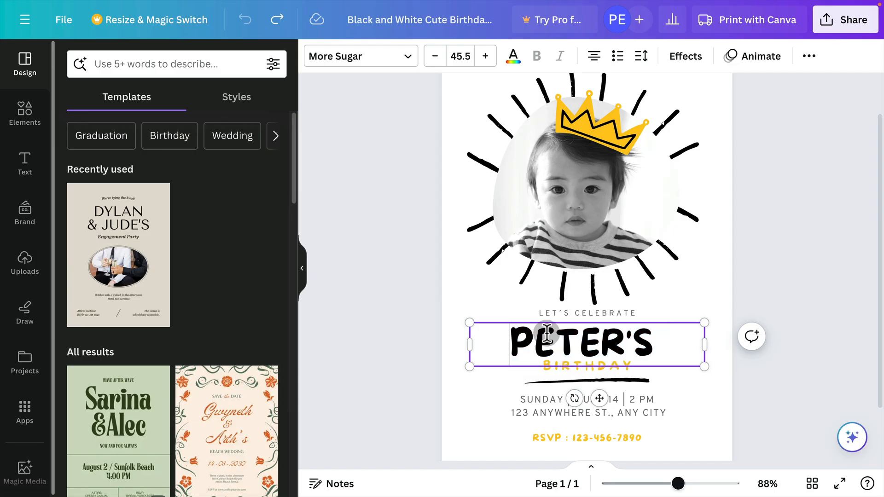
double_click(586, 342)
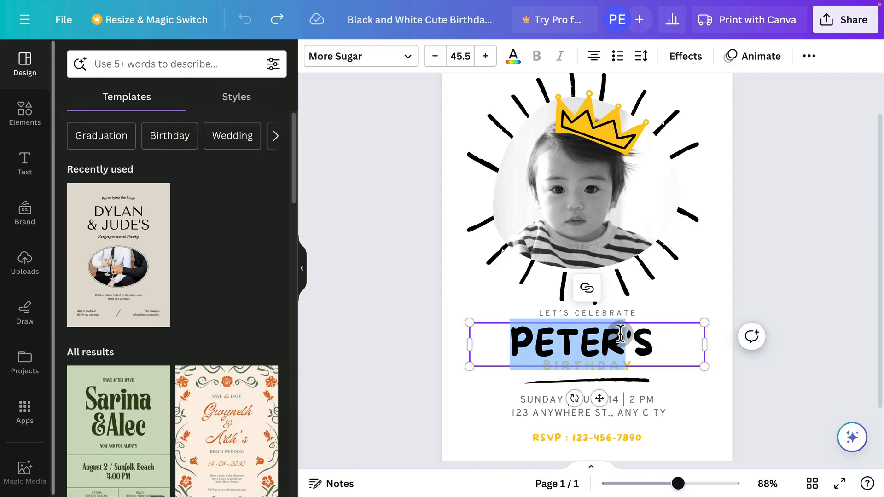
text(Phil's)
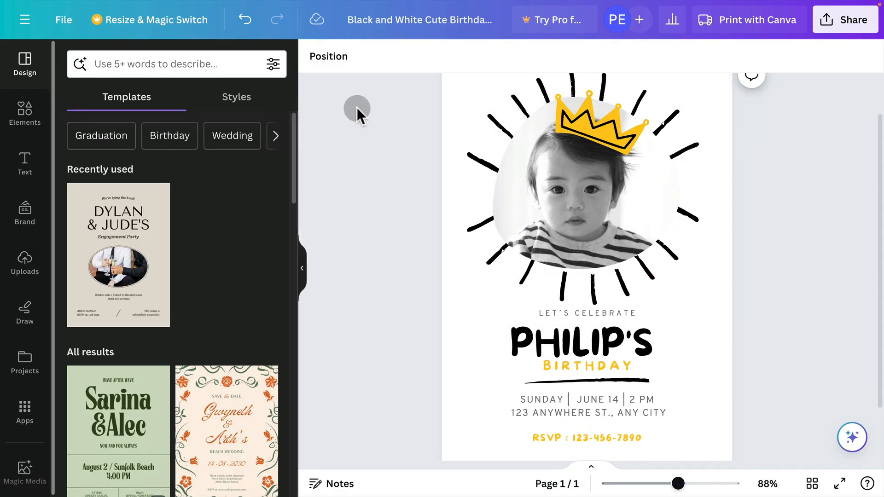
- Upload the headshot photo into the blob frame and reposition it so the face shows
click(24, 262)
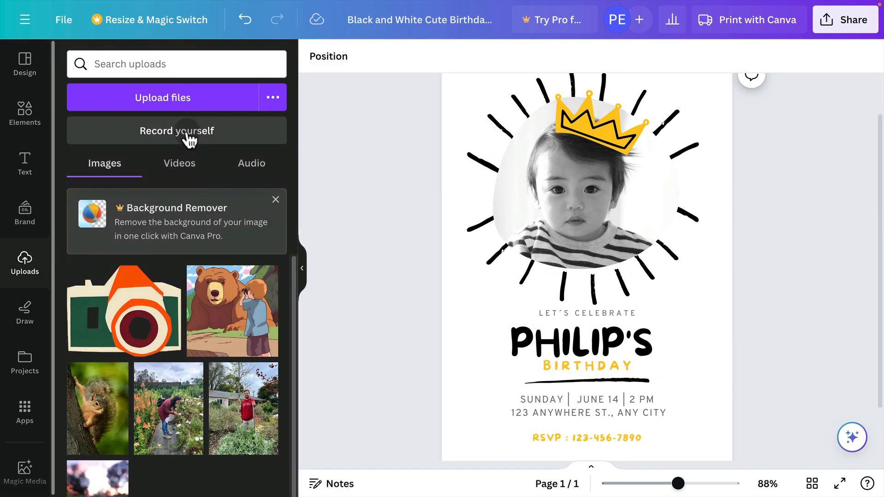
click(163, 98)
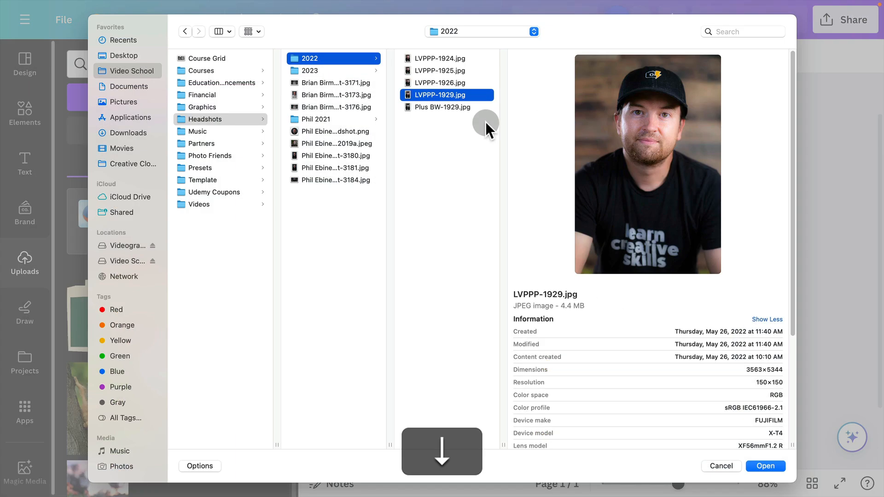
click(765, 466)
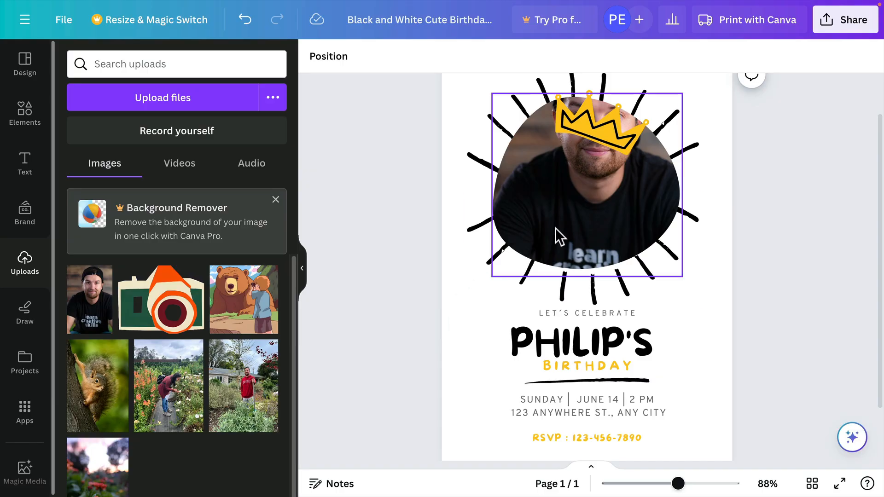
mouse_move(581, 212)
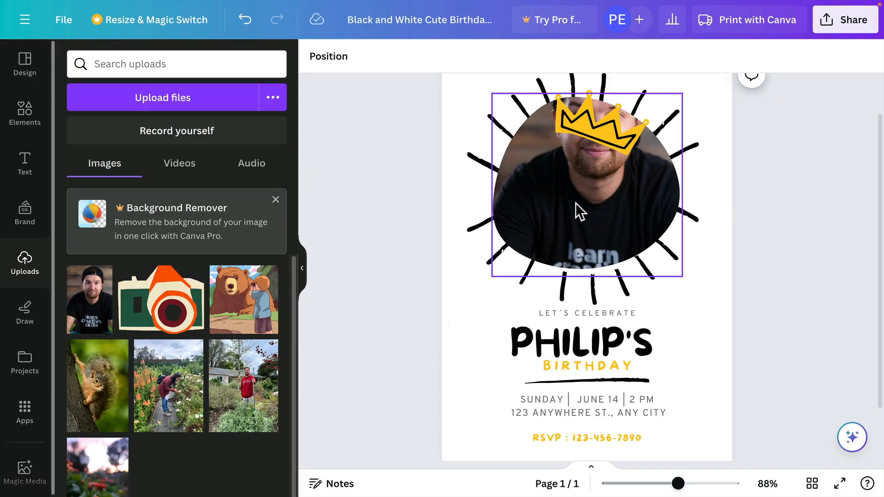
double_click(587, 186)
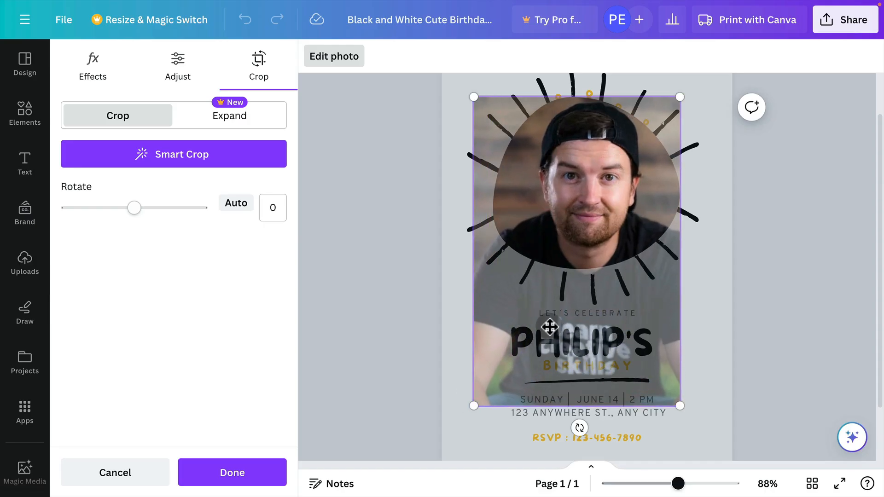
click(232, 472)
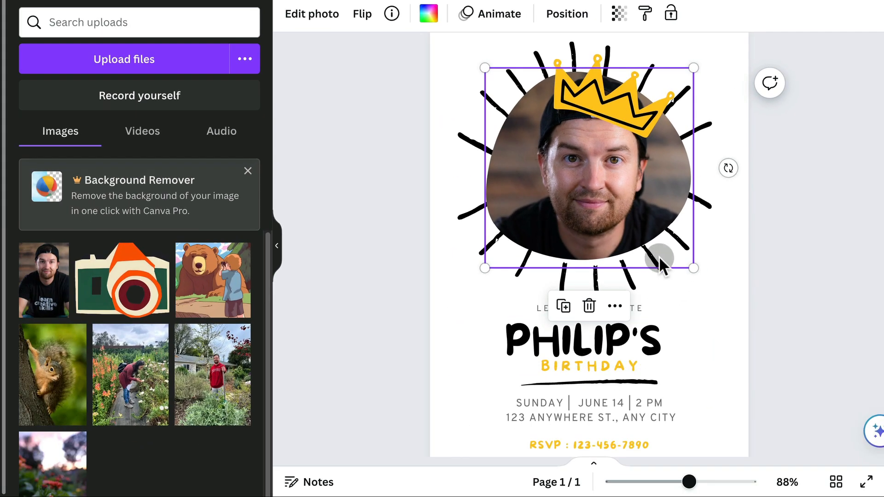
click(584, 340)
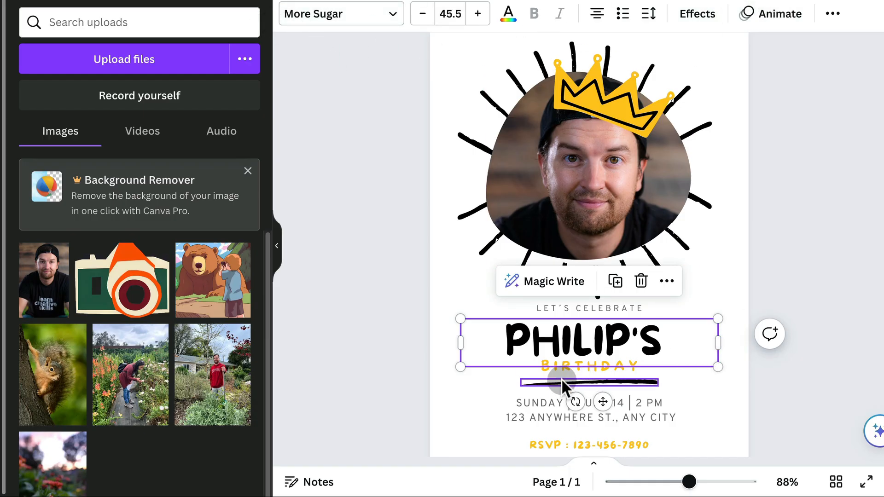
click(332, 14)
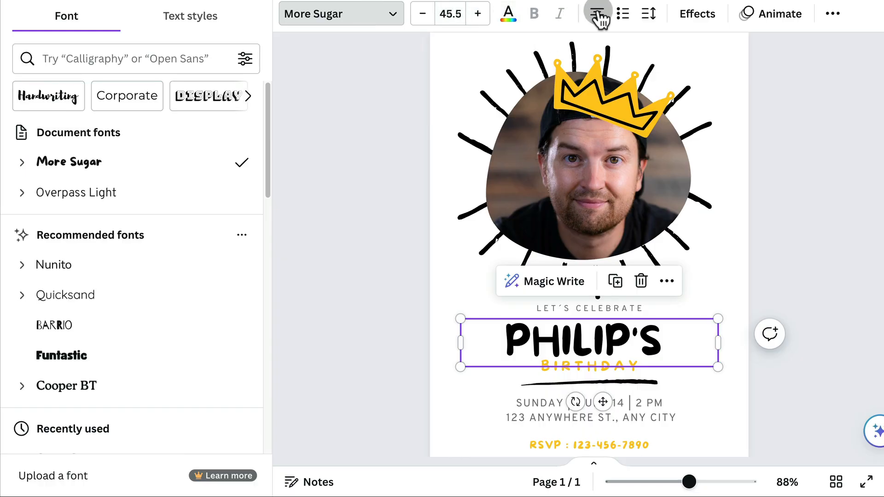
click(589, 164)
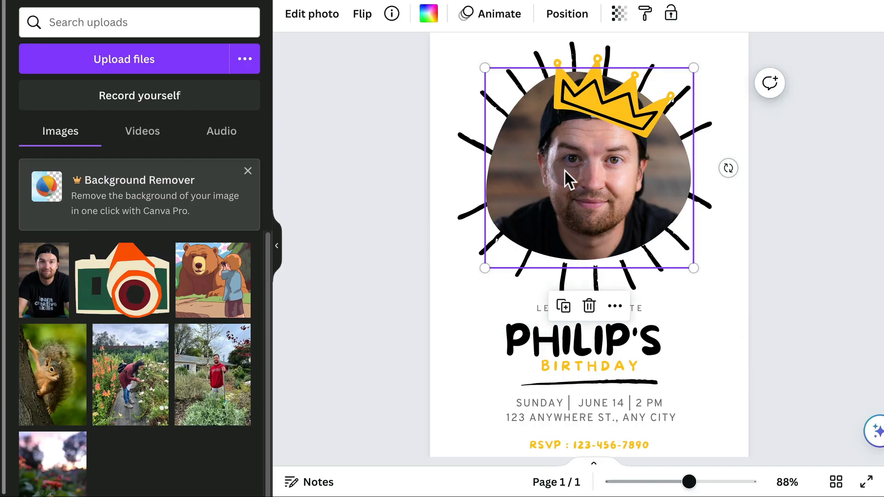
mouse_move(617, 160)
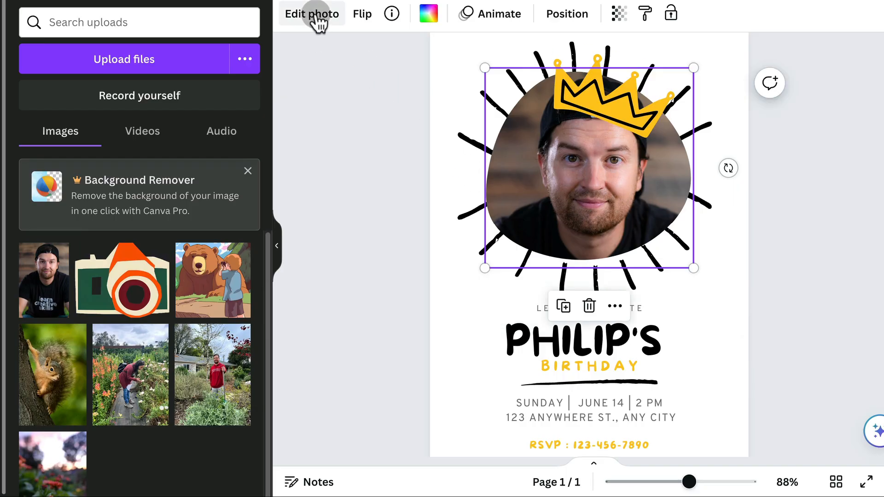
- Try the Noir filter on the portrait, then set the filter back to None and return to Effects
click(311, 14)
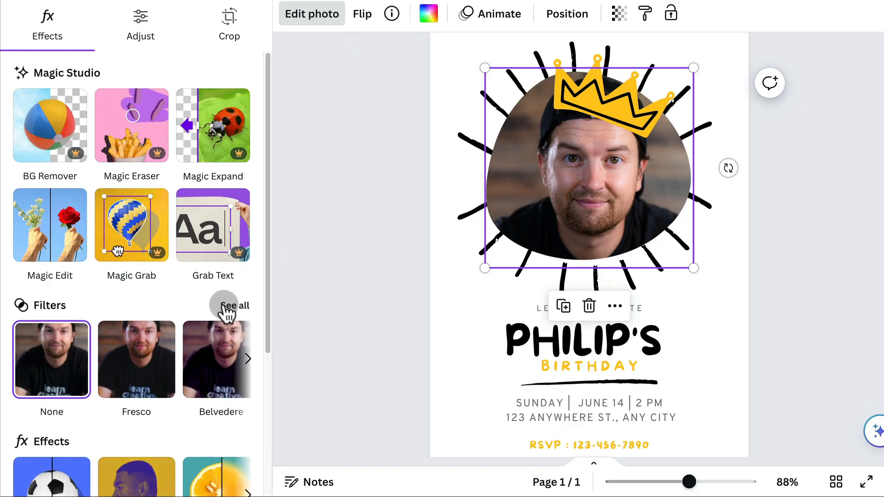
click(233, 305)
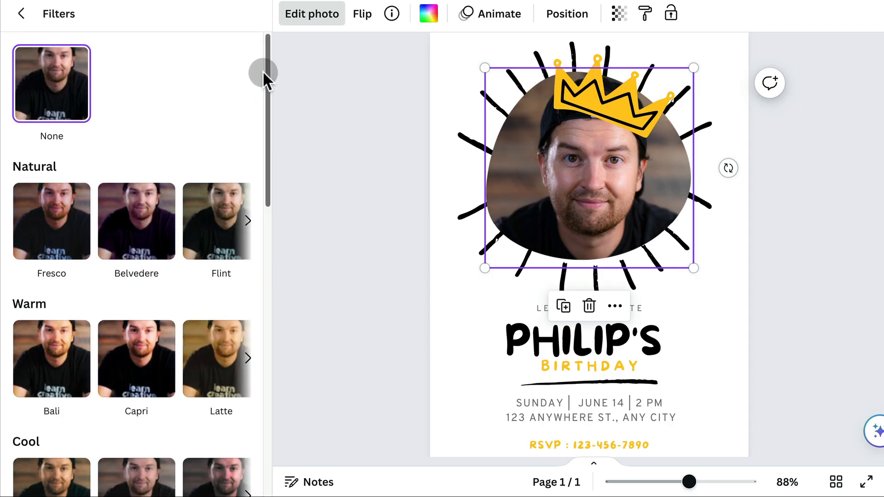
scroll(down, 3)
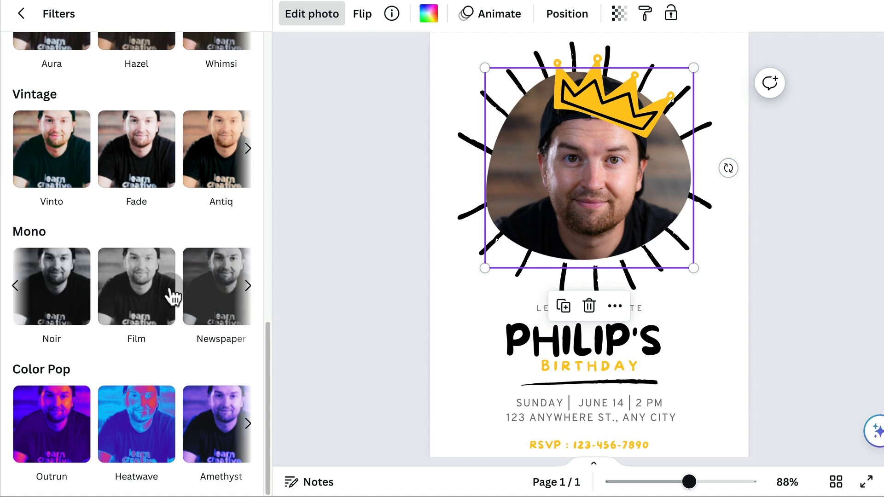
click(52, 286)
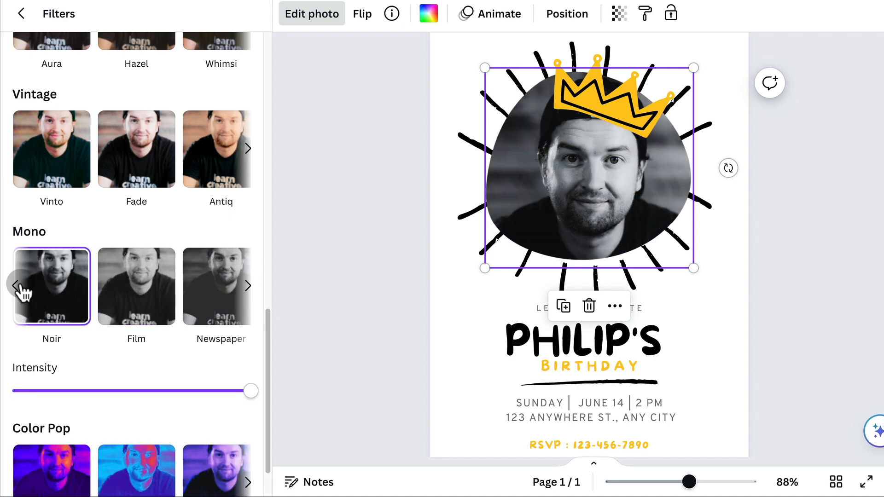
click(15, 286)
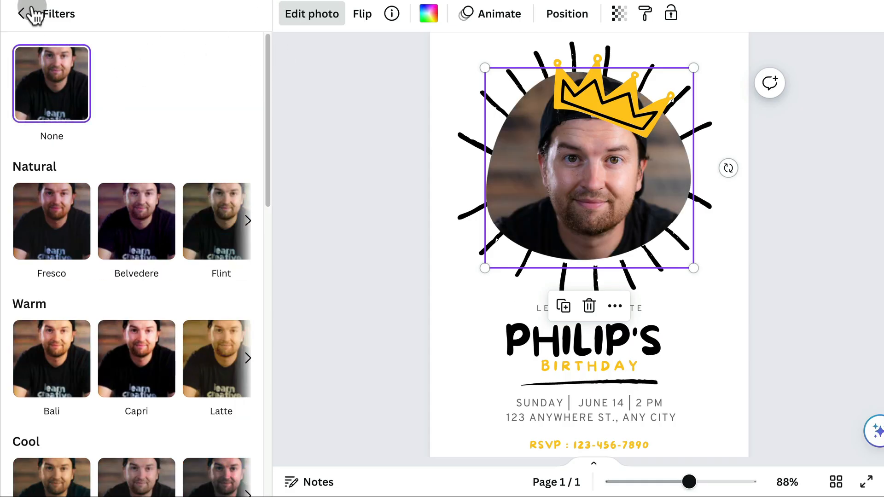
click(47, 22)
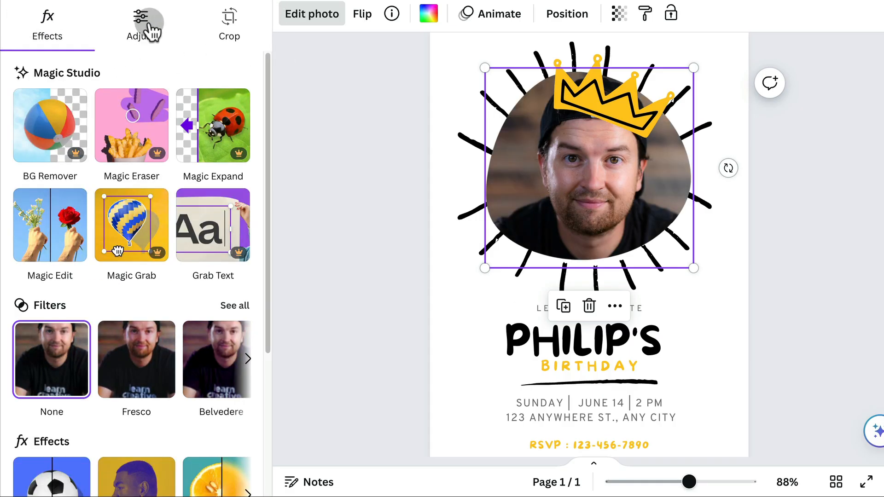
- In Adjust, drop Saturation fully to black and white, set Brightness 59 and Blacks -21
click(139, 22)
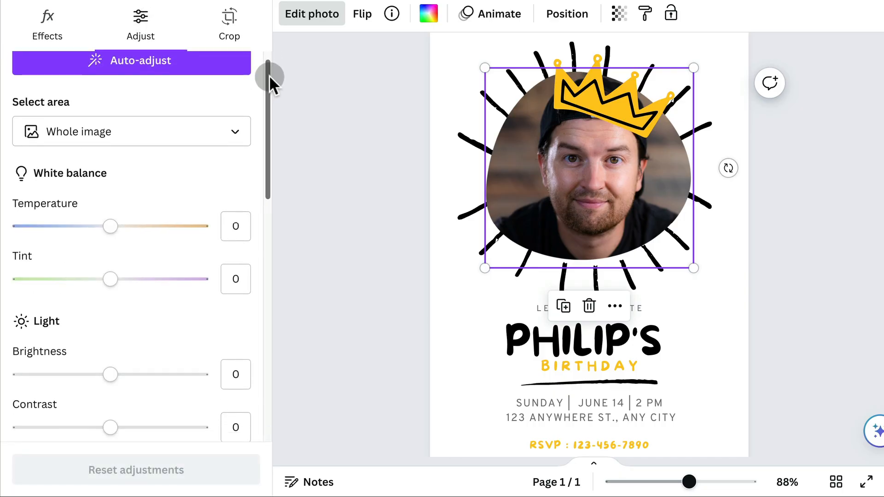
scroll(down, 3)
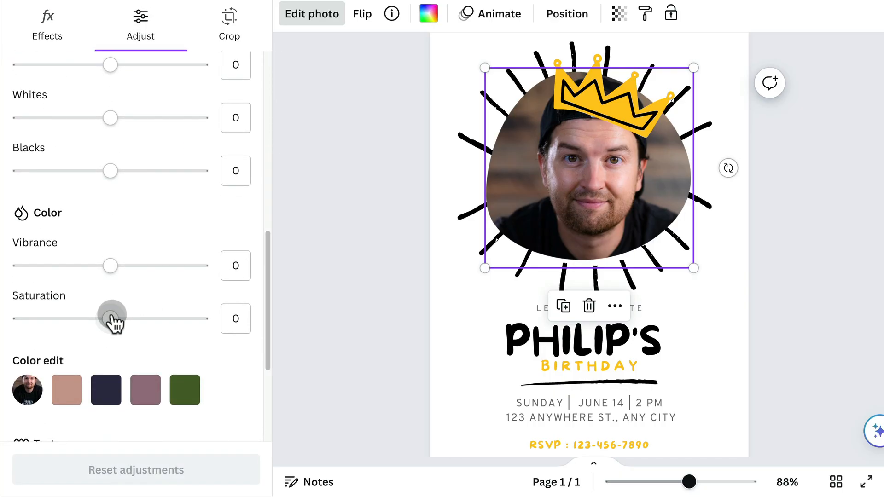
drag(109, 319, 12, 412)
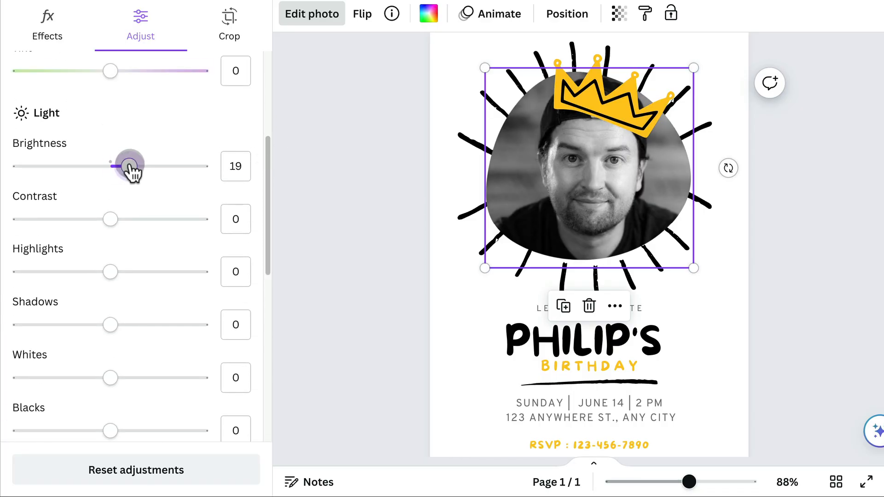
drag(130, 165, 177, 166)
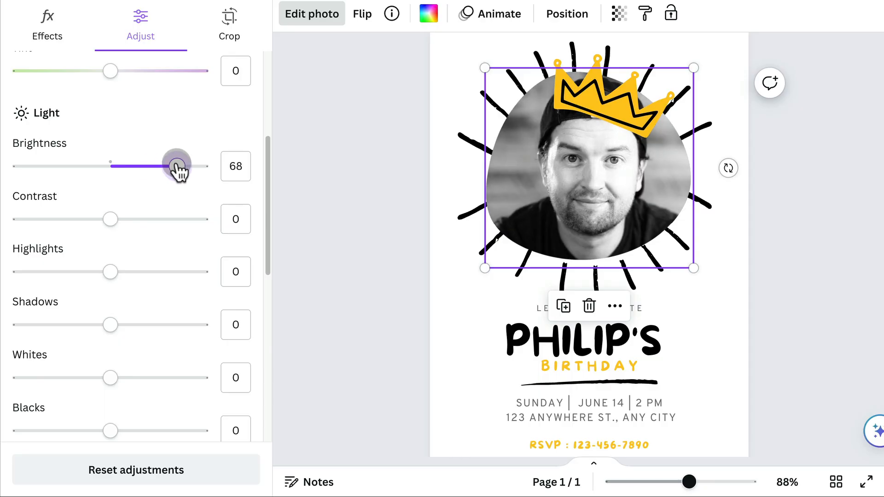
drag(178, 165, 169, 165)
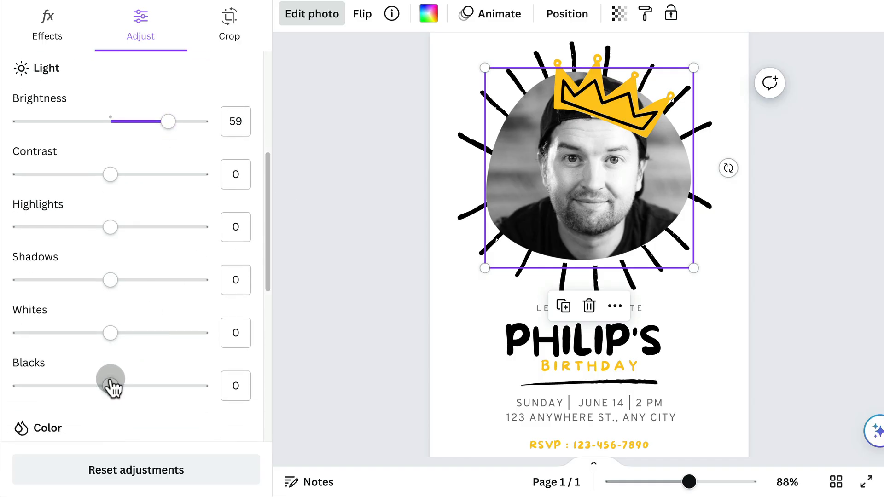
drag(111, 386, 93, 385)
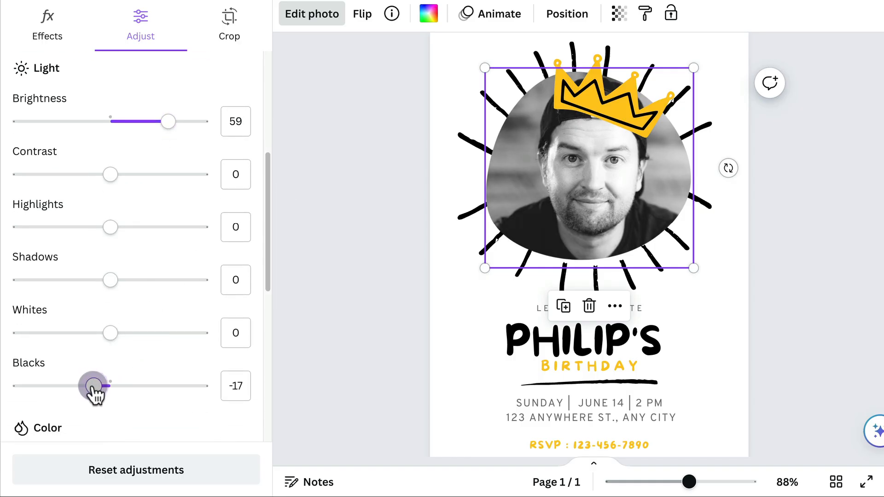
drag(94, 386, 89, 385)
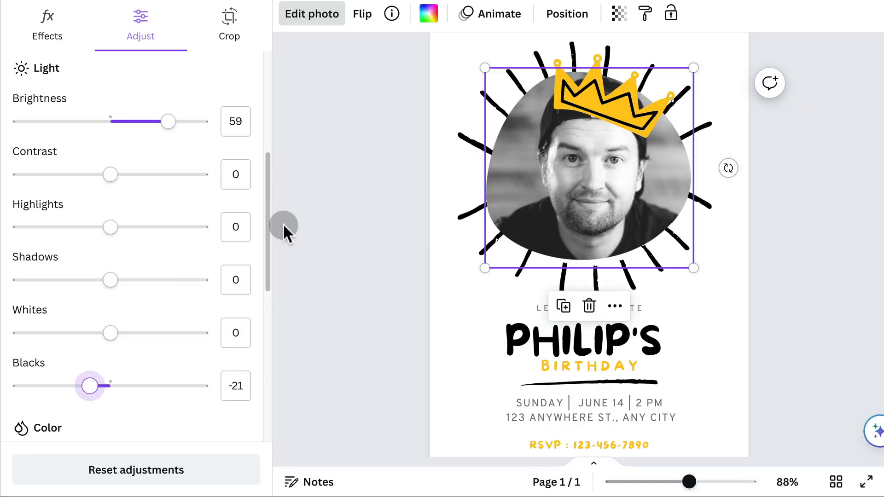
mouse_move(332, 186)
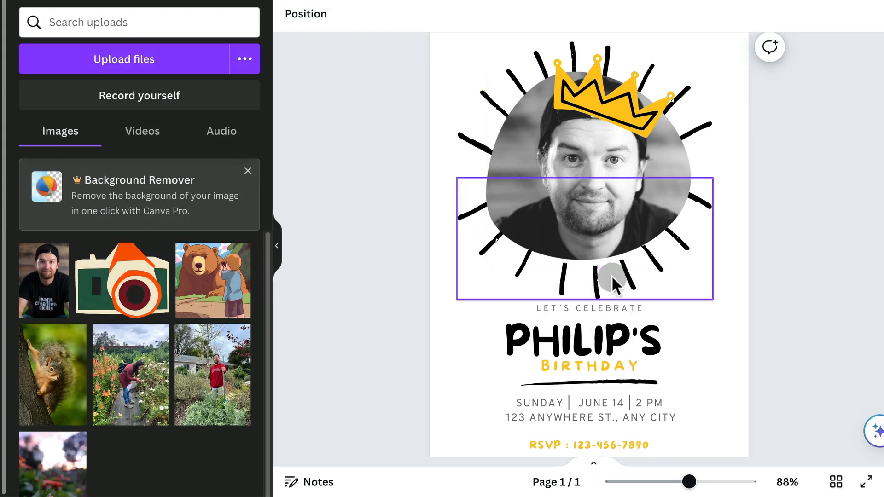
- Recolour the upper set of rays around the portrait to a custom periwinkle blue
drag(614, 284, 476, 140)
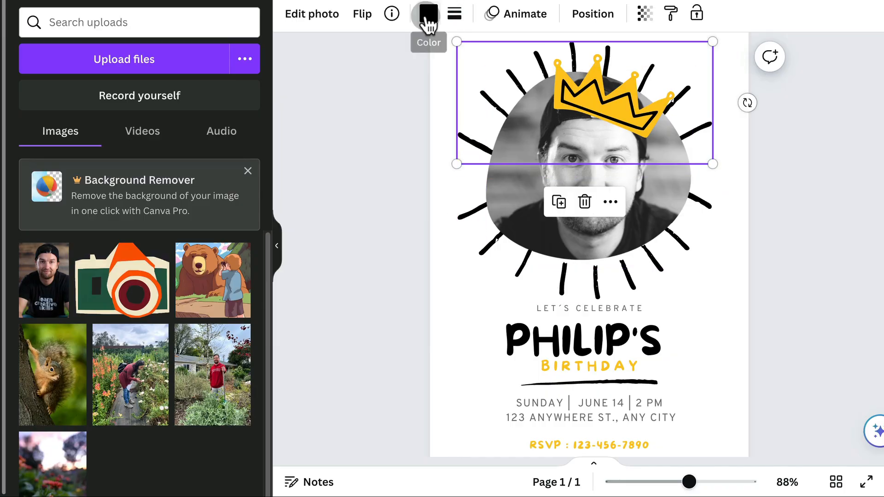
click(428, 13)
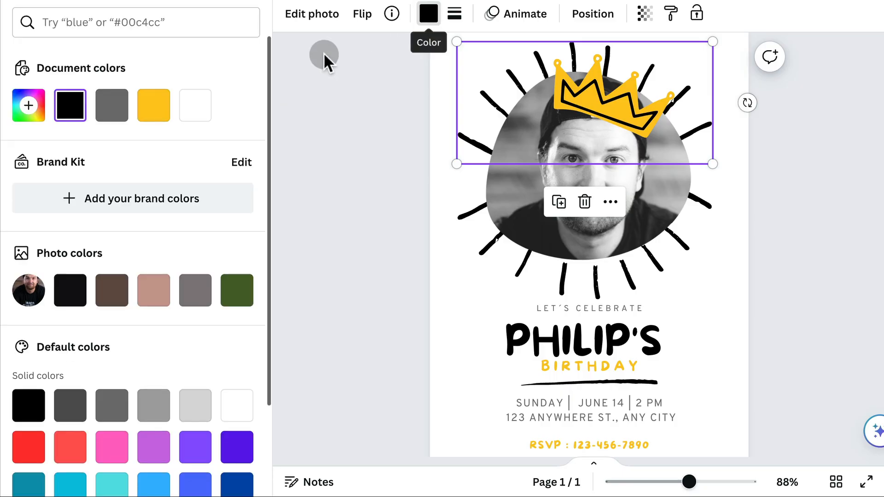
mouse_move(279, 179)
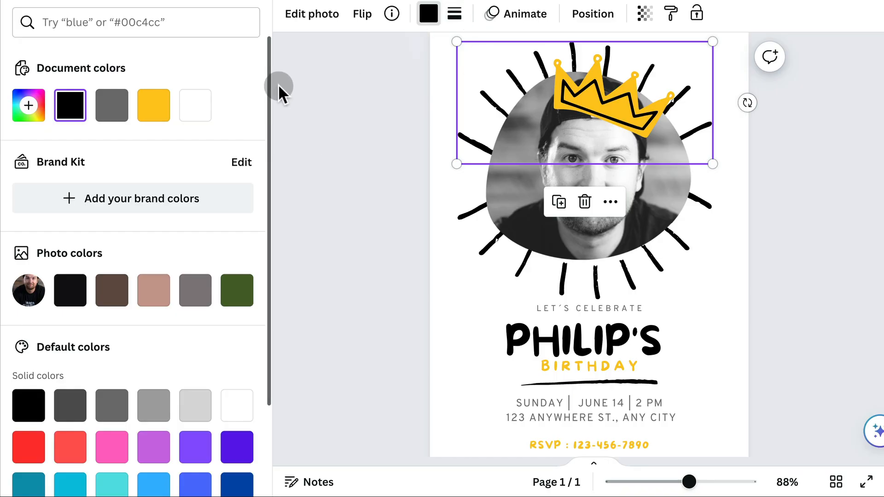
scroll(down, 3)
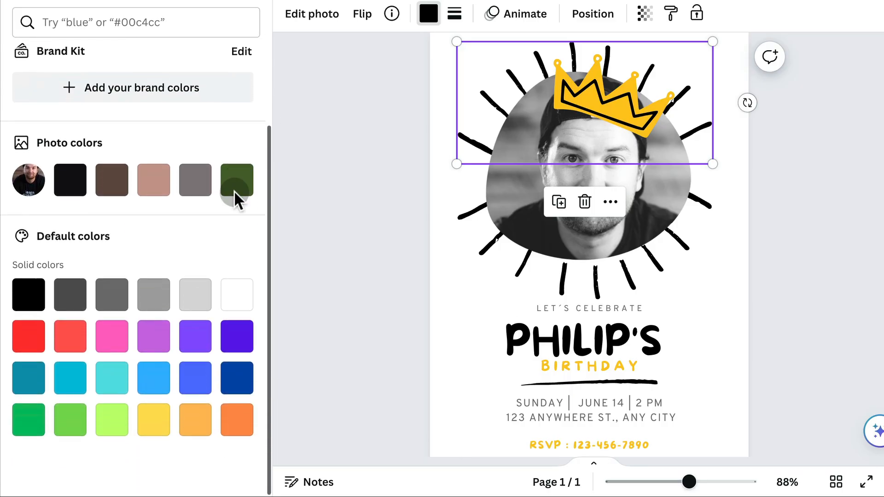
click(70, 336)
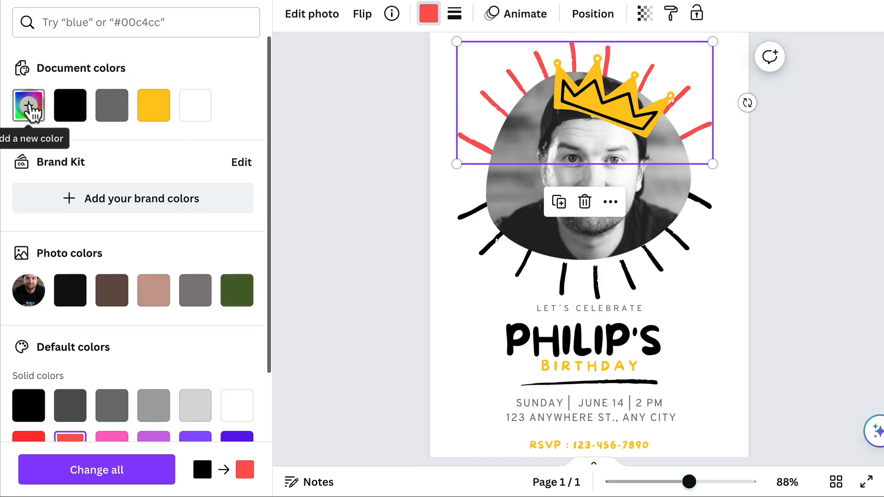
click(28, 105)
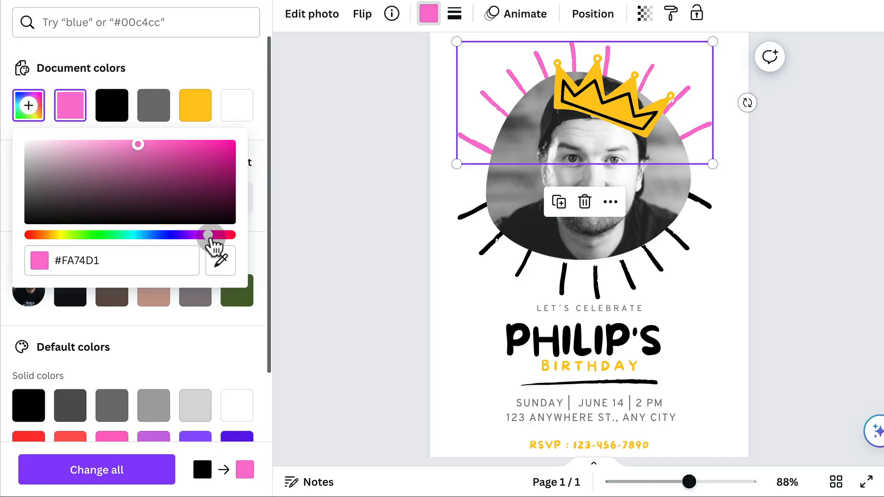
drag(212, 235, 160, 235)
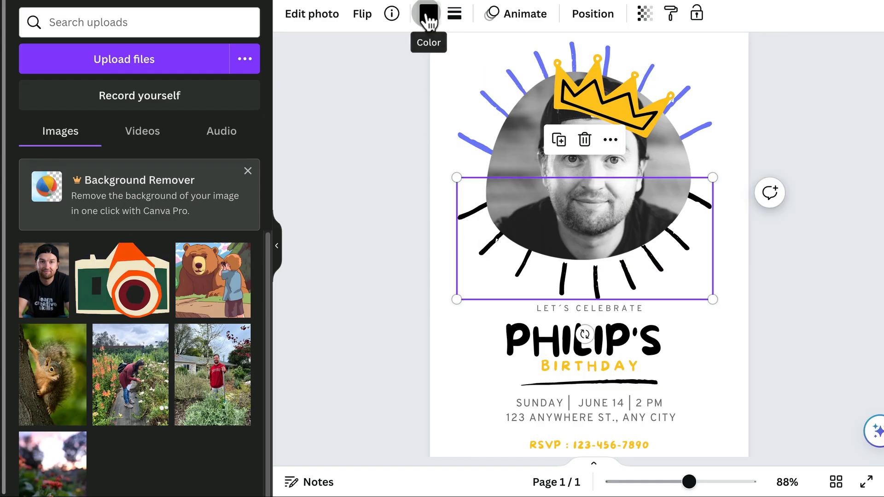
- Recolour the lower rays and the underline beneath the name to the same periwinkle blue
click(427, 14)
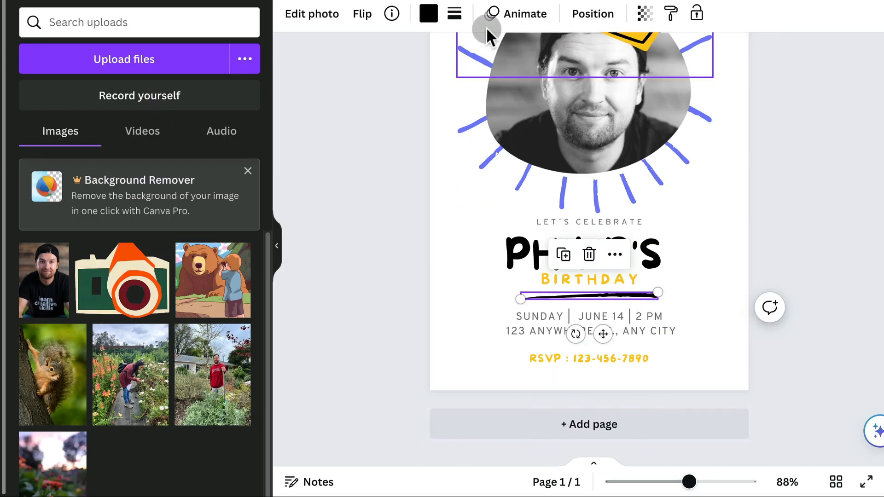
click(428, 14)
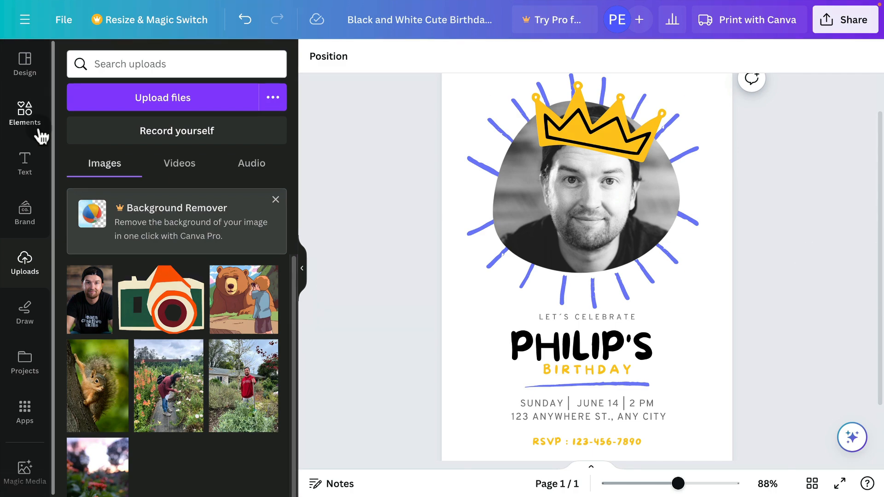
- Search Elements for 'roller s' and browse the Graphics results for a yellow roller skate with a star
click(24, 115)
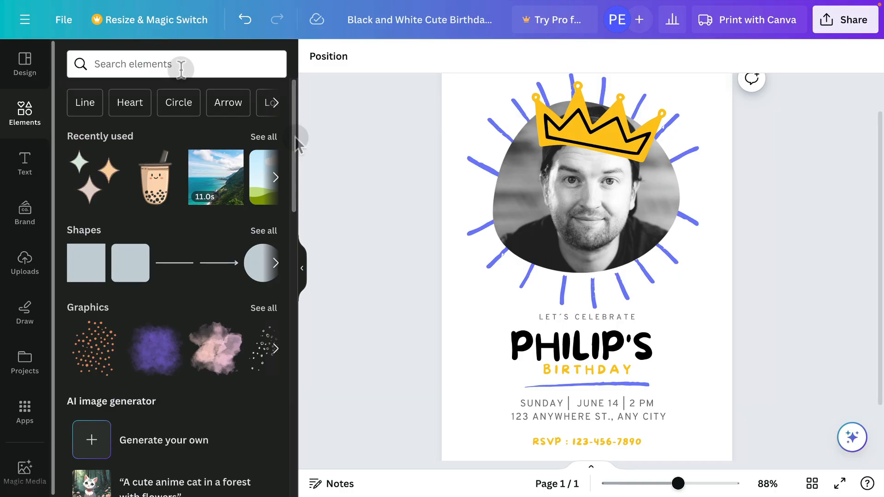
text(roller skates)
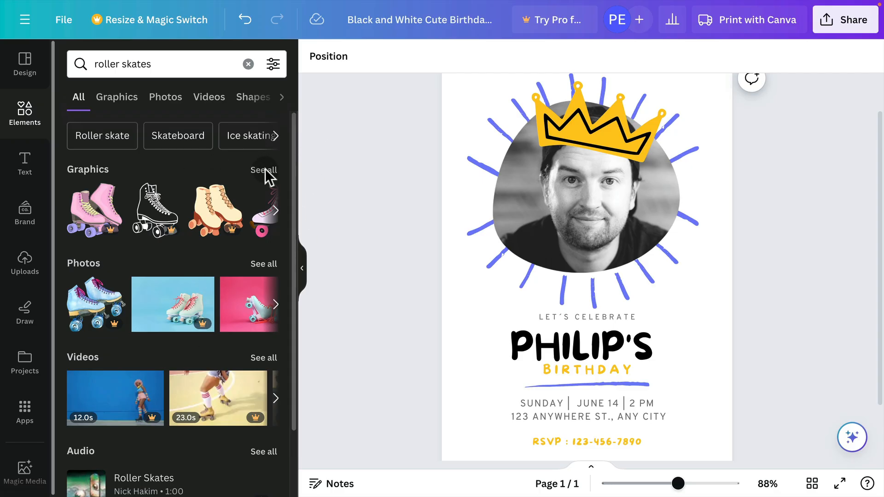
click(117, 97)
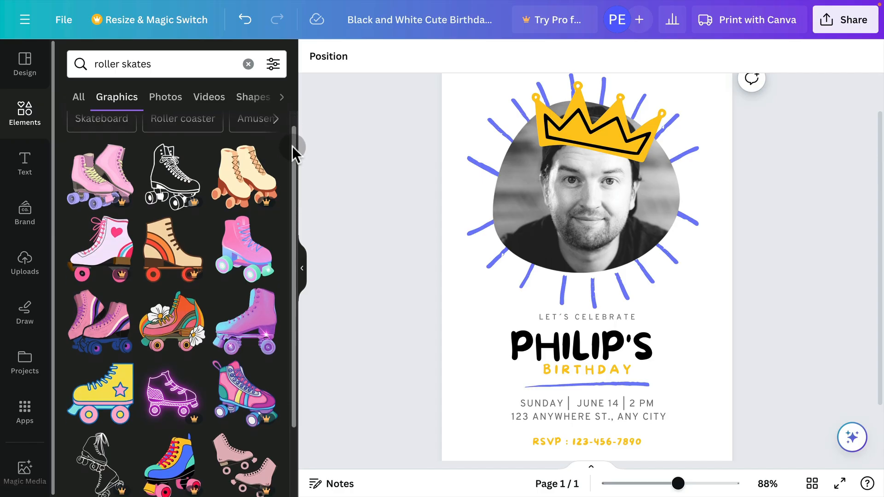
scroll(down, 3)
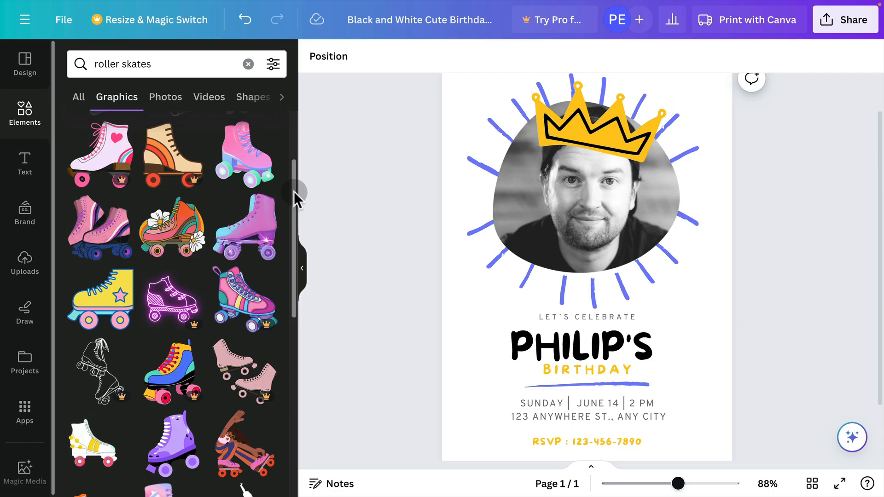
scroll(down, 3)
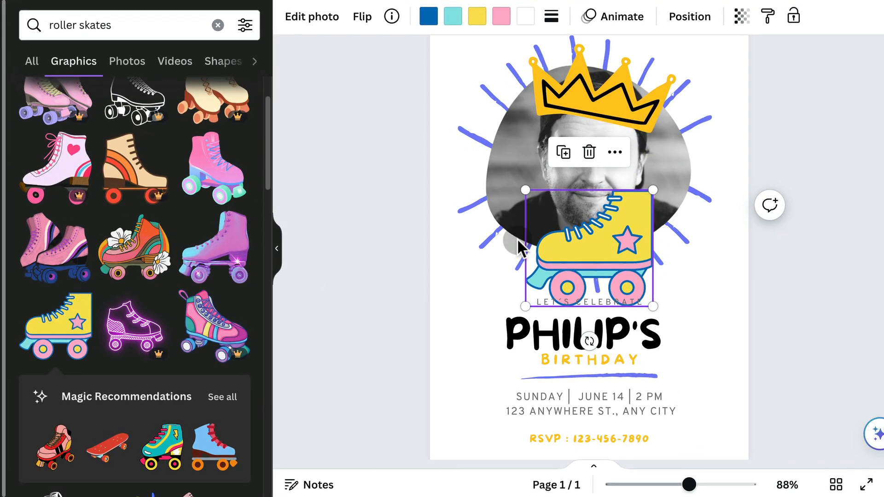
- Place the skate beside the PHILIP'S heading and recolour it gold, black and periwinkle #7481fa
drag(589, 248, 493, 284)
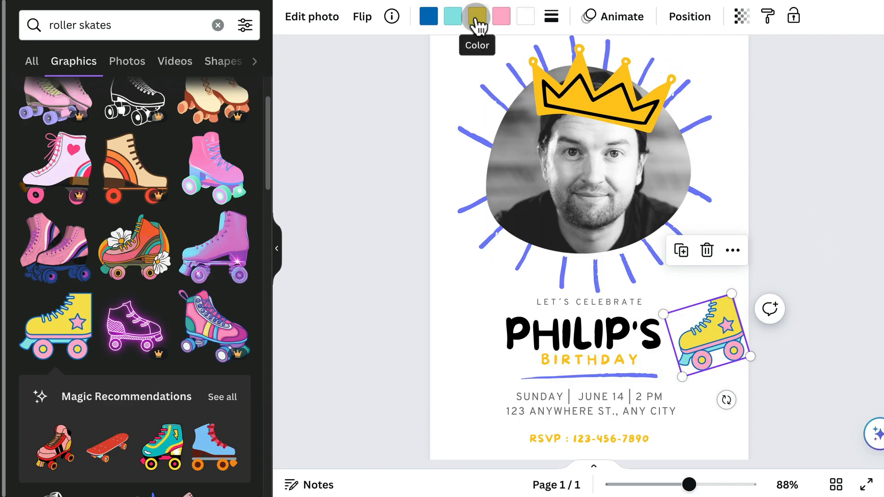
click(476, 15)
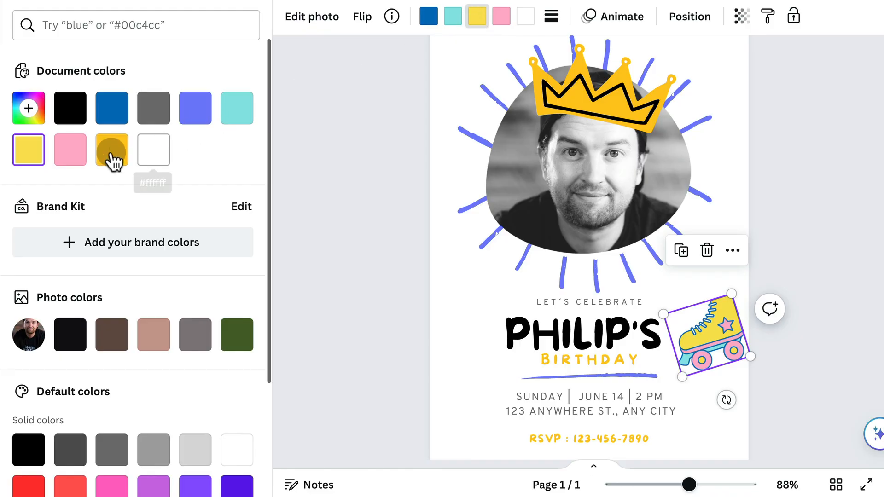
click(111, 150)
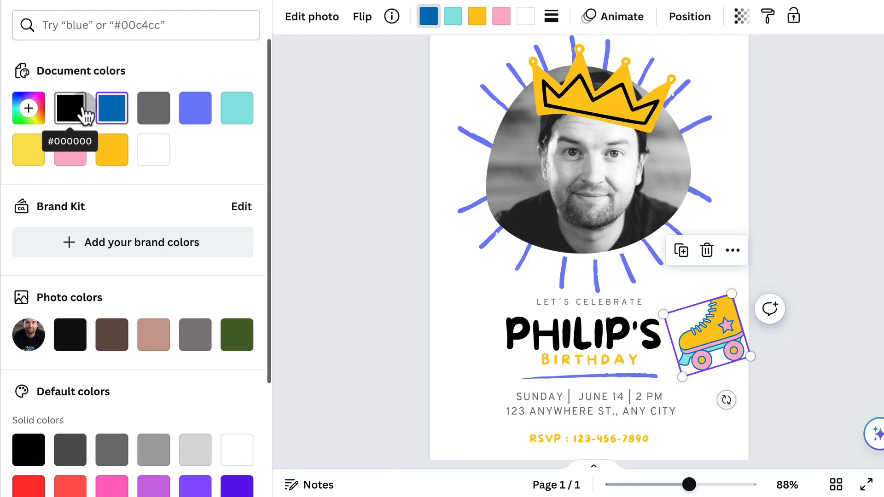
click(70, 109)
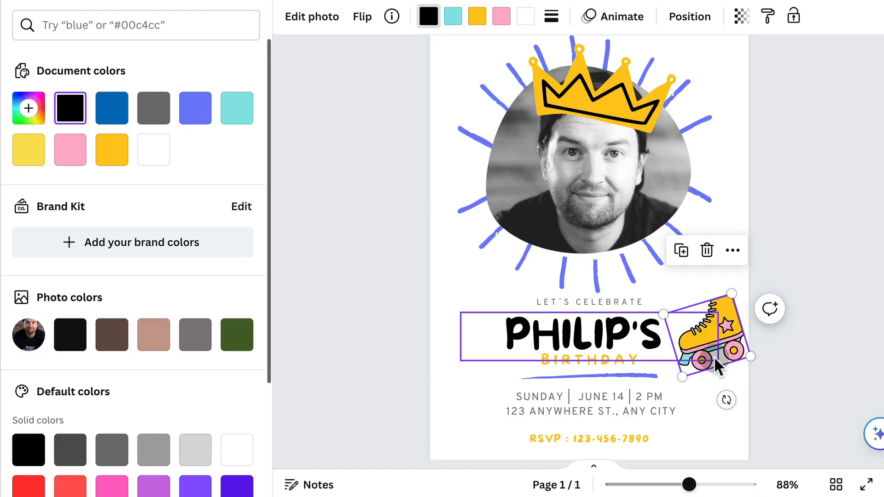
click(237, 107)
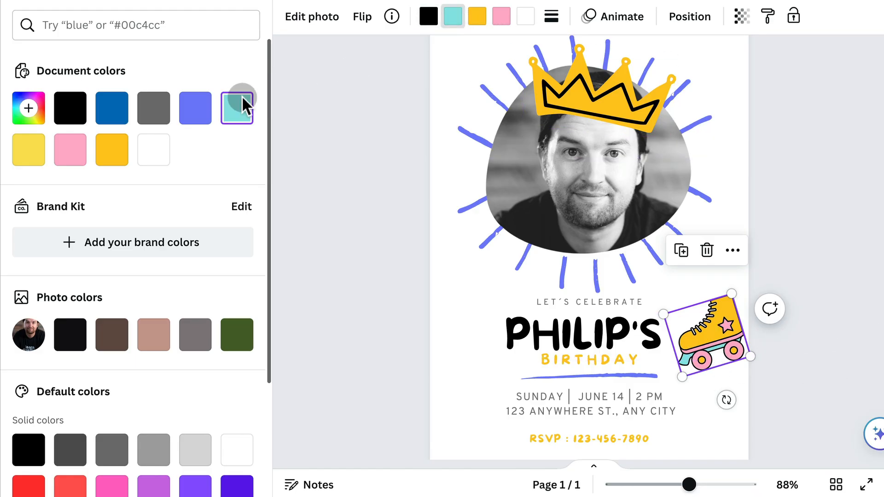
click(194, 107)
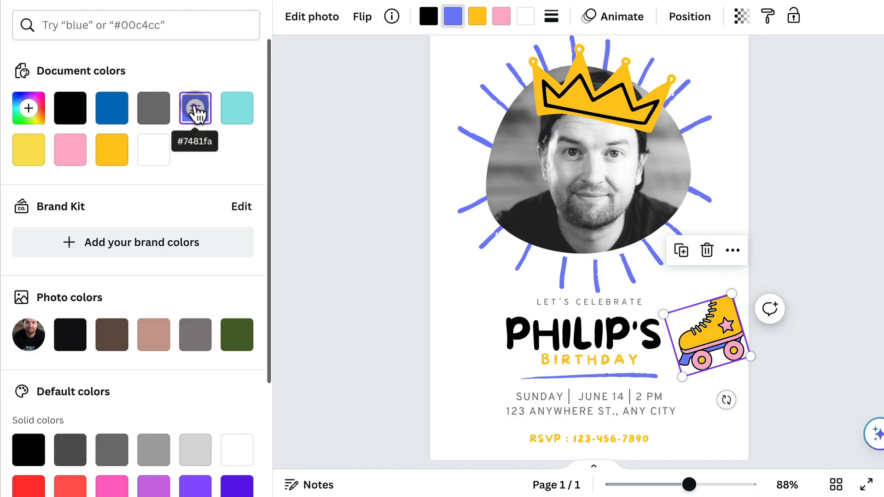
text(roller skates)
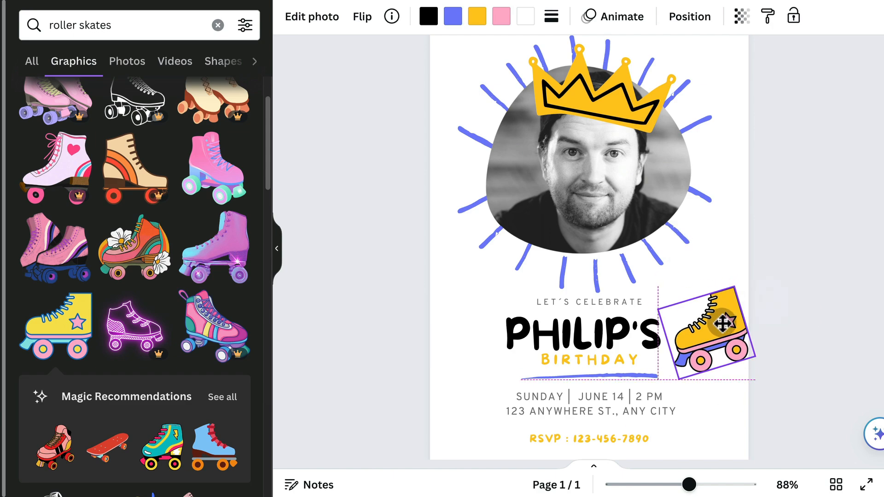
- Duplicate the skate, enlarge the copy in the top-left corner and send it behind the photo
click(708, 333)
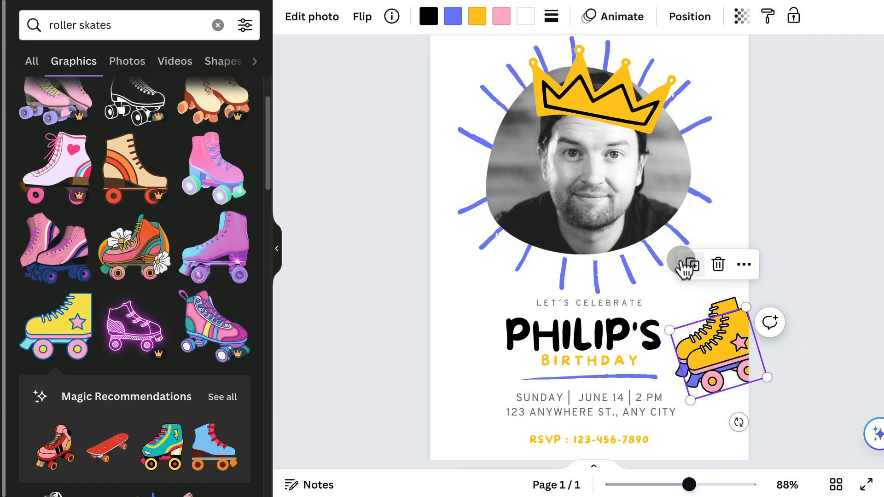
drag(713, 347, 518, 127)
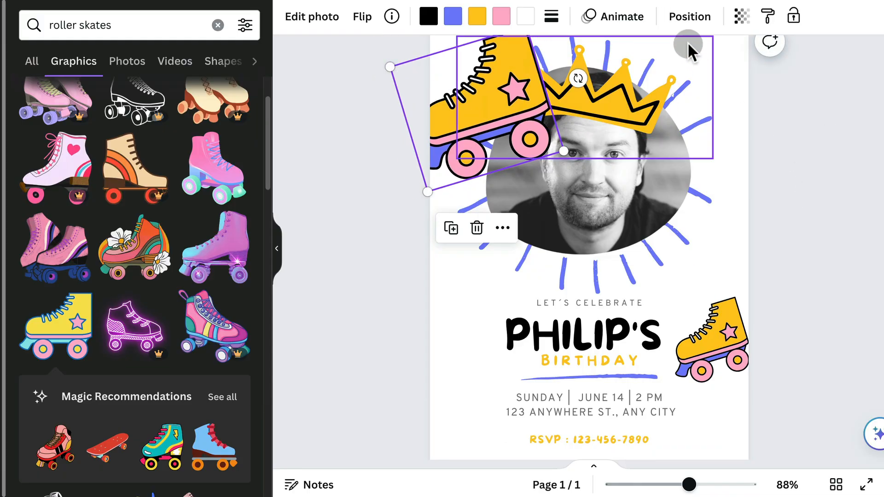
click(688, 16)
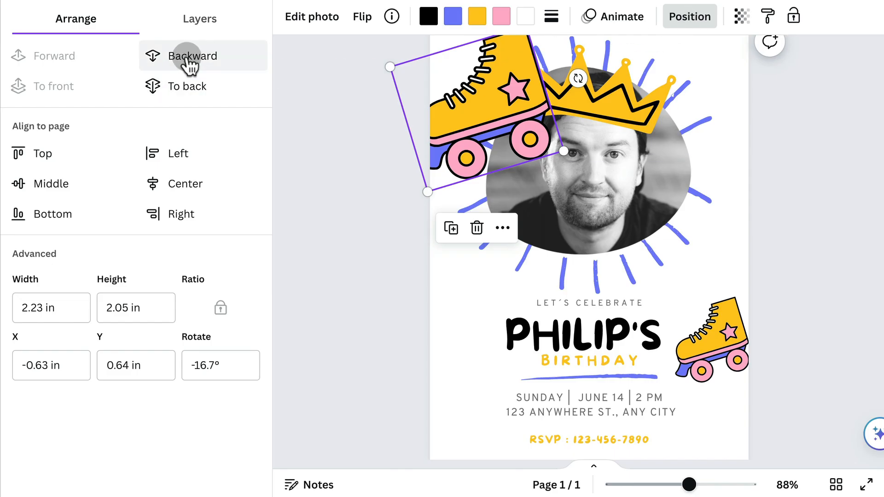
click(192, 56)
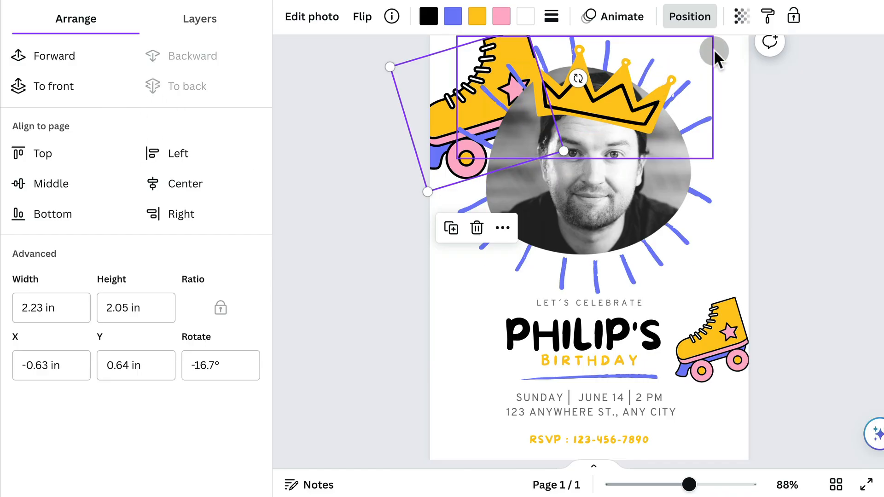
- Fade the large skate copy down to a transparency of 10
click(742, 16)
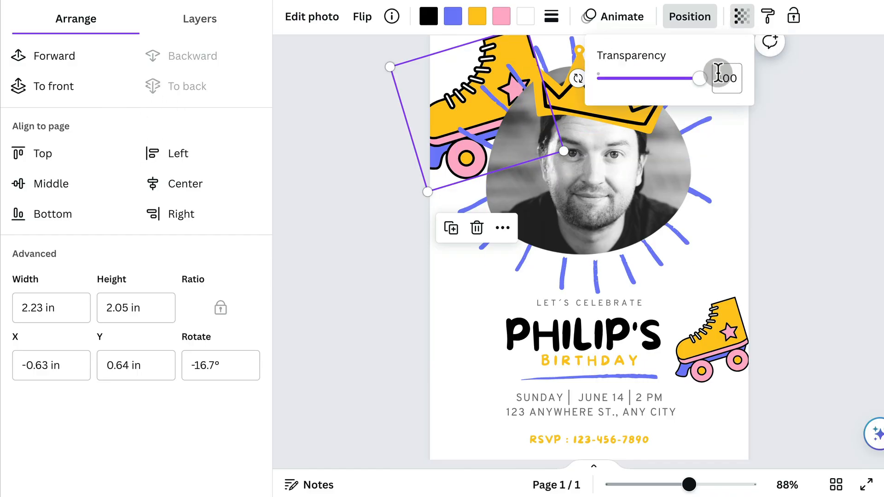
drag(698, 78, 617, 78)
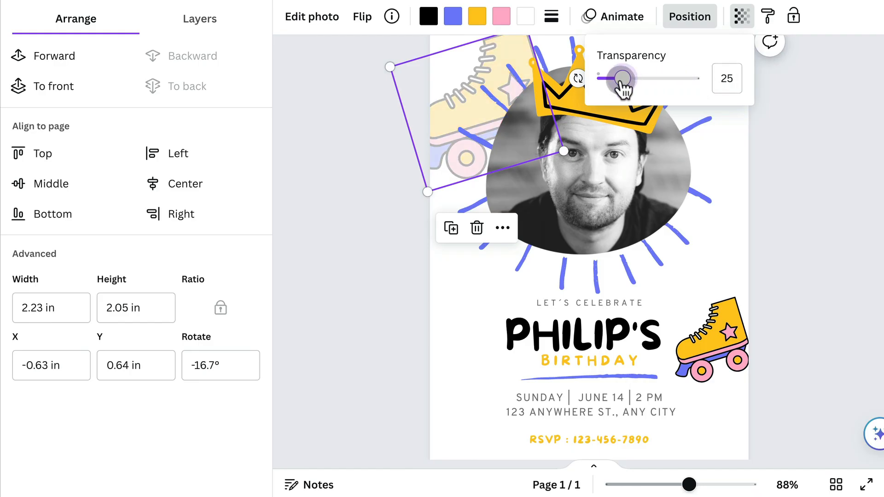
drag(620, 78, 613, 79)
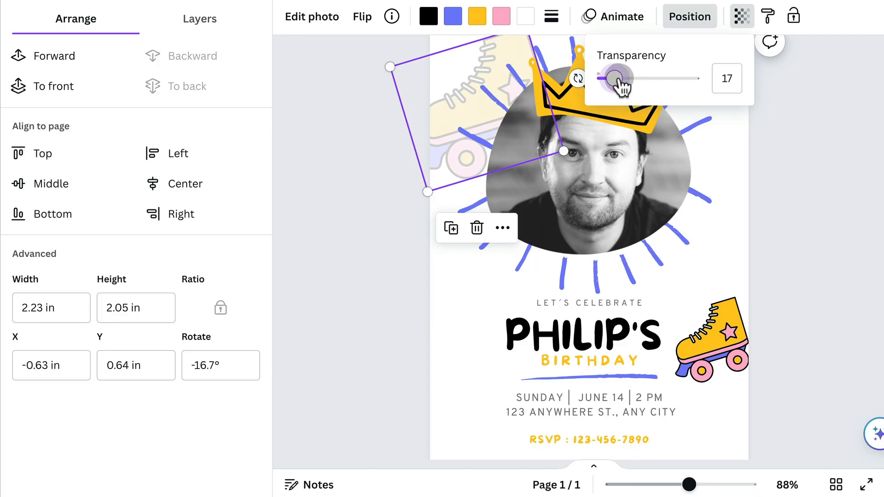
drag(616, 78, 607, 79)
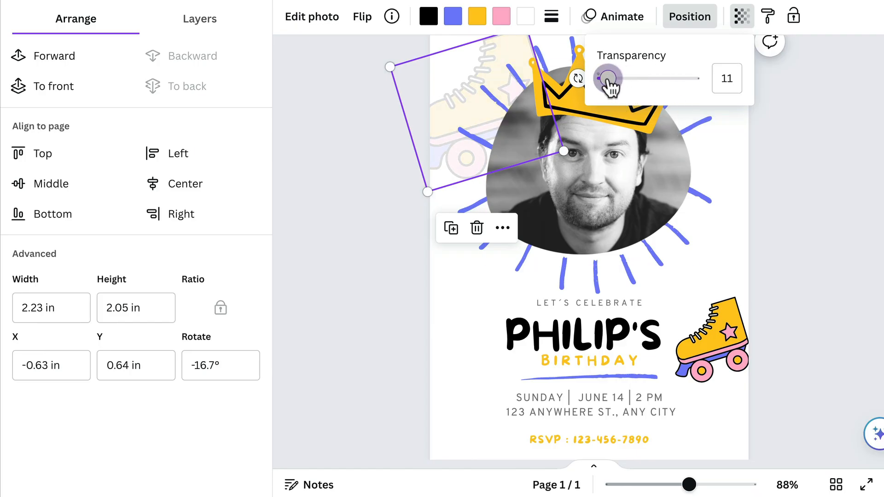
drag(607, 77, 605, 77)
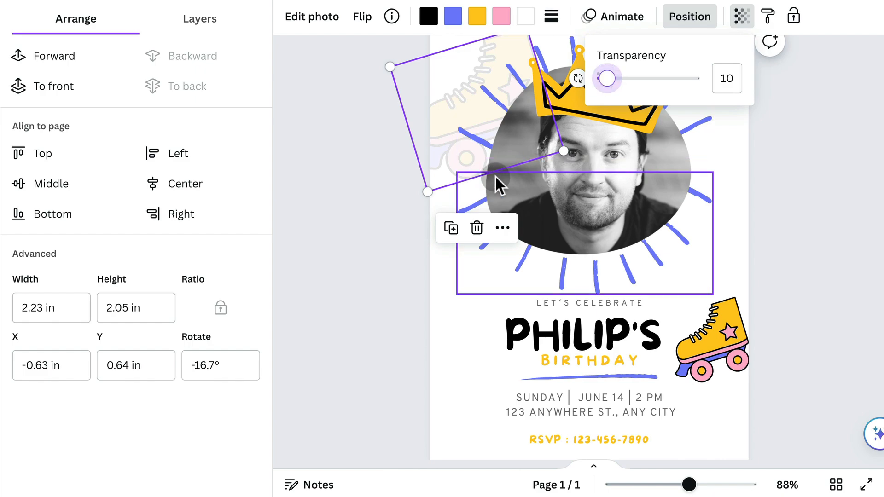
drag(497, 186, 476, 82)
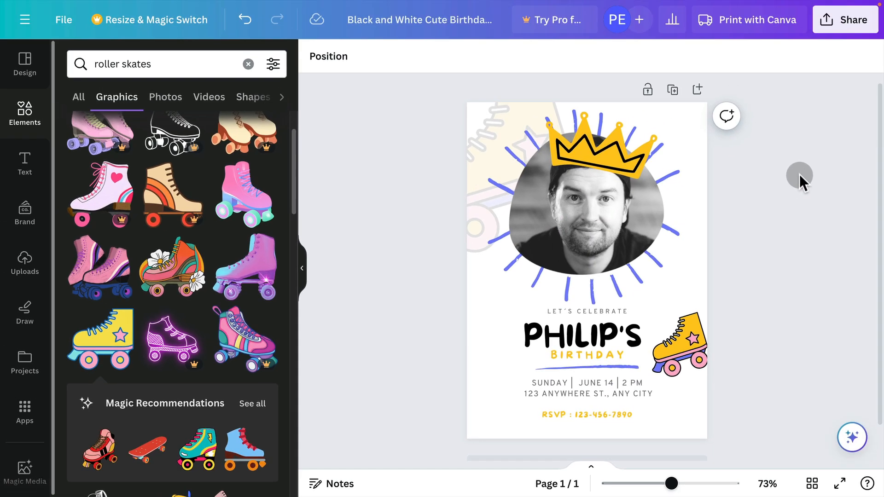
mouse_move(784, 189)
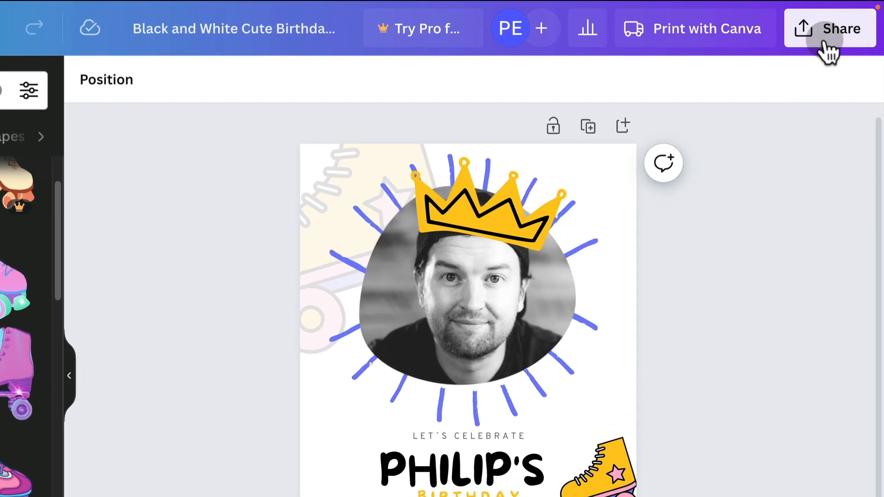
- Download the invitation from Share as a JPG at quality 80
click(840, 28)
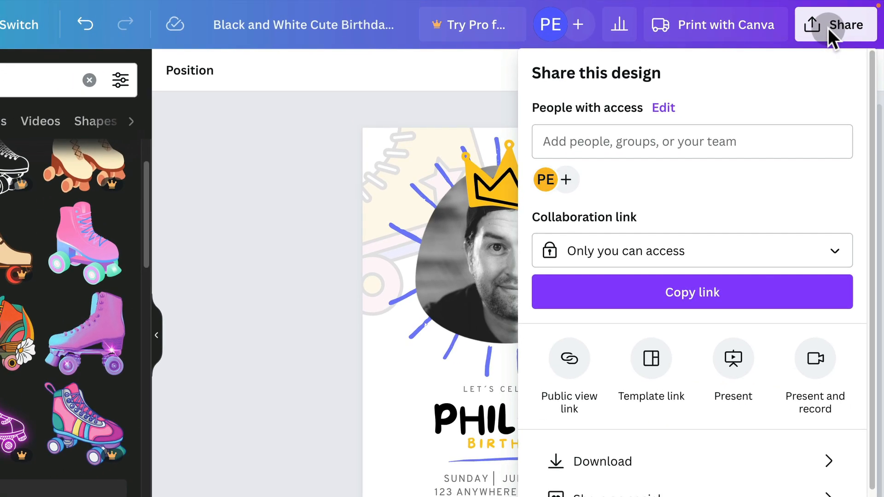
click(602, 462)
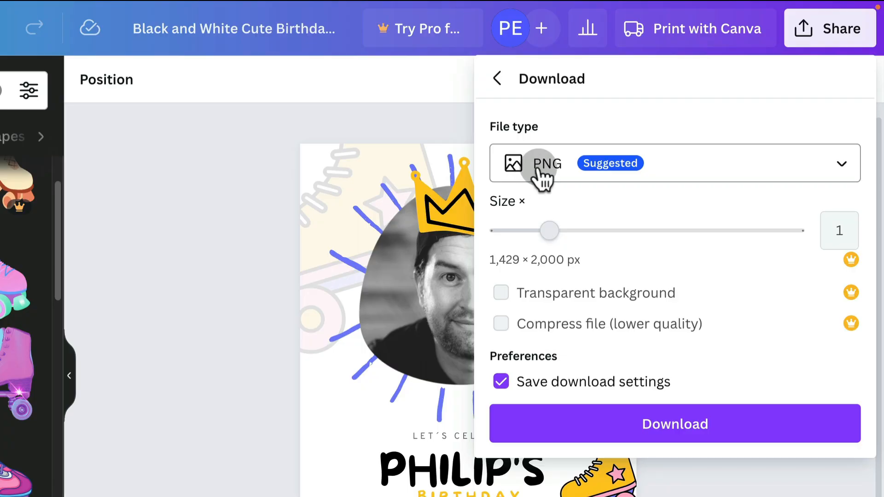
click(674, 163)
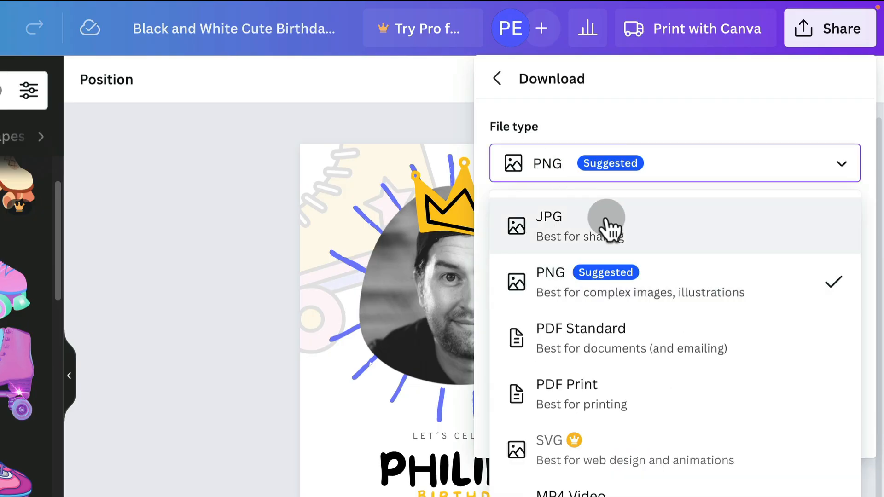
click(547, 224)
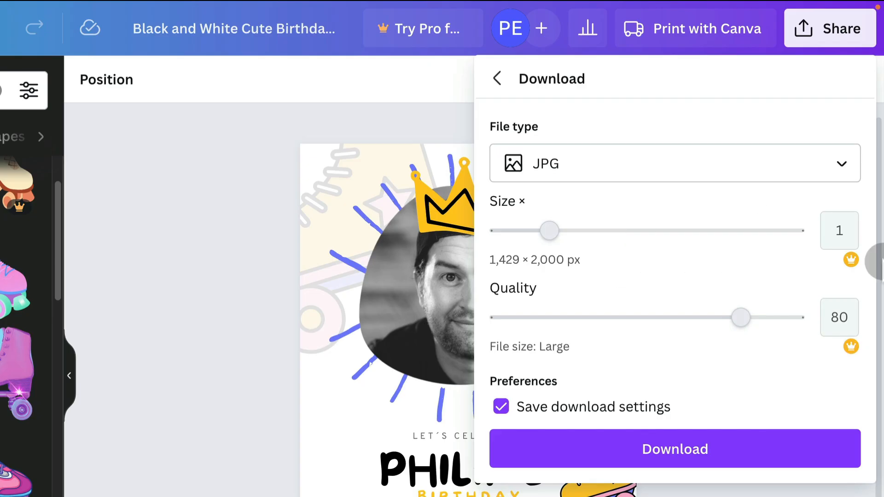
mouse_move(847, 353)
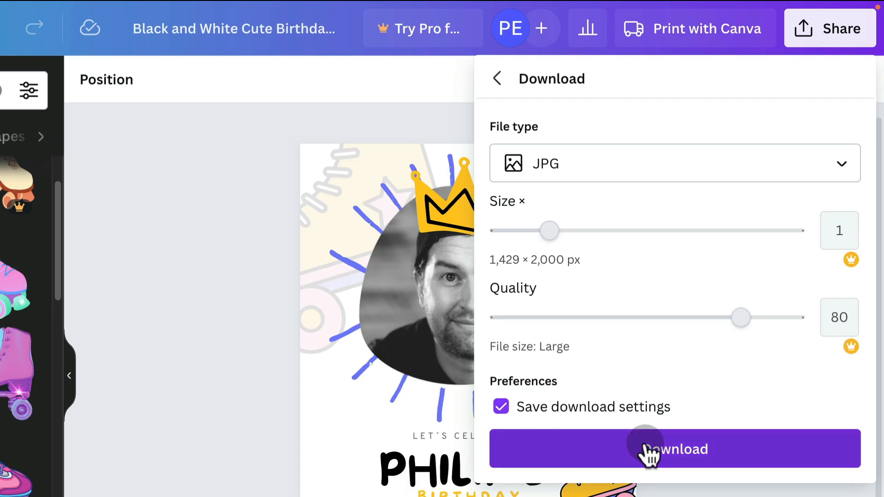
click(674, 449)
text(Philip's Skating Par)
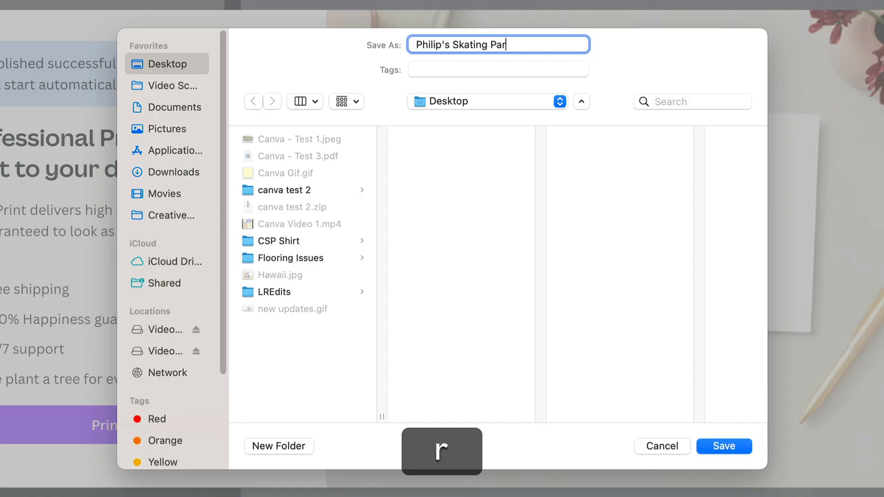
click(723, 445)
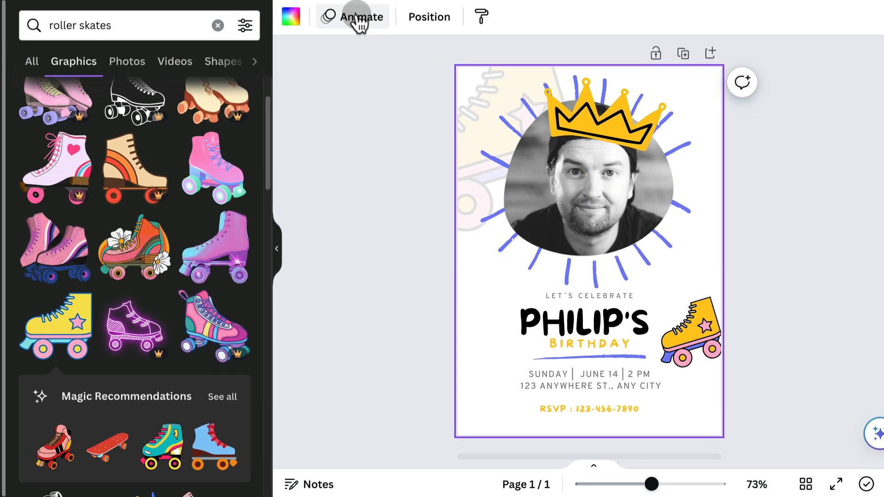
- Preview the Simple, Party and Corporate page animations and apply Party to the page
click(360, 16)
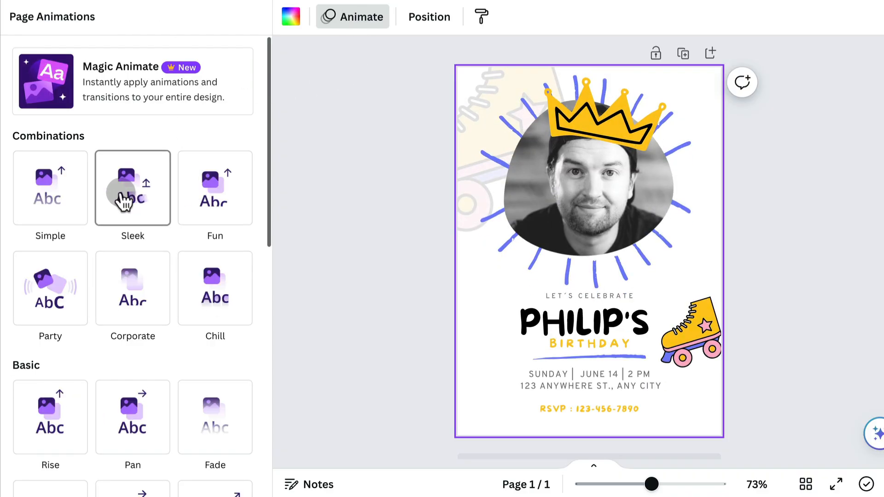
click(50, 188)
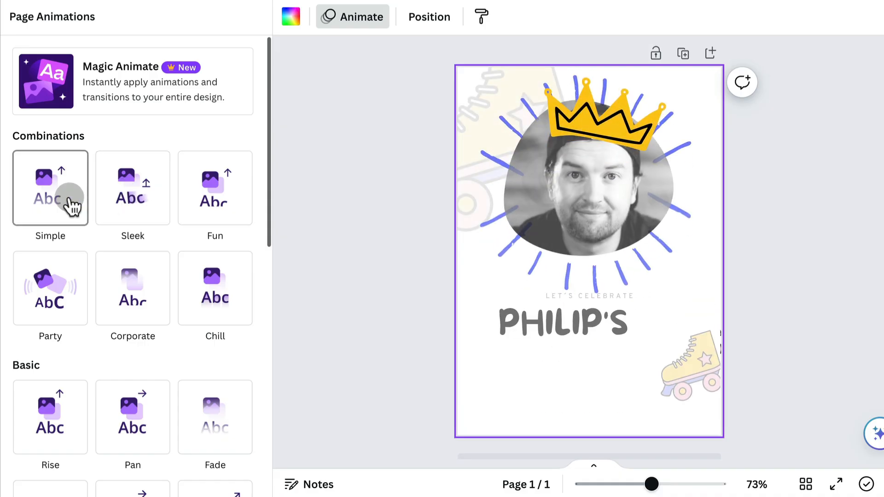
click(50, 288)
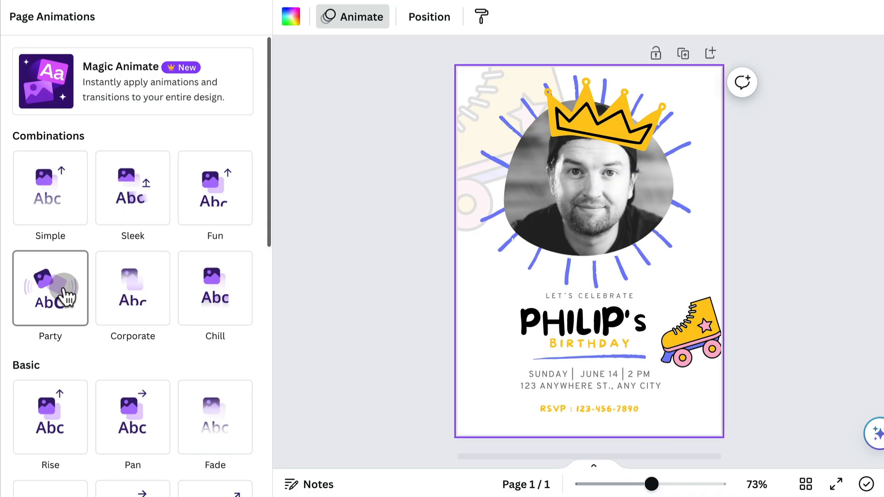
click(133, 288)
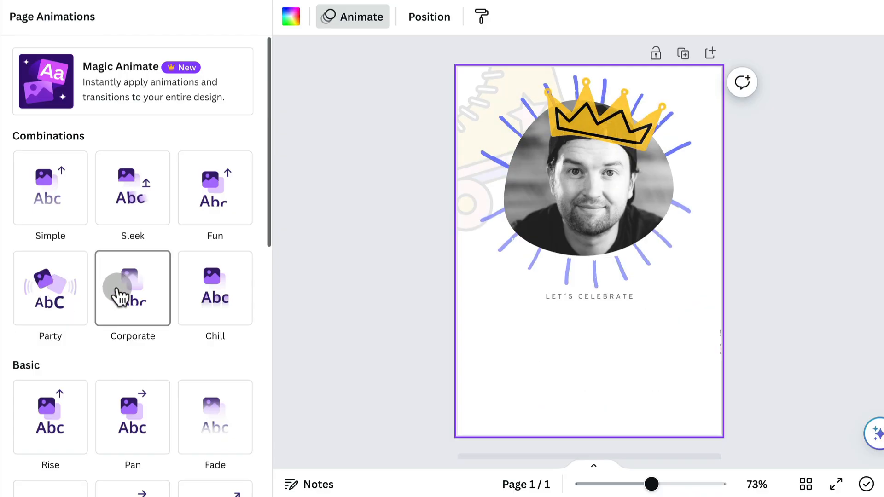
click(50, 289)
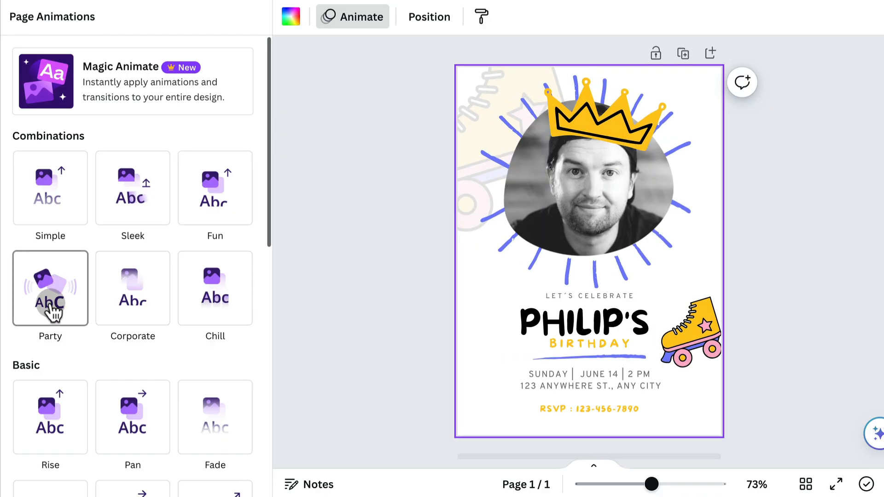
click(49, 287)
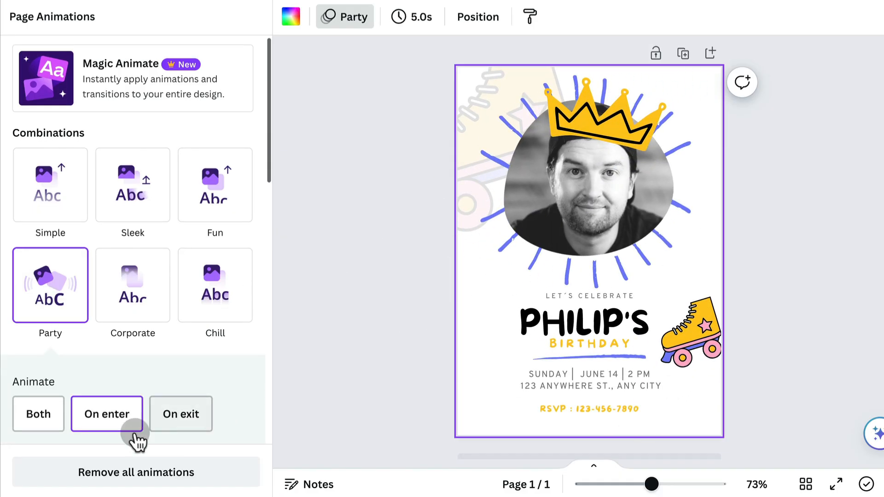
- Toggle the Party animation's On enter and On exit settings
click(107, 413)
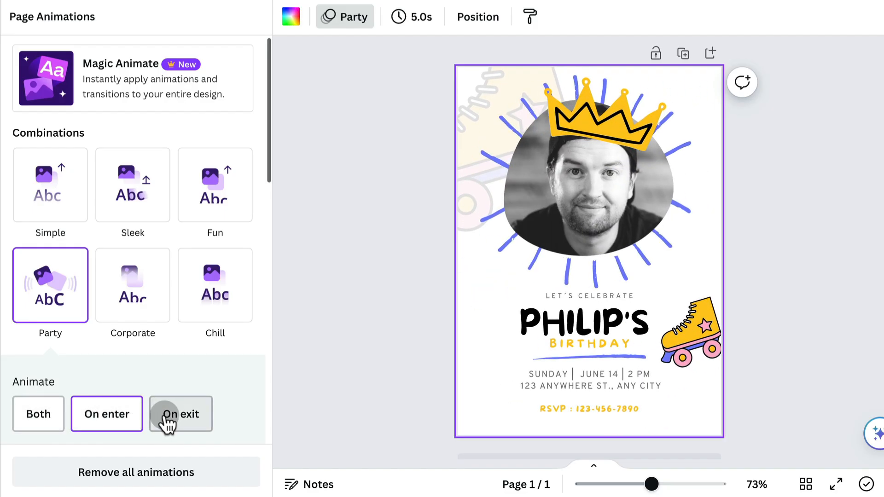
click(37, 414)
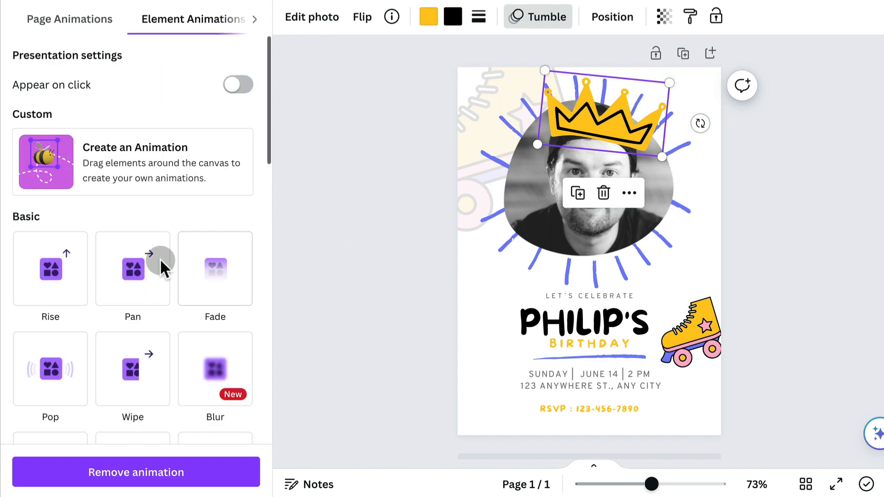
- Preview Pan, Wiggle, Flicker and Pulse effects on the crown and skate stickers, keeping Tumble
click(50, 269)
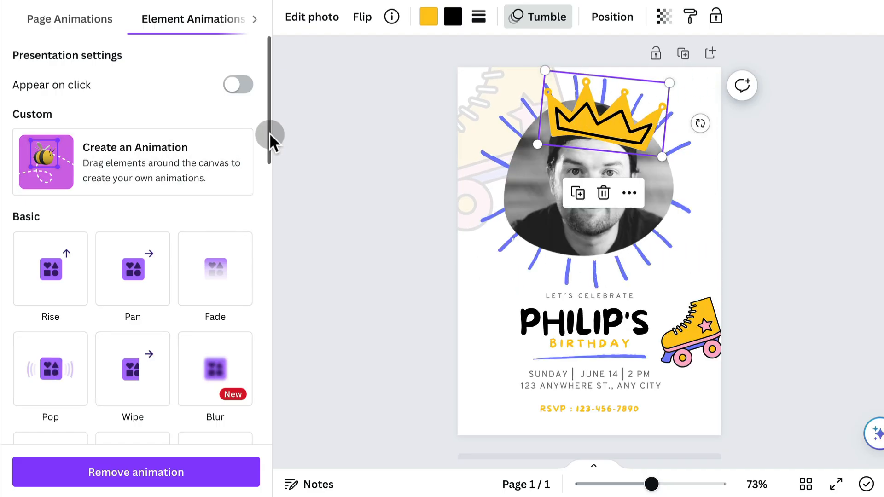
scroll(down, 3)
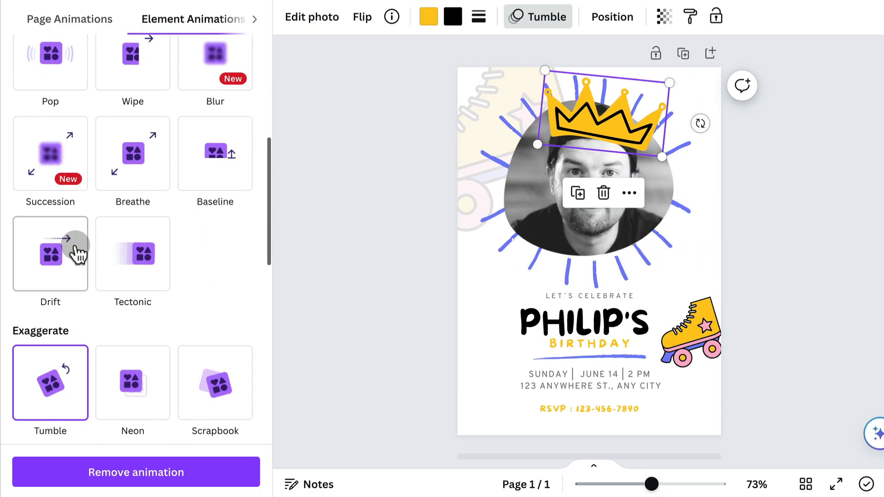
scroll(down, 3)
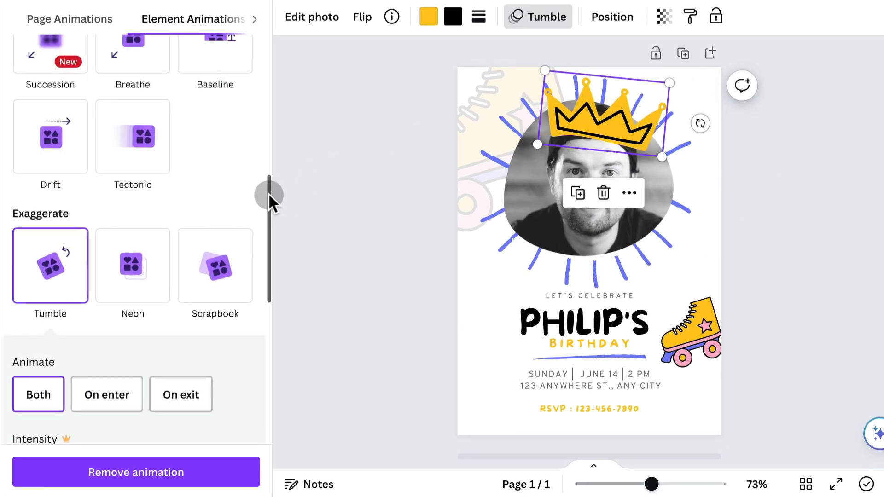
scroll(down, 3)
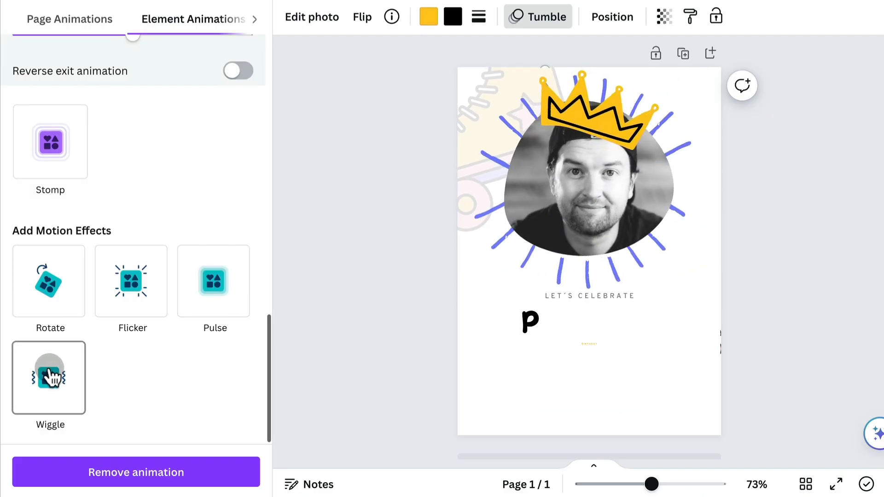
click(131, 282)
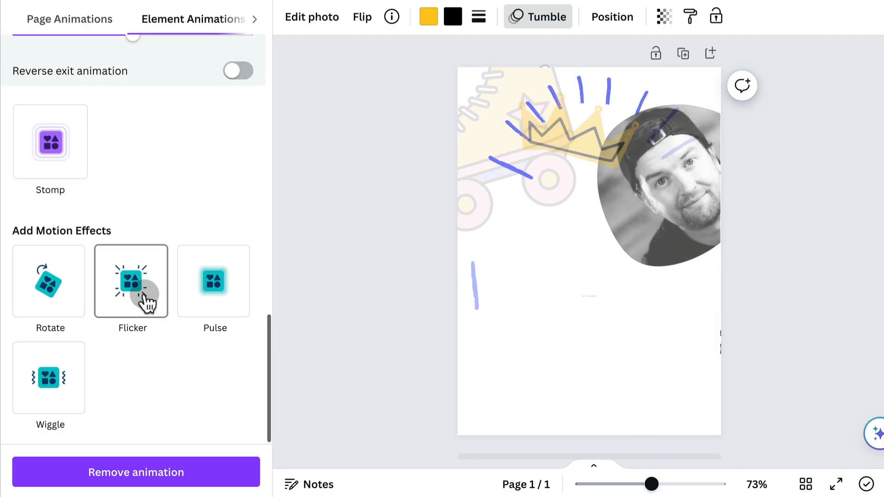
click(49, 282)
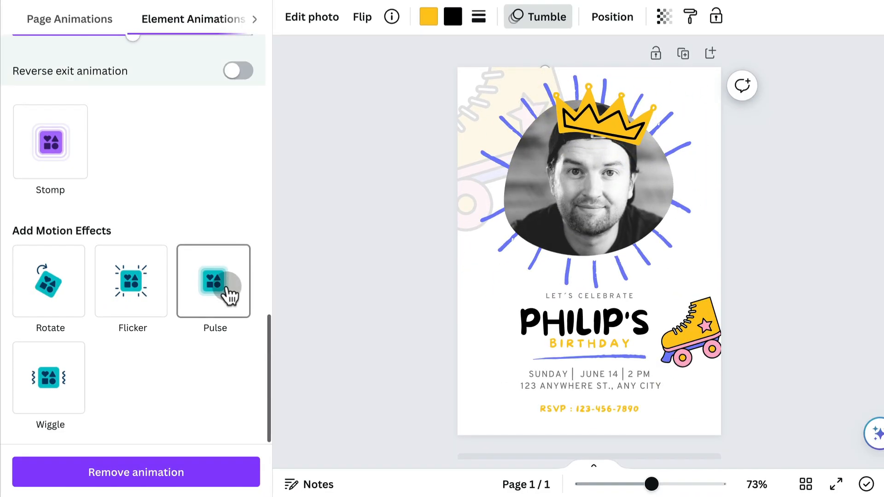
click(214, 282)
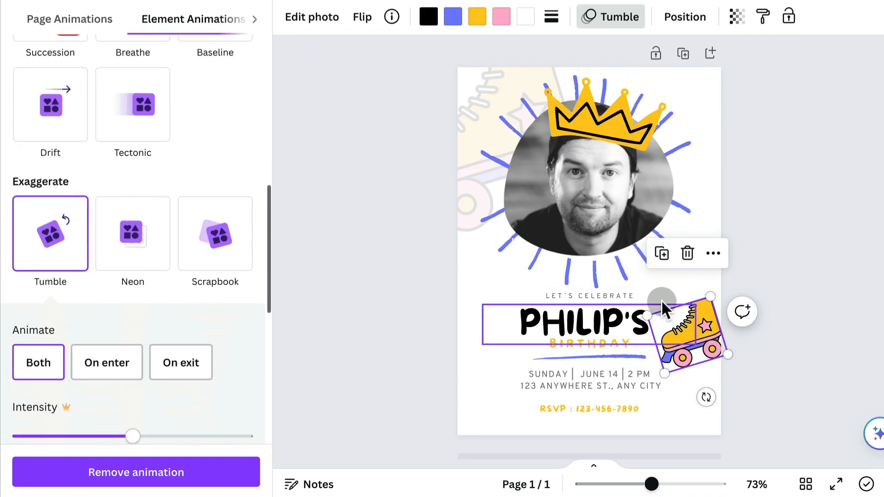
scroll(down, 3)
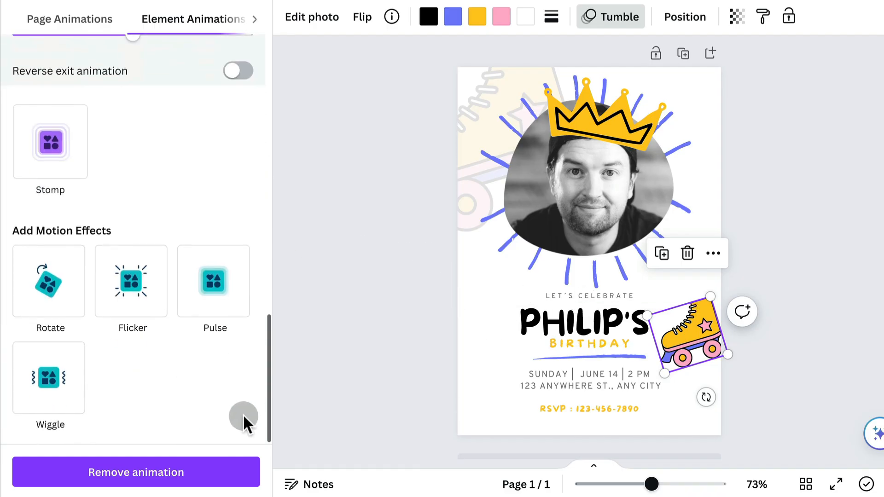
click(214, 282)
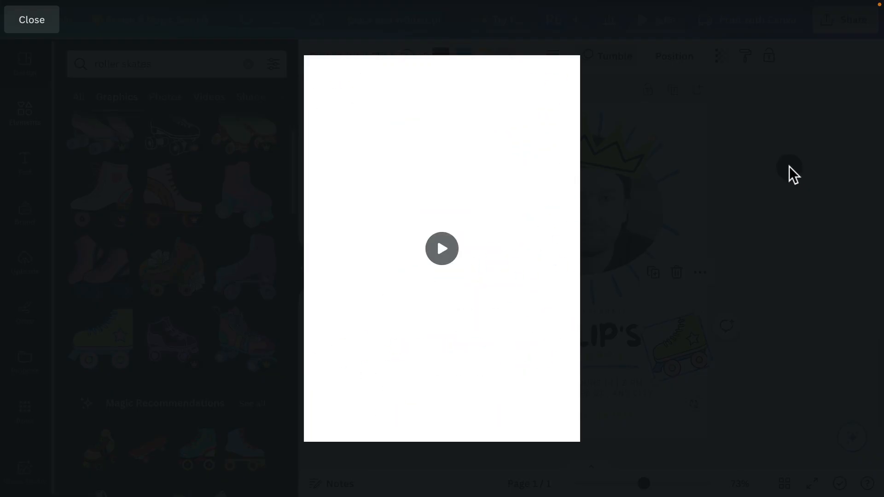
- Shorten the page timing from 5.0 to 3.0 seconds and play the animated preview to check it
click(31, 19)
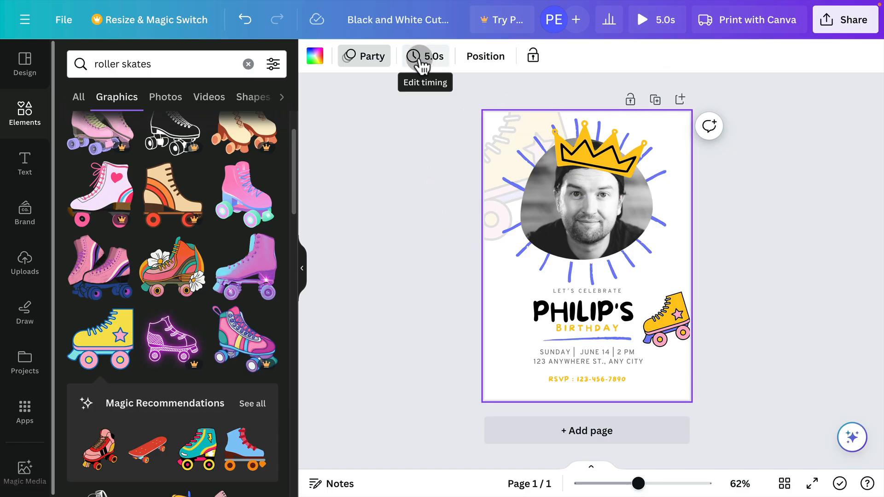
click(425, 56)
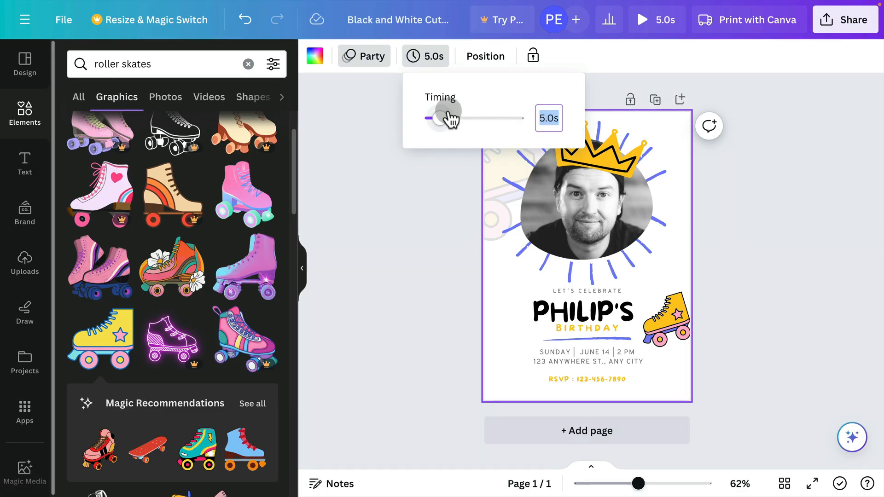
drag(444, 118, 431, 118)
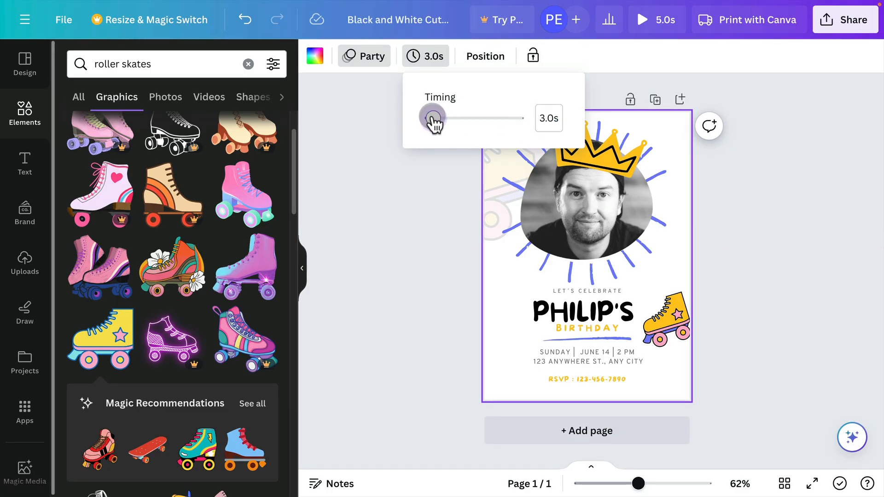
click(639, 19)
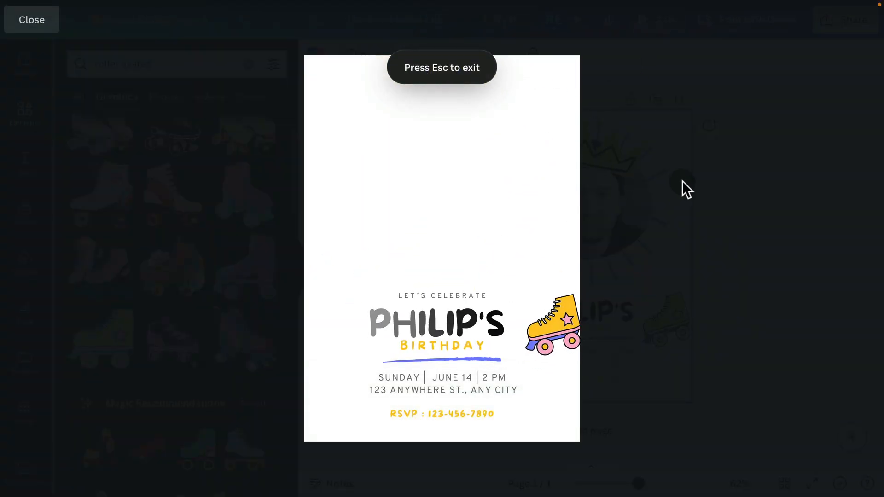
click(31, 19)
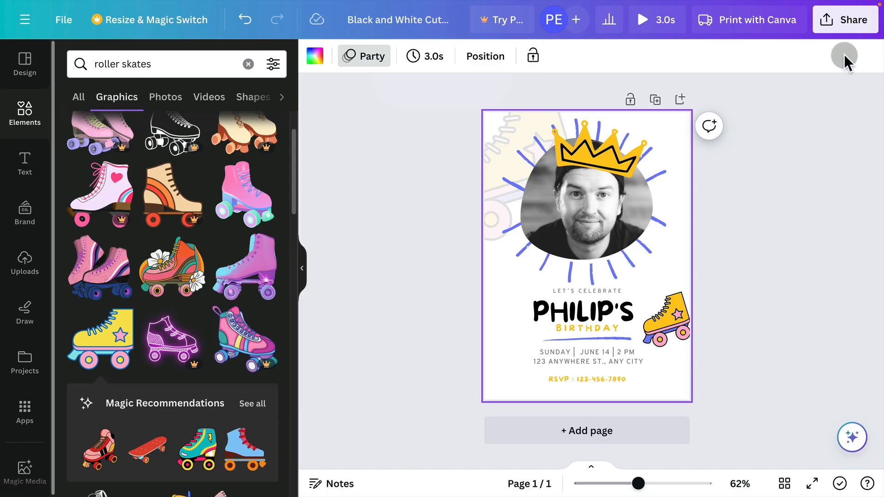
- Download the animated invitation from Share as a GIF
click(845, 20)
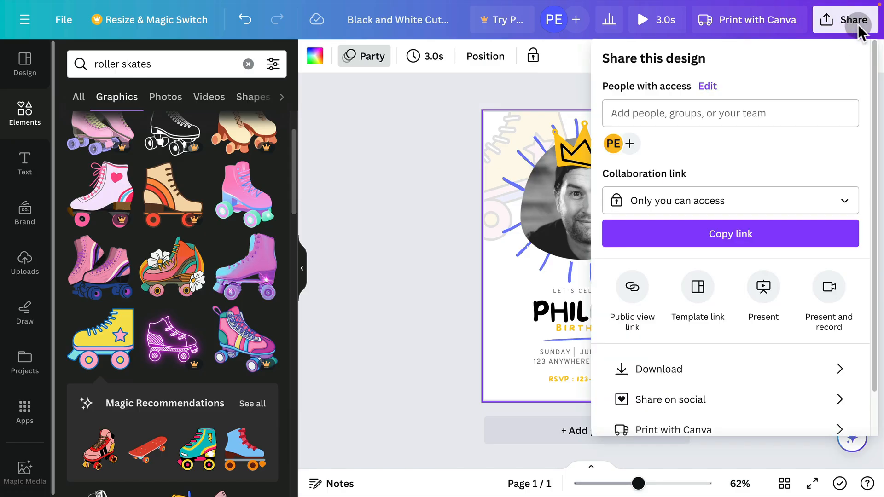
click(657, 368)
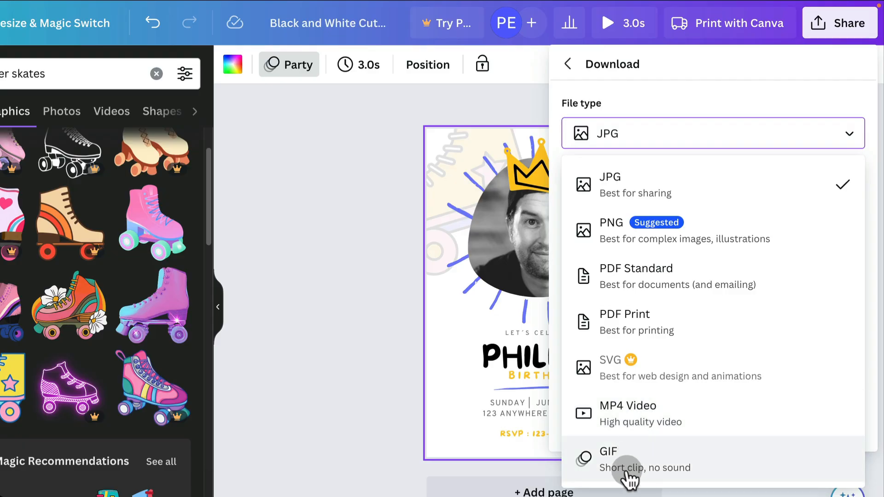
click(608, 459)
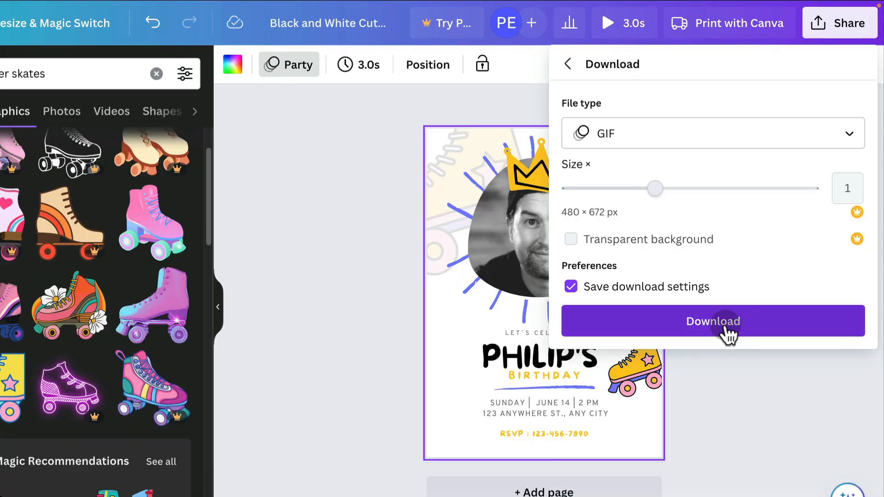
click(712, 320)
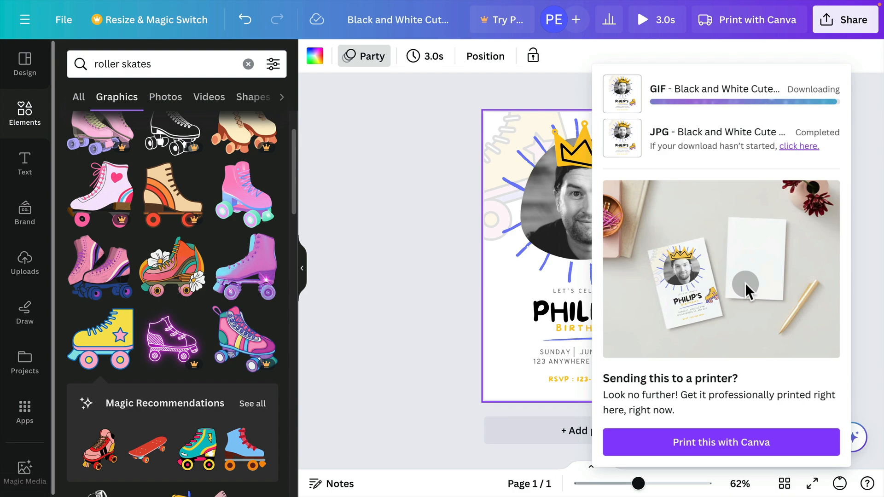
mouse_move(446, 190)
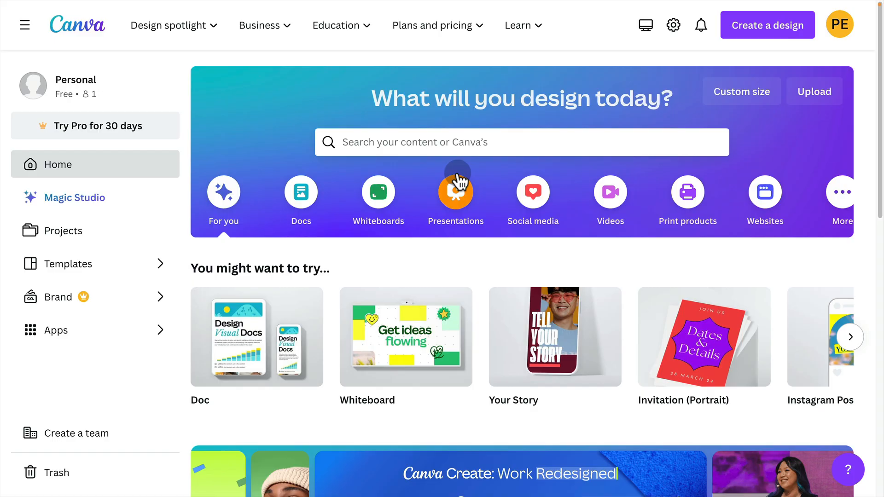
mouse_move(555, 118)
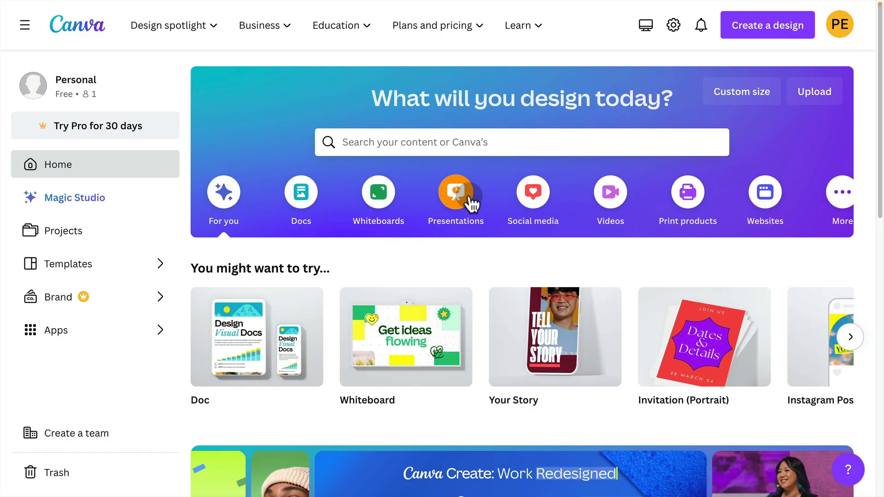
- Create a blank Presentation (16:9) from the Canva home page
click(458, 190)
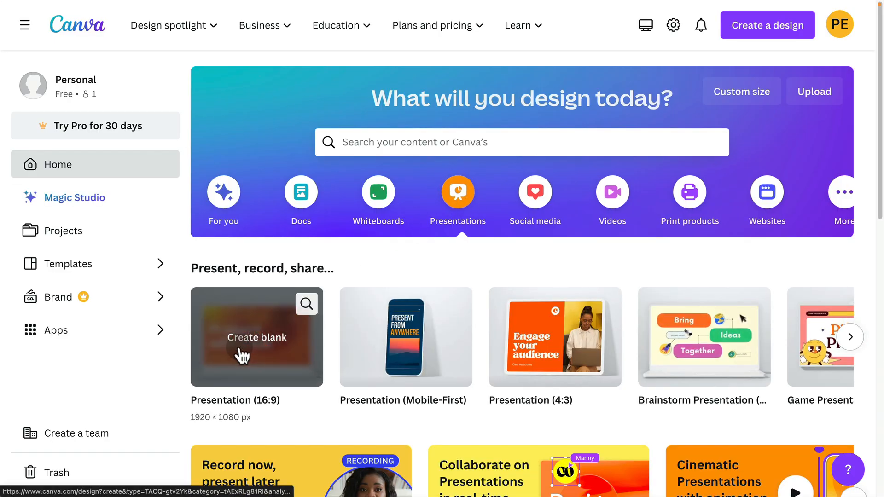
click(257, 337)
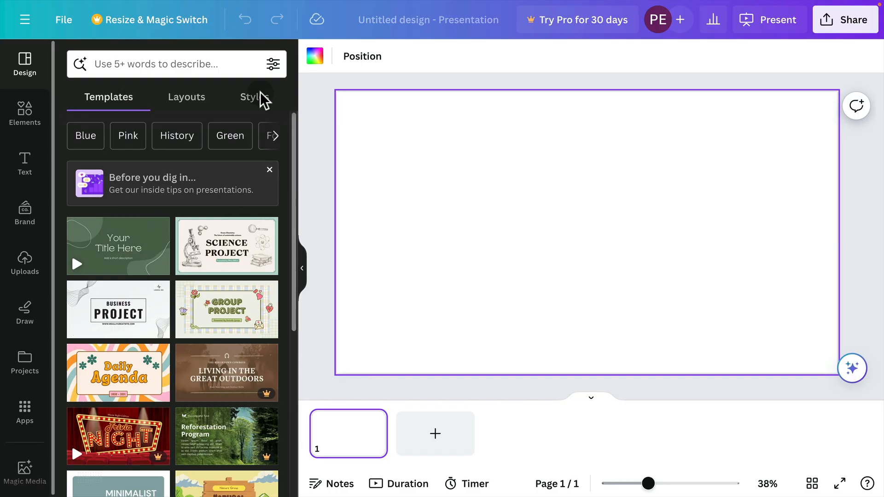
- Search 'clean modern slideshow' and apply the purple Presentation Title template to all 11 pages
click(169, 63)
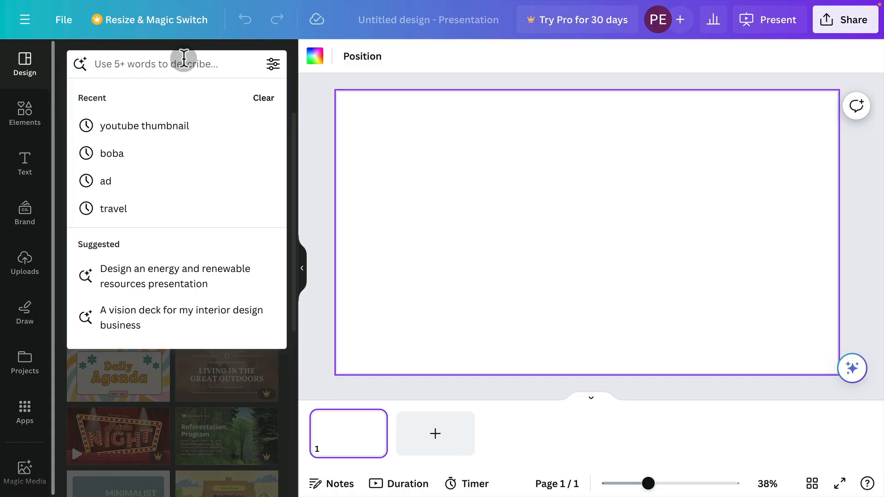
text(clean modern slideshow)
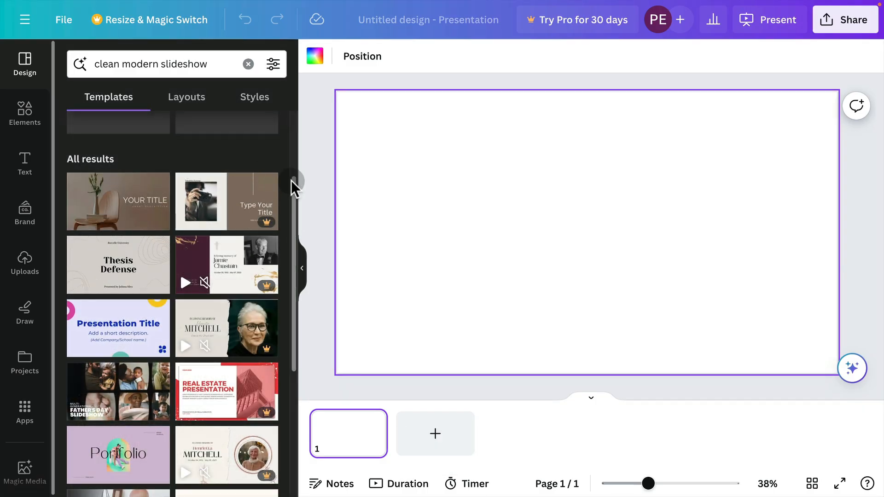
scroll(down, 3)
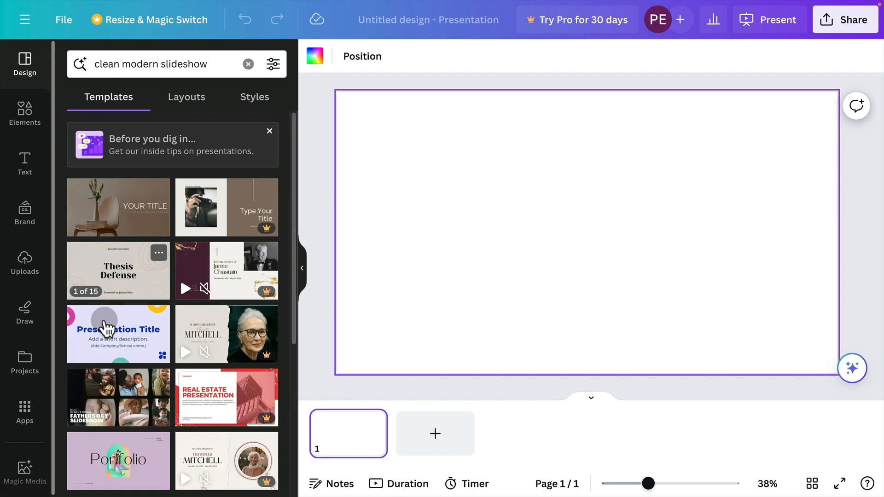
click(118, 333)
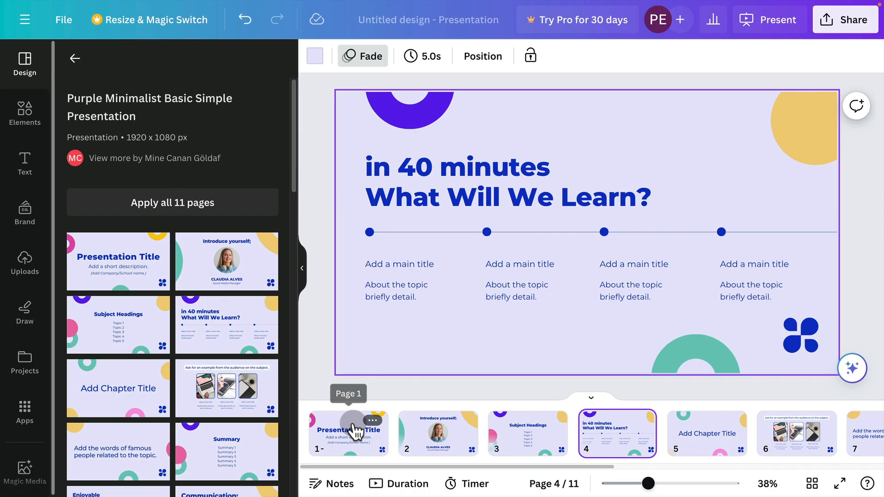
- Undo the full template load and put the Presentation Title layout on page 1
click(526, 433)
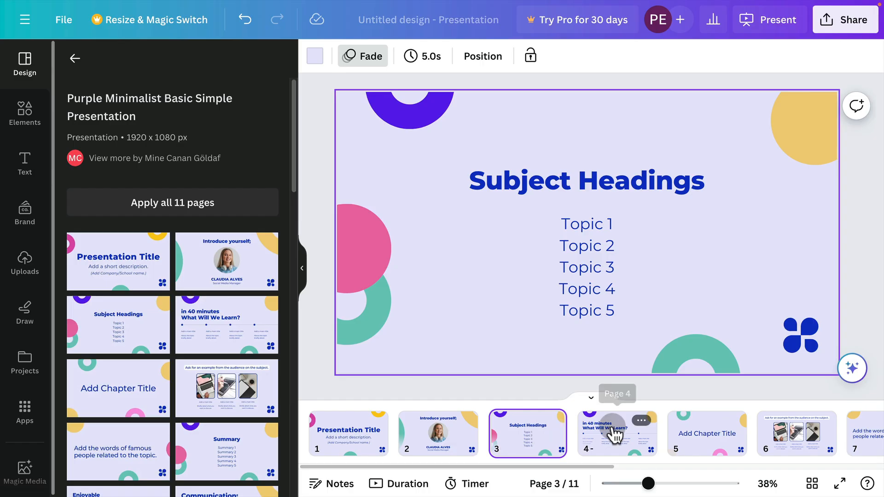
click(617, 434)
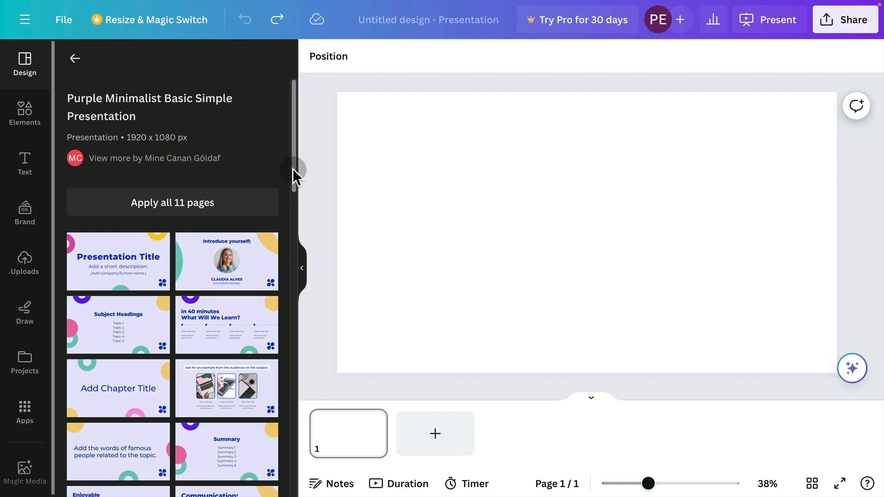
scroll(down, 3)
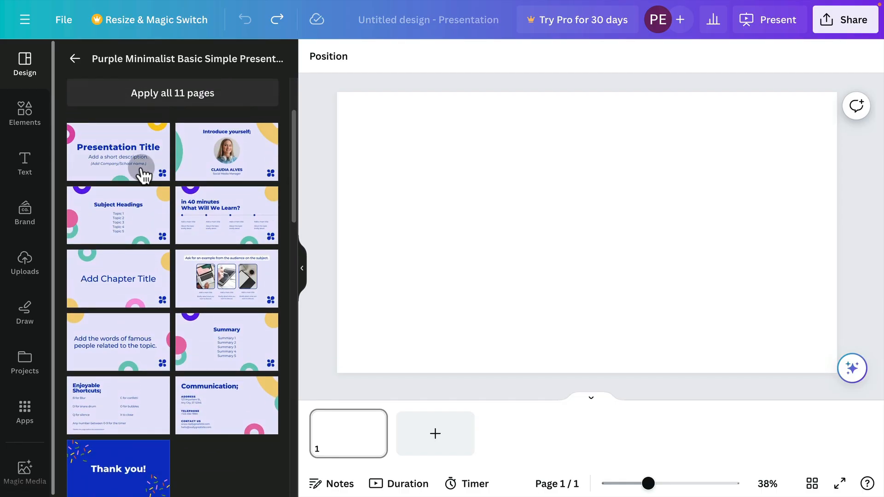
click(118, 151)
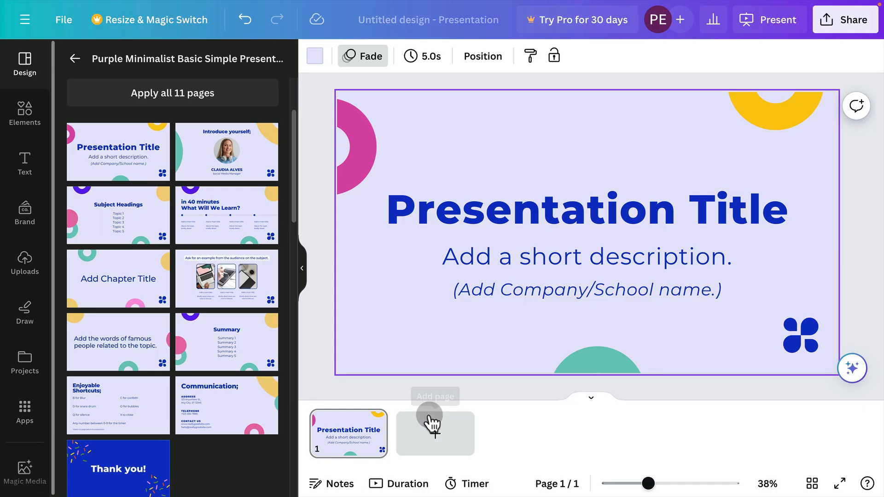
- Add a second page and give it the Subject Headings layout
click(433, 432)
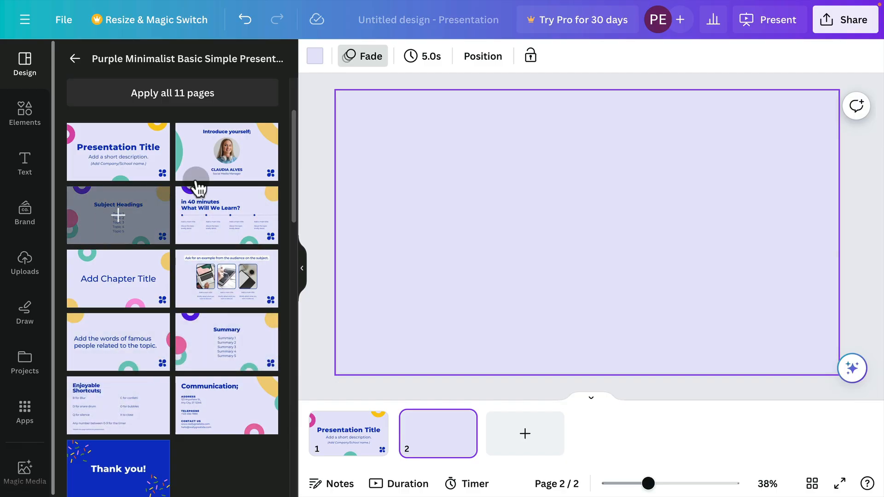
click(118, 215)
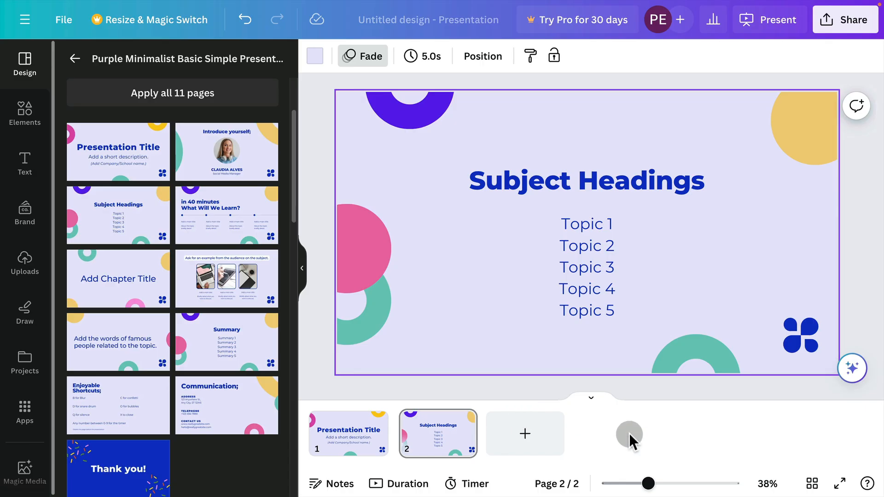
mouse_move(432, 302)
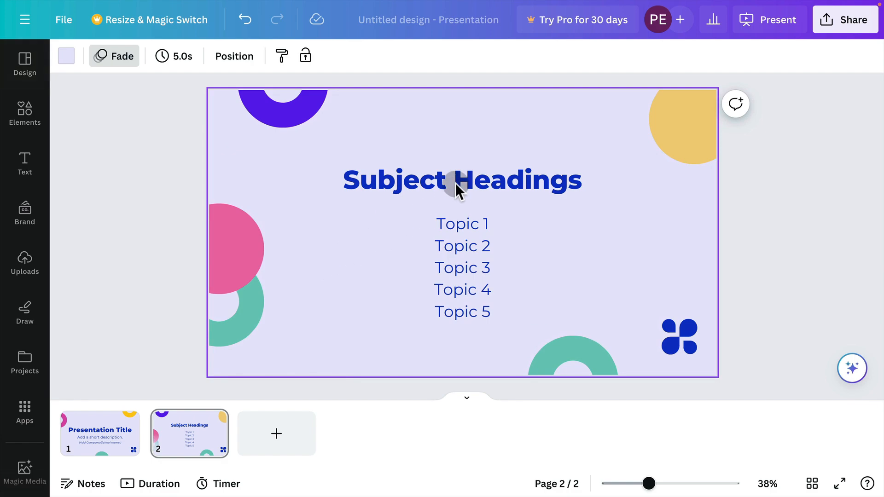
- Retitle the slide 2 heading as Phil's Slideshow
double_click(461, 179)
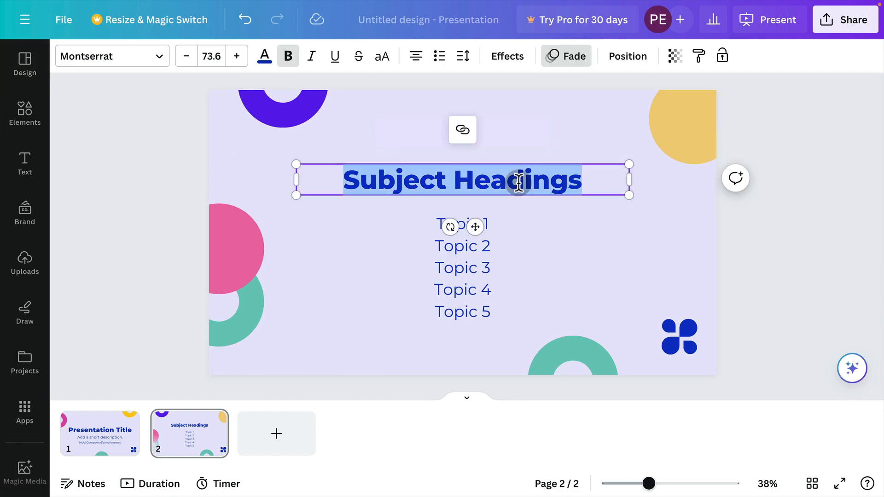
text(Phil's Slideshow)
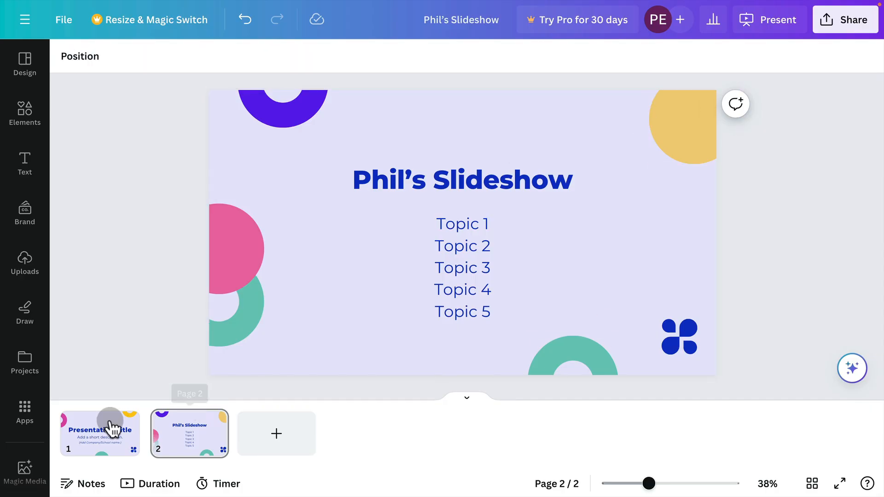
- Duplicate the Phil's Slideshow slide to create slide 3
click(188, 433)
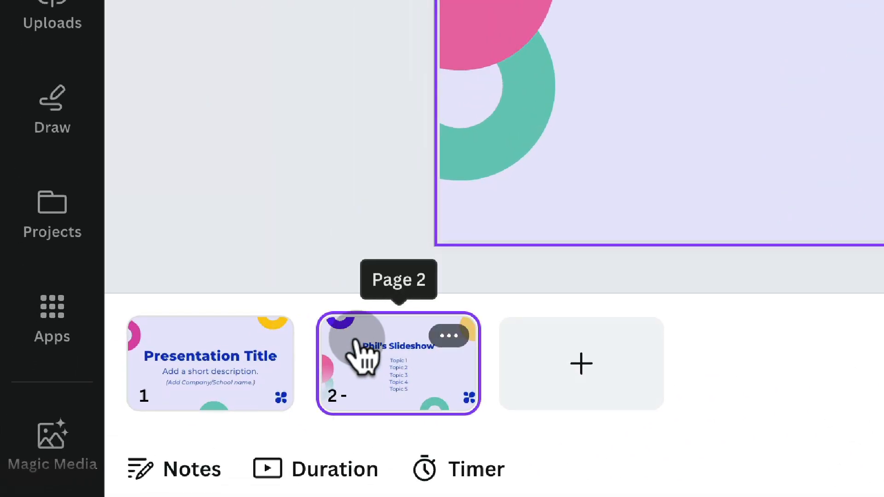
key(cmd+d)
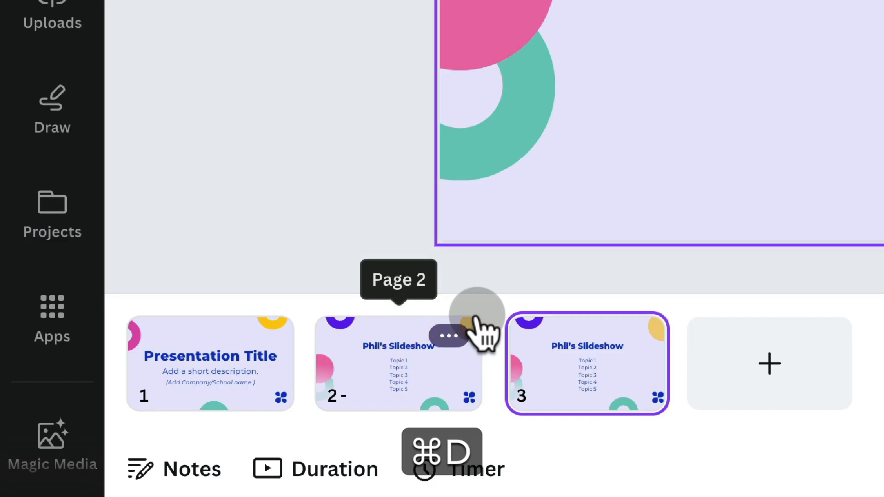
key(cmd+z)
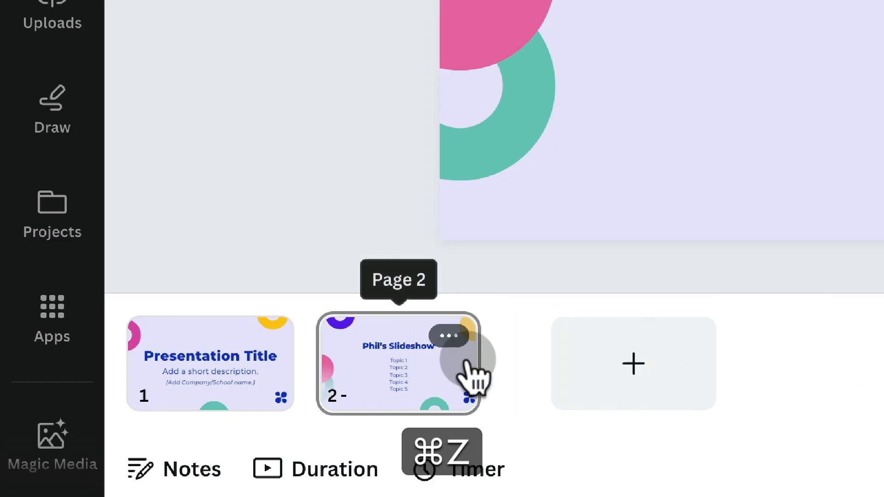
click(448, 336)
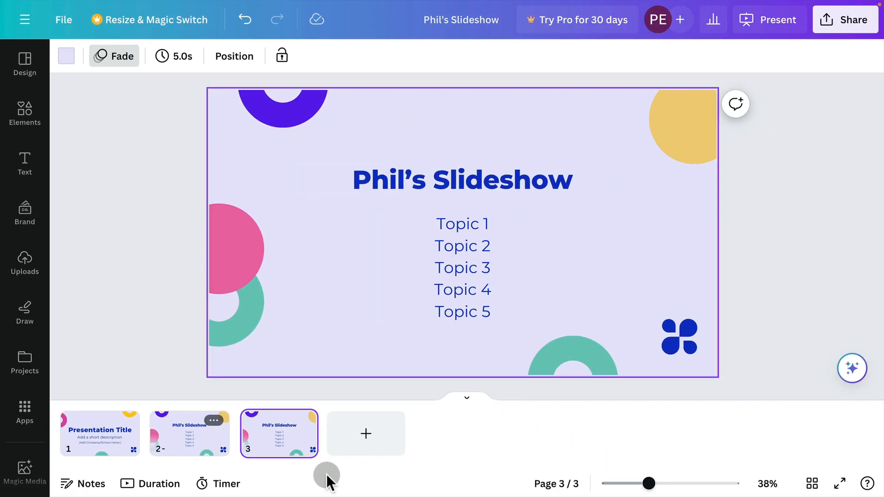
- Show the four pages as a scrolling list and bring up the text style options
drag(648, 483, 657, 483)
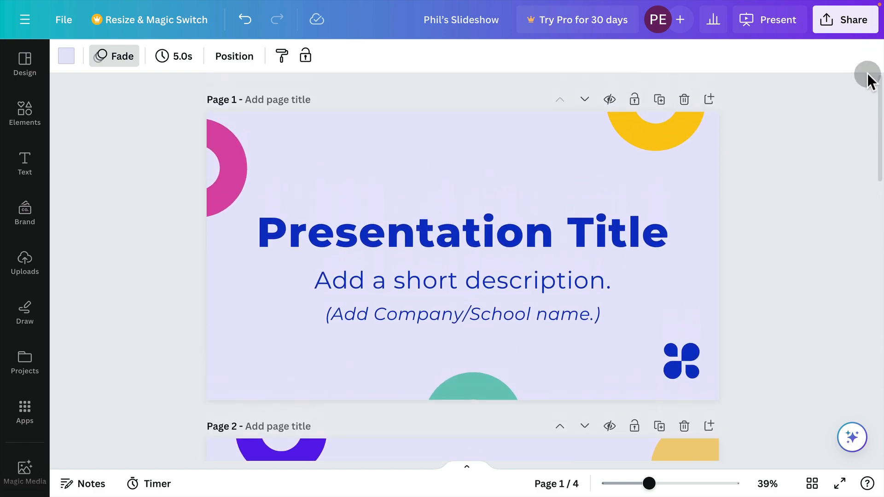
click(24, 164)
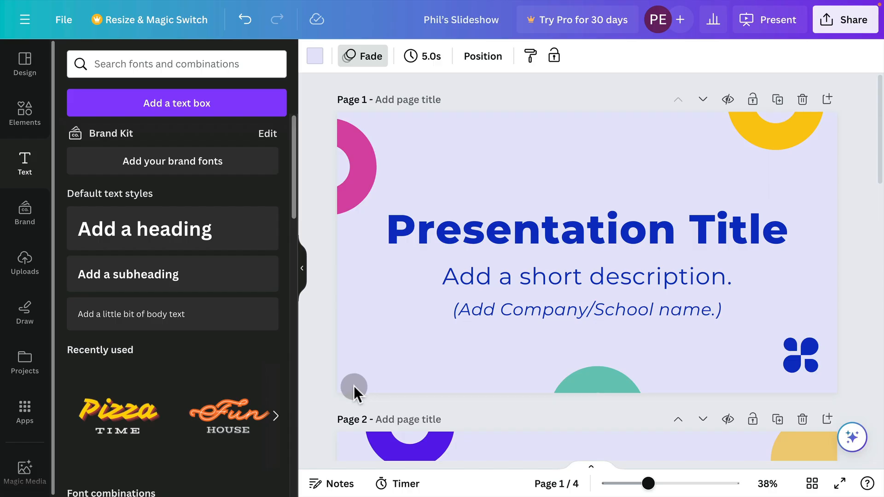
mouse_move(414, 345)
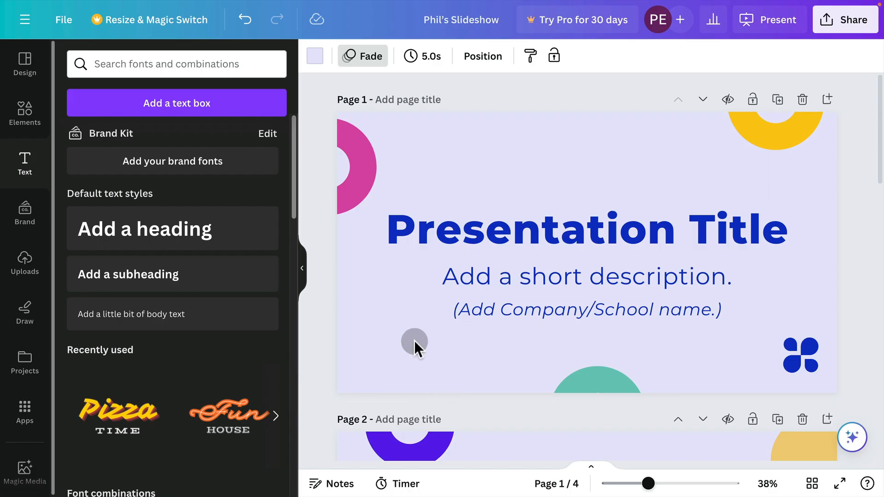
mouse_move(293, 184)
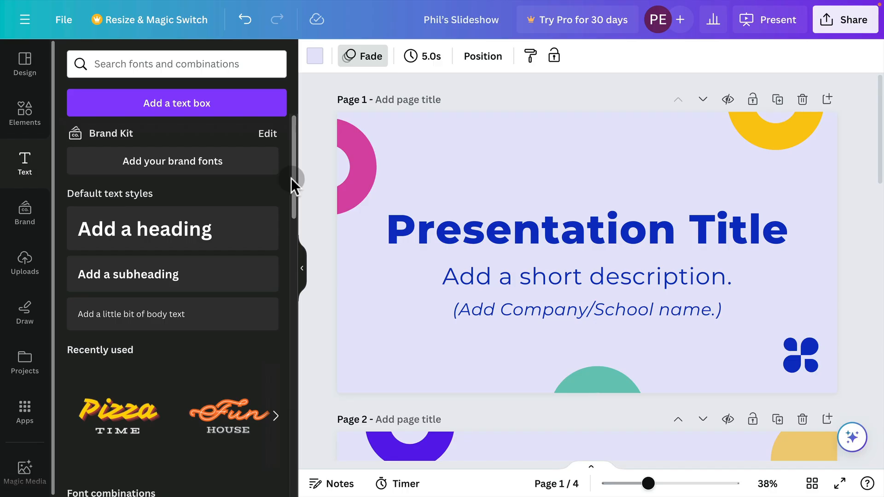
- Add a heading reading VideoSchool.com, moved to slide 1's bottom-left and shrunk to about 30
scroll(down, 3)
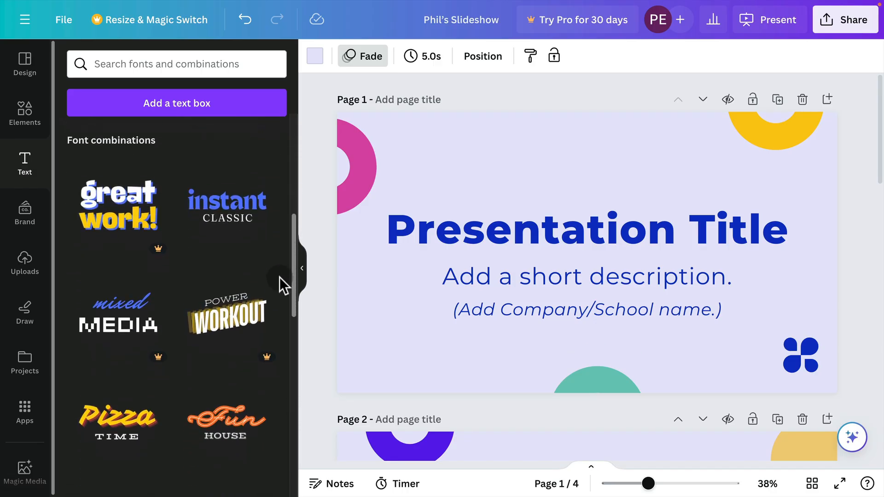
scroll(down, 3)
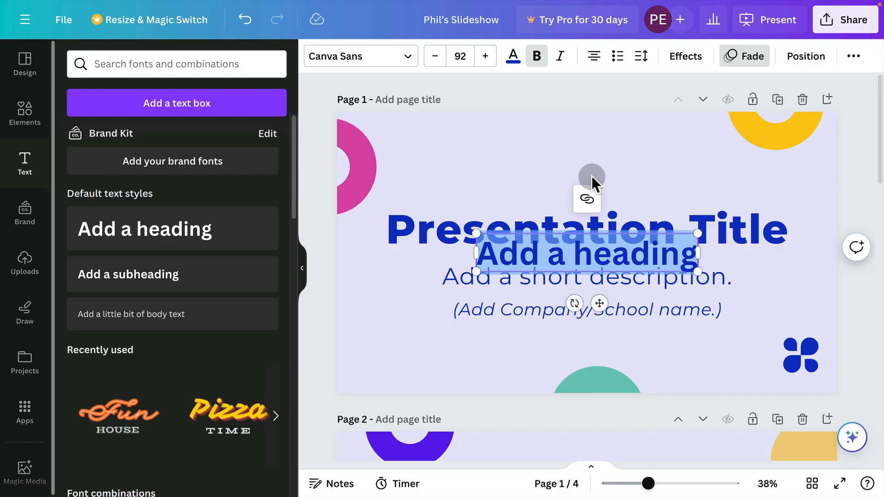
drag(586, 252, 455, 373)
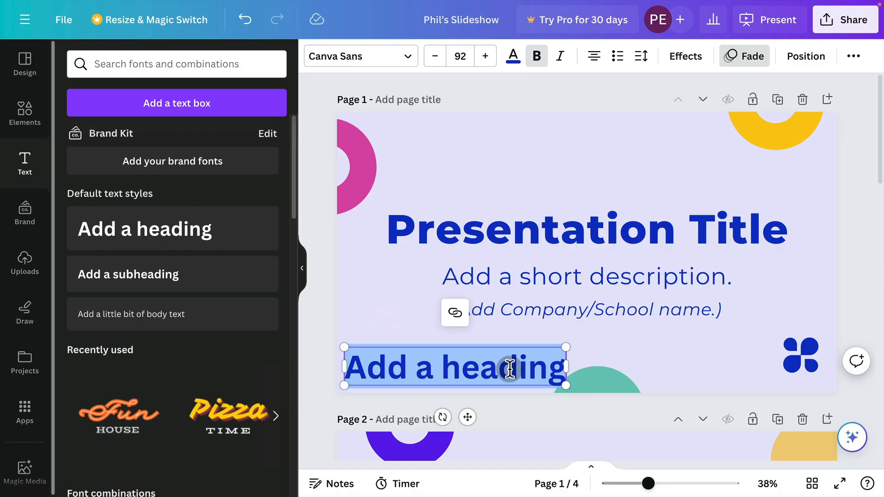
text(VideoSchool.co)
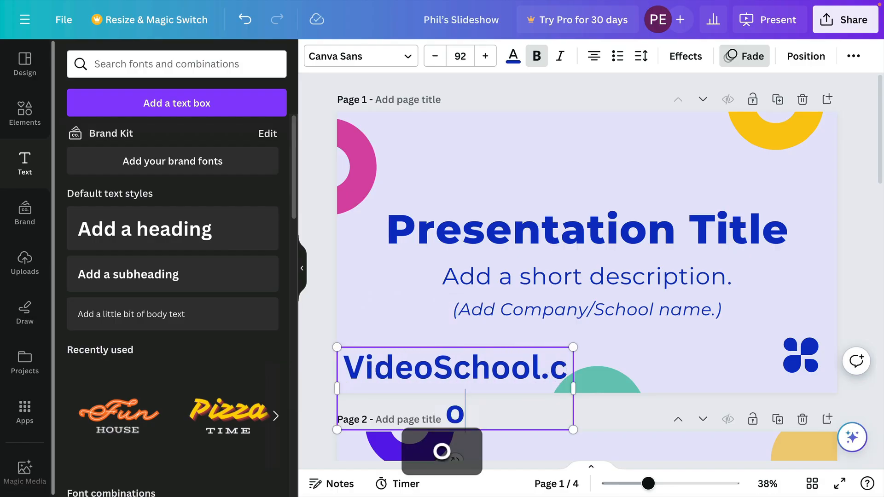
drag(573, 390, 643, 377)
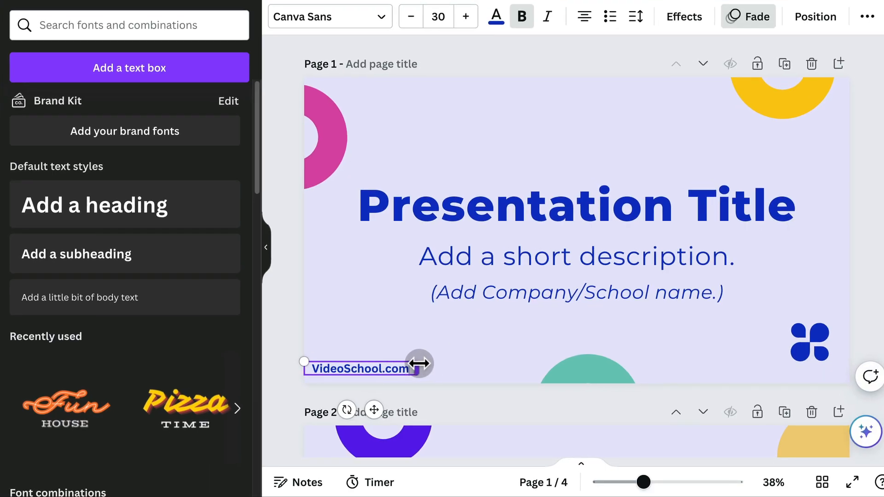
- Colour the VideoSchool.com footer dark grey after trying tan and pink
click(358, 368)
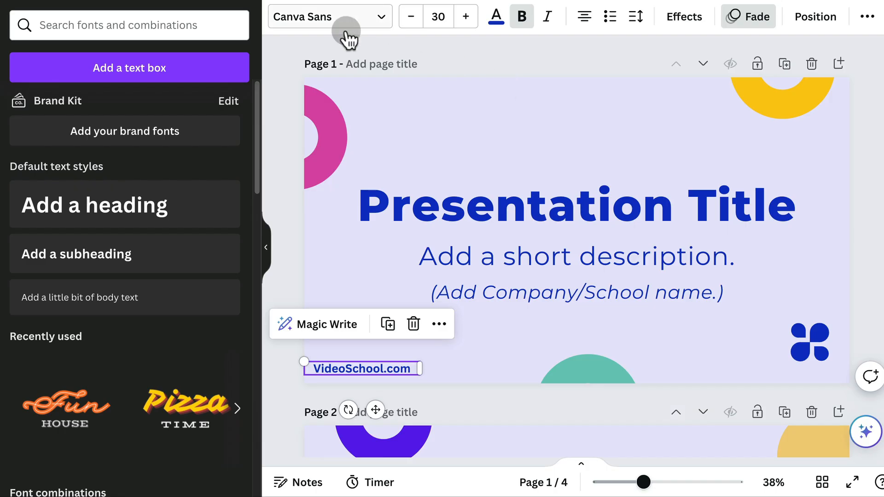
click(576, 256)
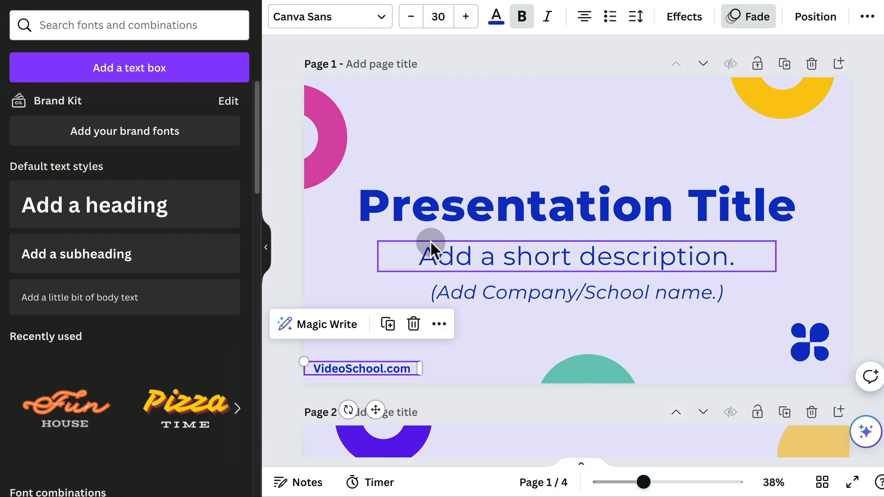
click(438, 16)
text(20)
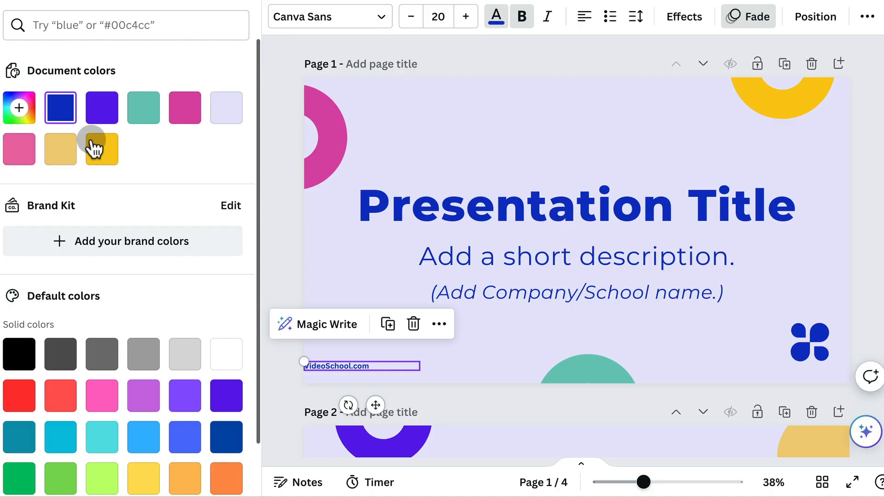
click(101, 149)
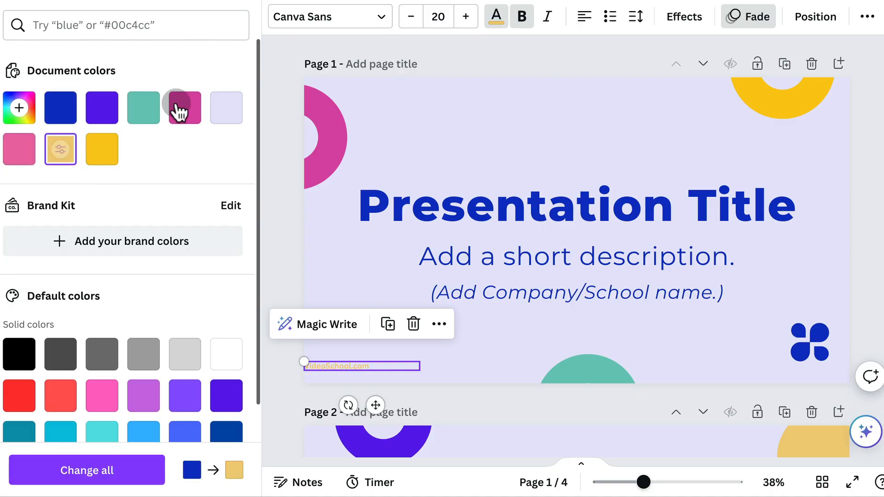
click(183, 107)
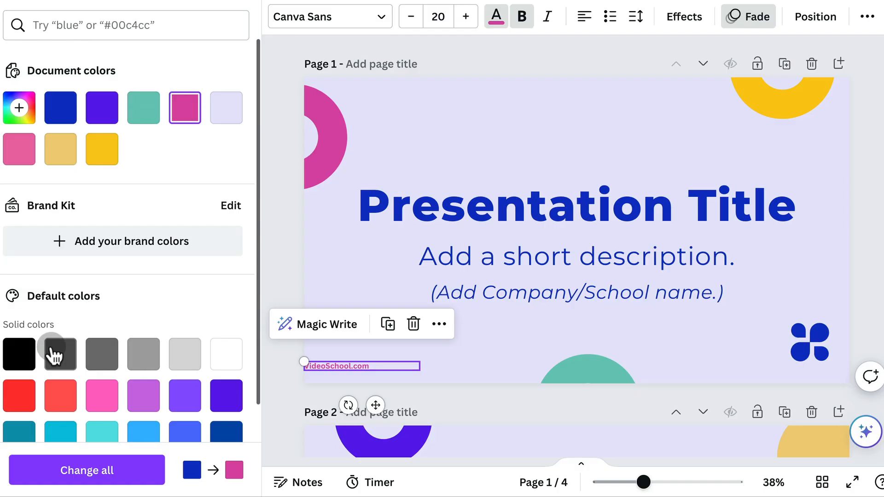
click(60, 354)
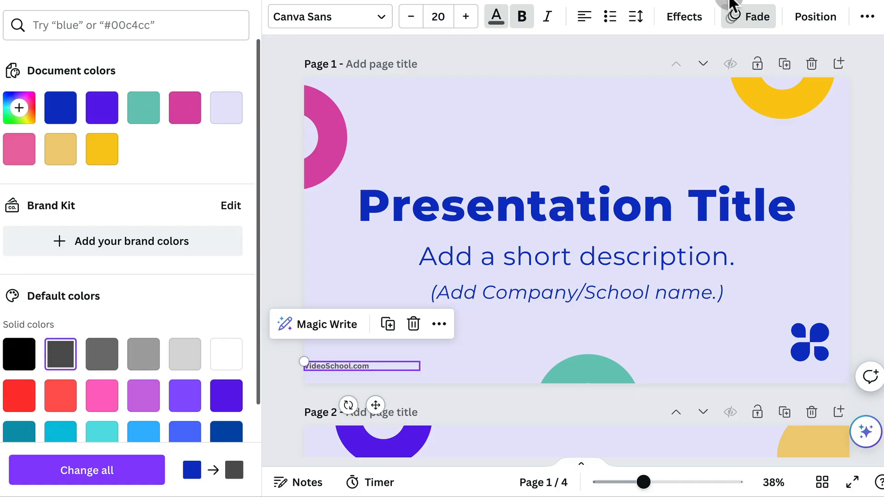
- Fade the footer text to about 61 transparency
click(867, 17)
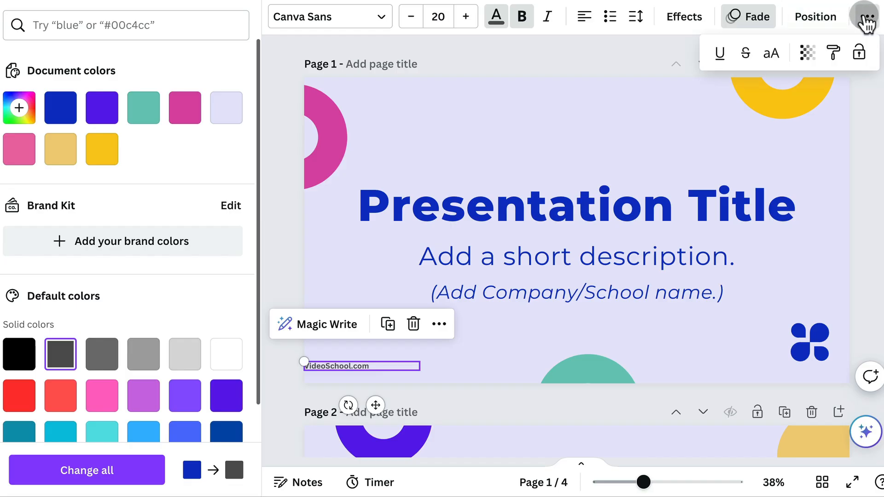
click(808, 52)
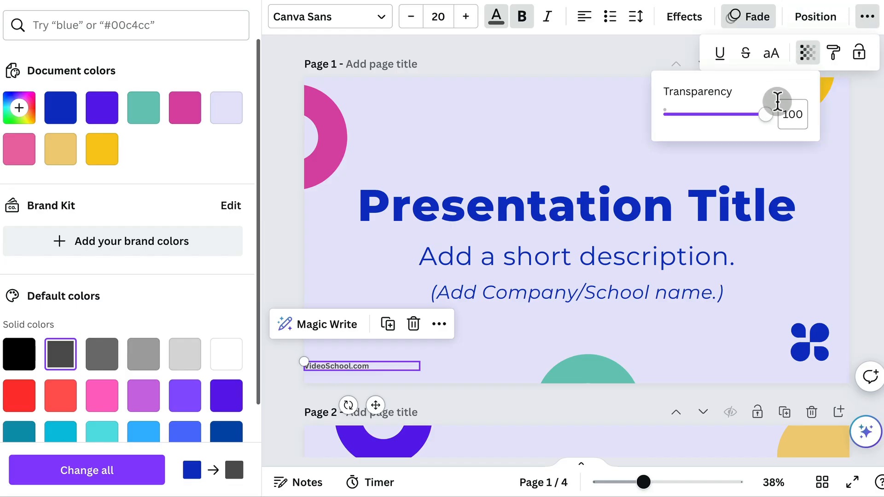
drag(765, 113, 724, 113)
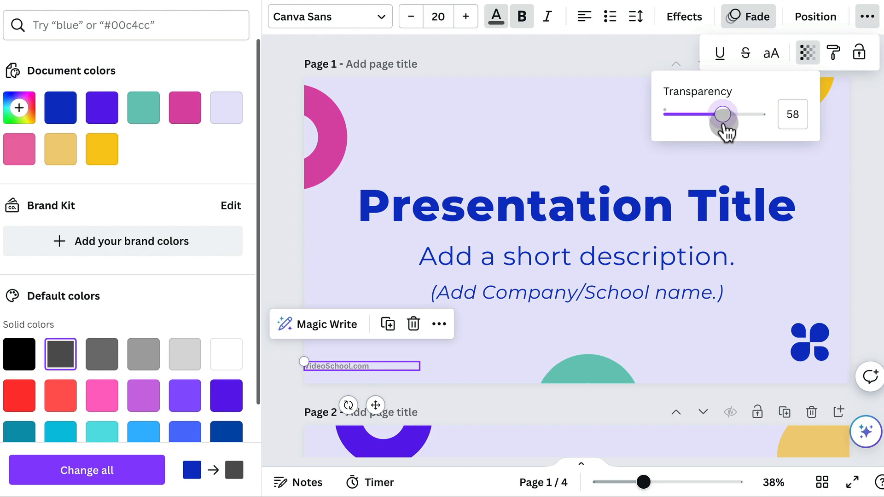
drag(723, 114, 727, 114)
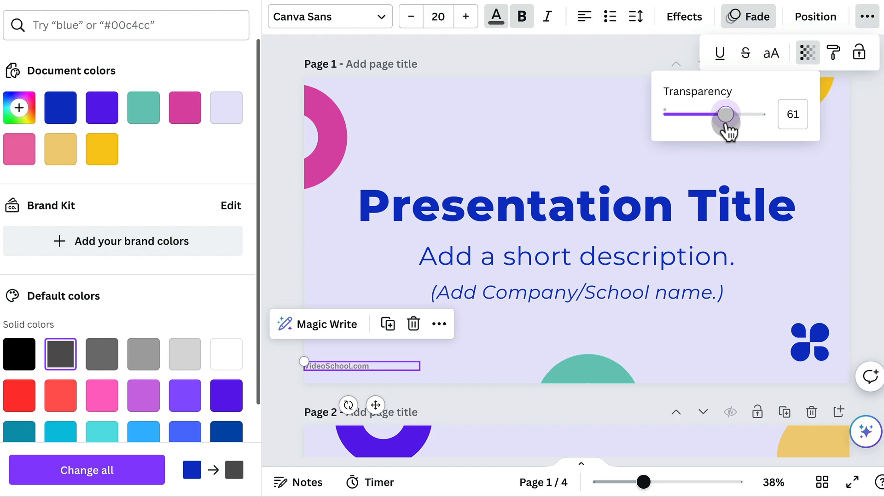
drag(727, 114, 726, 114)
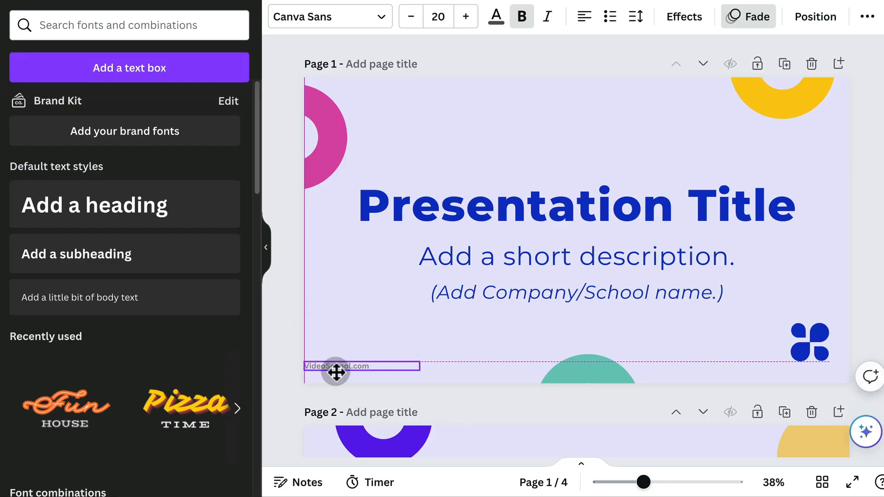
- Copy the faded footer onto the other slides and bring up the Elements library
click(577, 292)
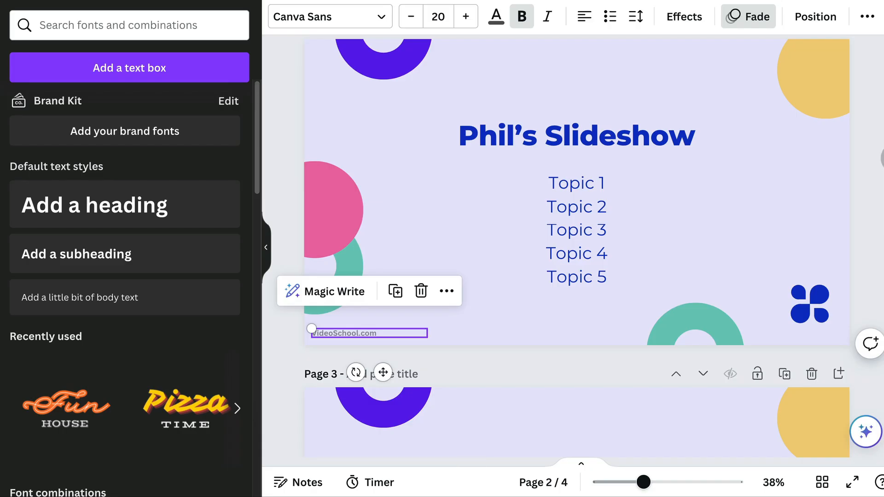
key(cmd+v)
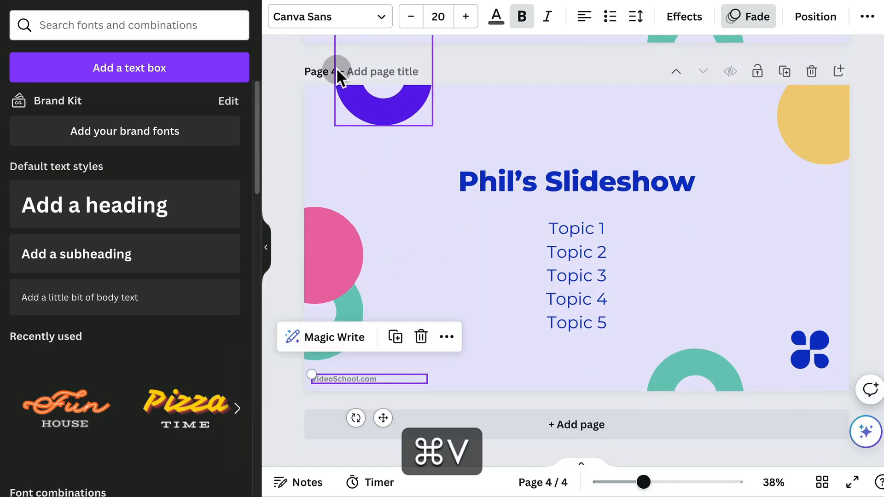
click(276, 140)
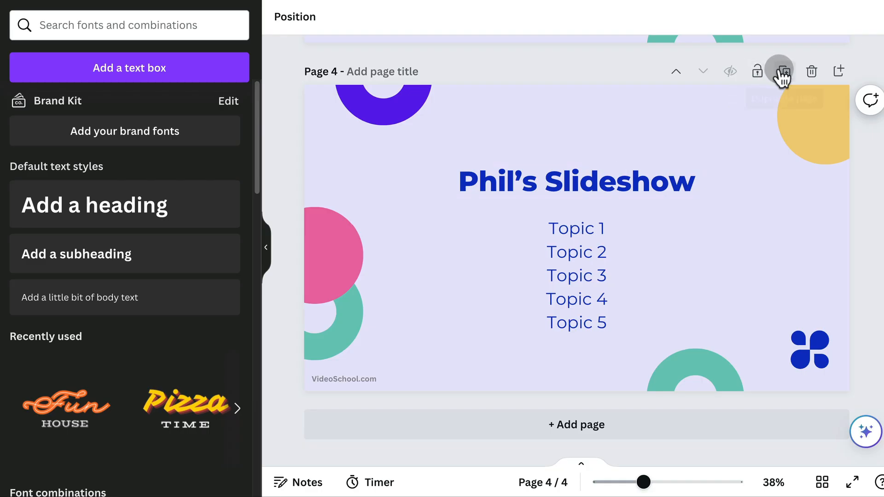
click(779, 71)
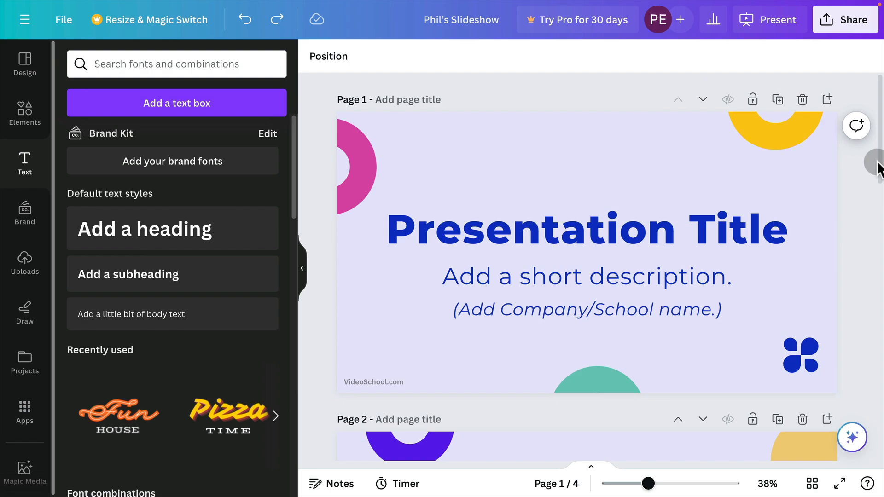
mouse_move(147, 262)
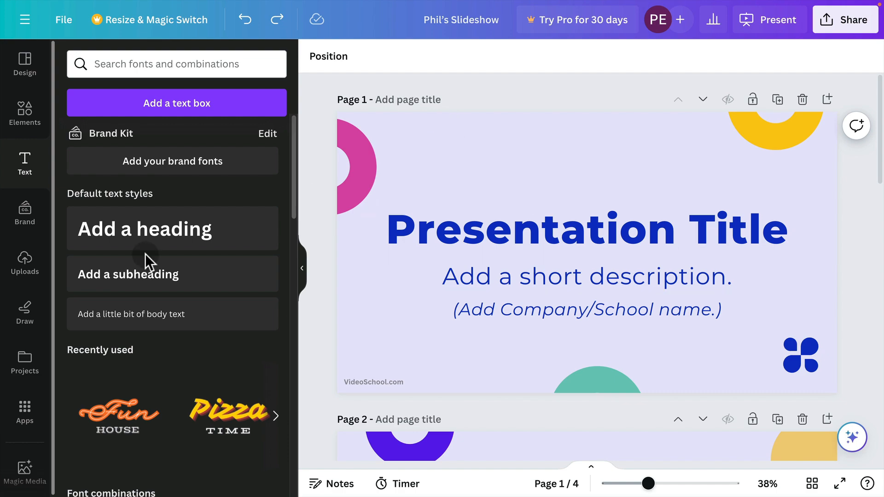
click(24, 114)
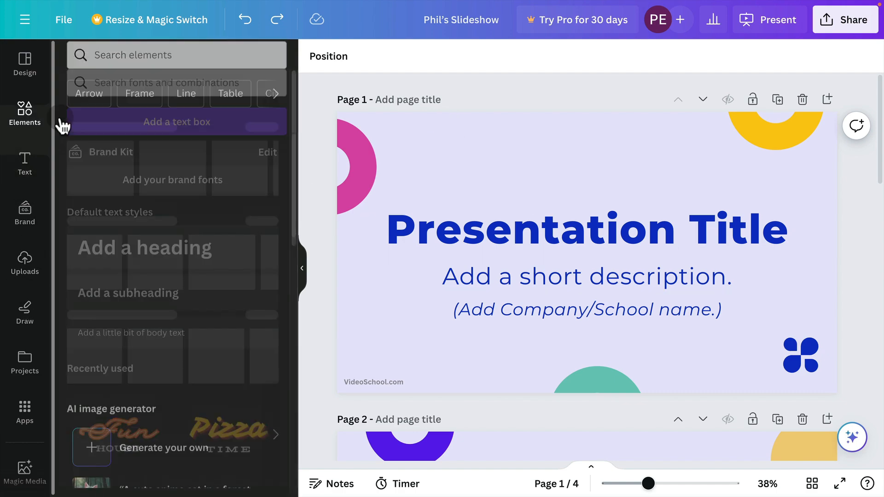
- Search Elements for 'hawaii' and browse all photo results for a sunset surf image
click(177, 63)
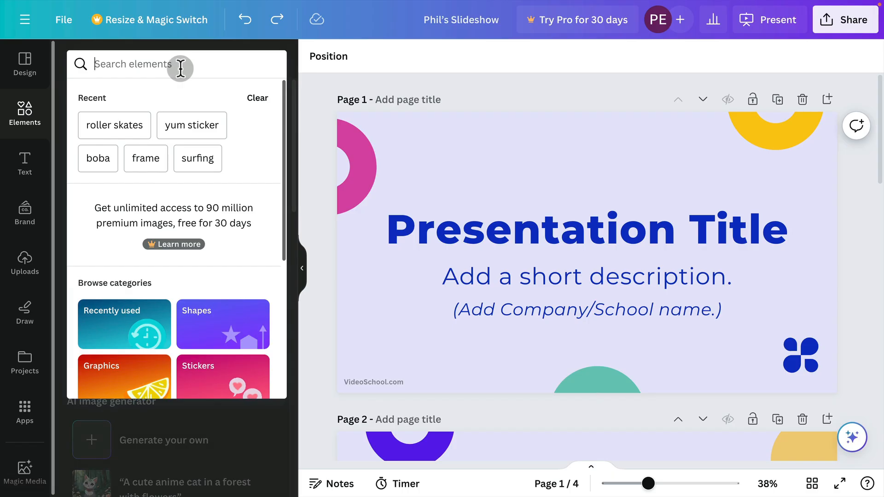
text(hawaii)
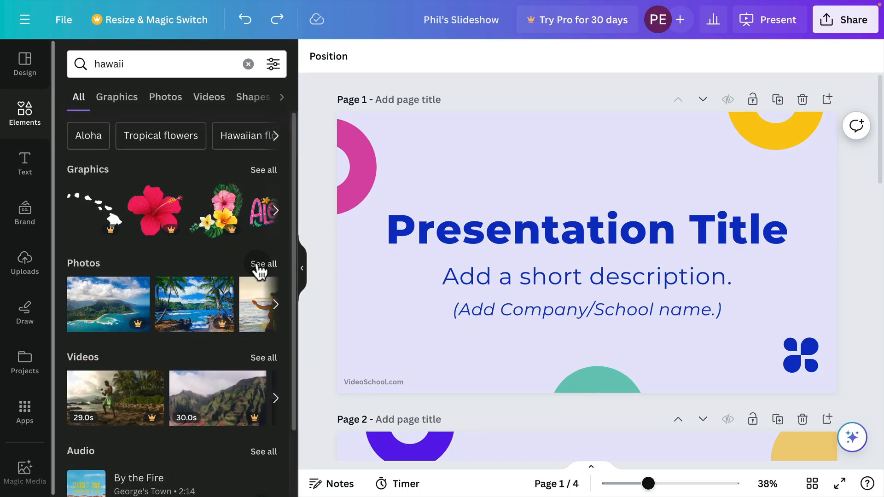
click(164, 97)
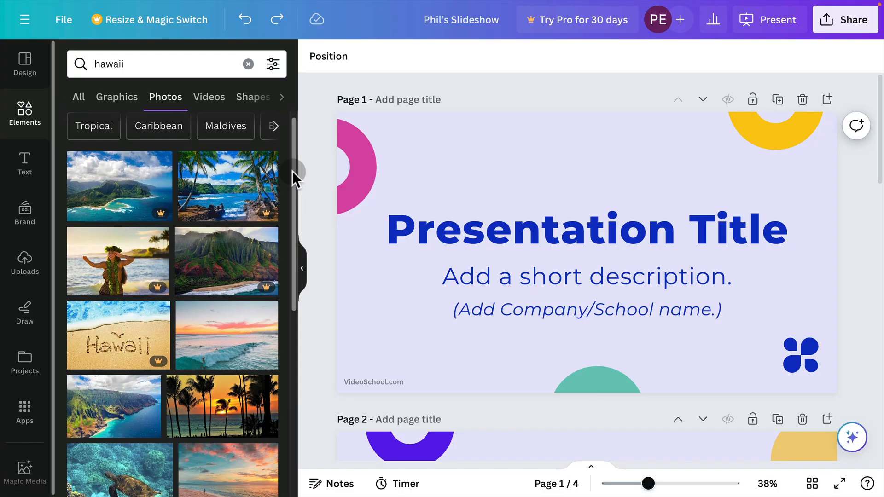
scroll(down, 3)
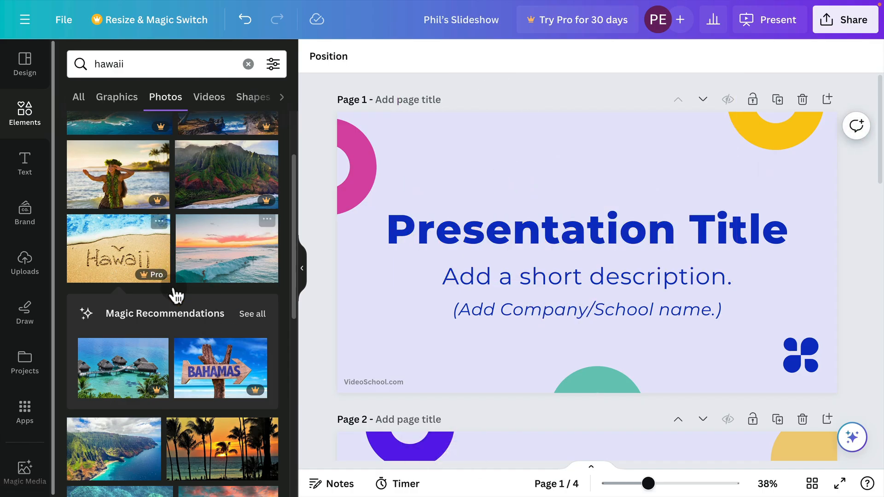
mouse_move(227, 248)
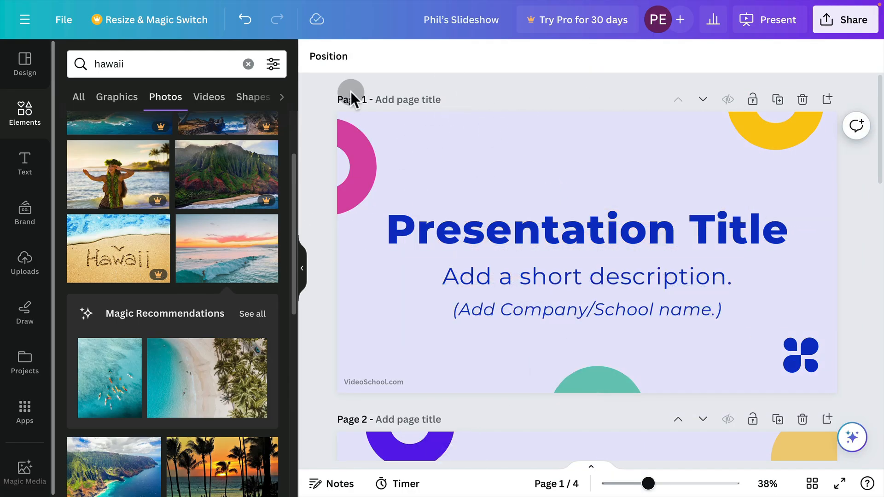
mouse_move(771, 391)
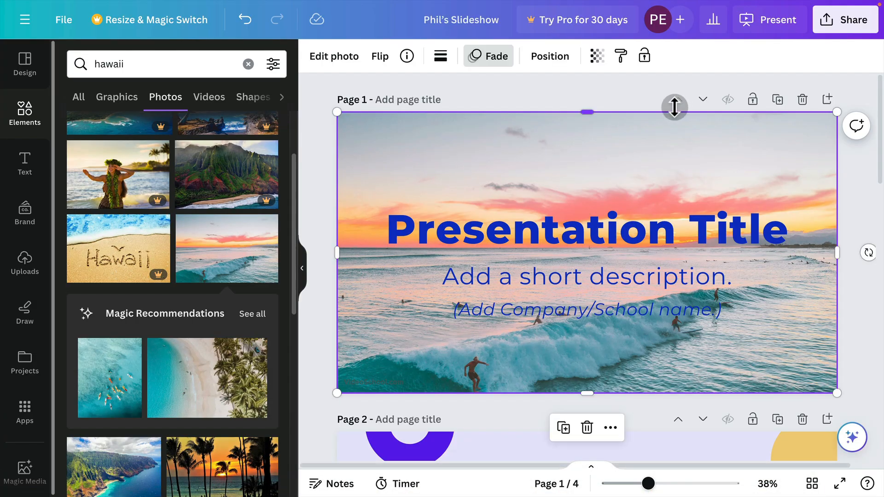
- Send the surf photo to the back of the title slide and fade it to 26 transparency
click(548, 56)
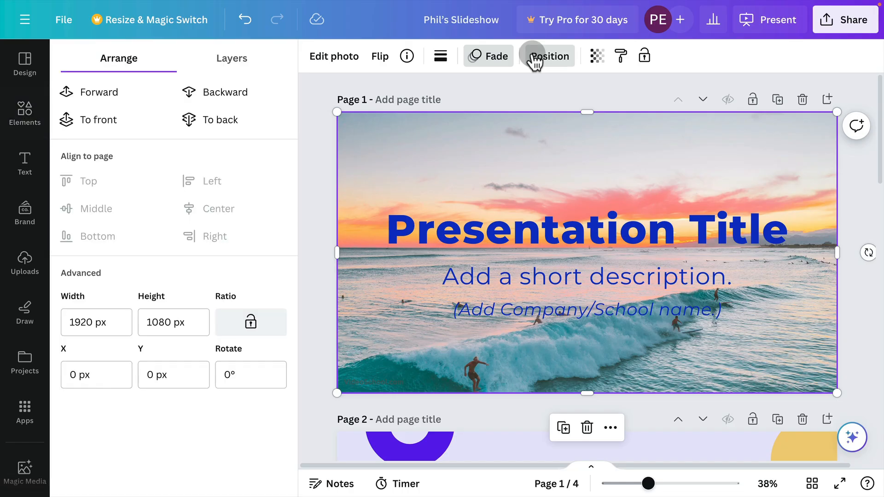
mouse_move(212, 120)
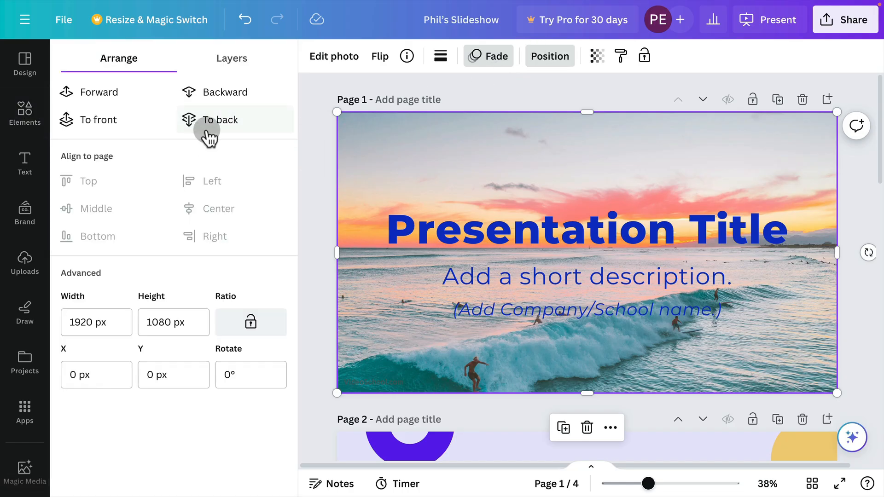
click(24, 112)
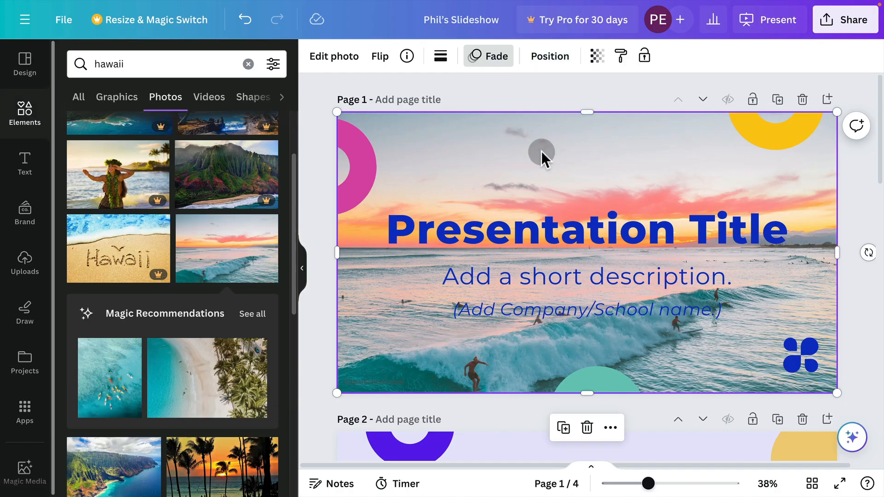
click(597, 55)
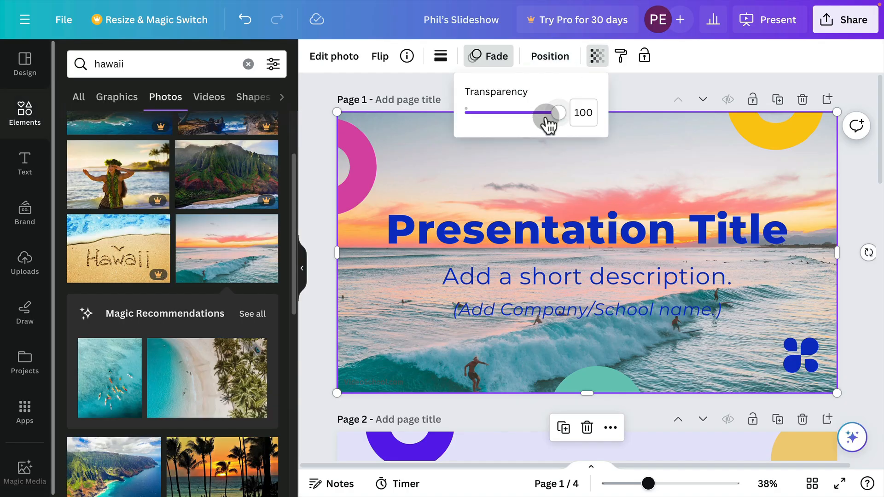
drag(549, 113, 481, 112)
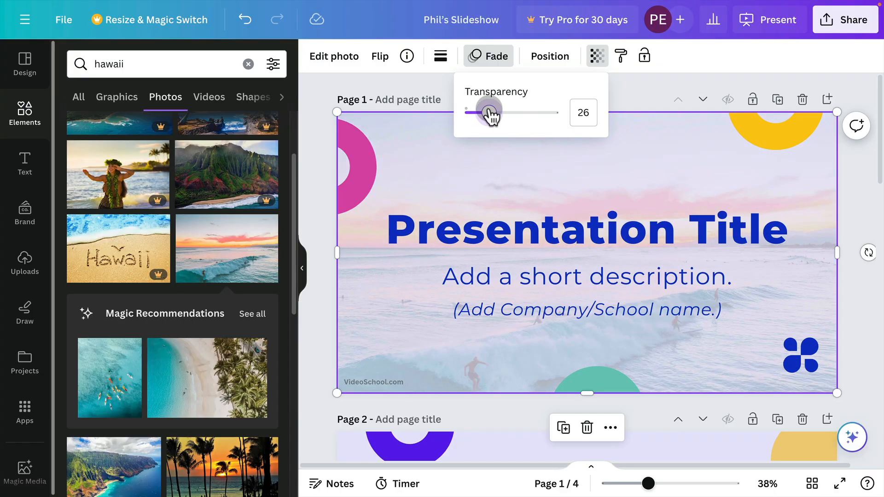
scroll(down, 3)
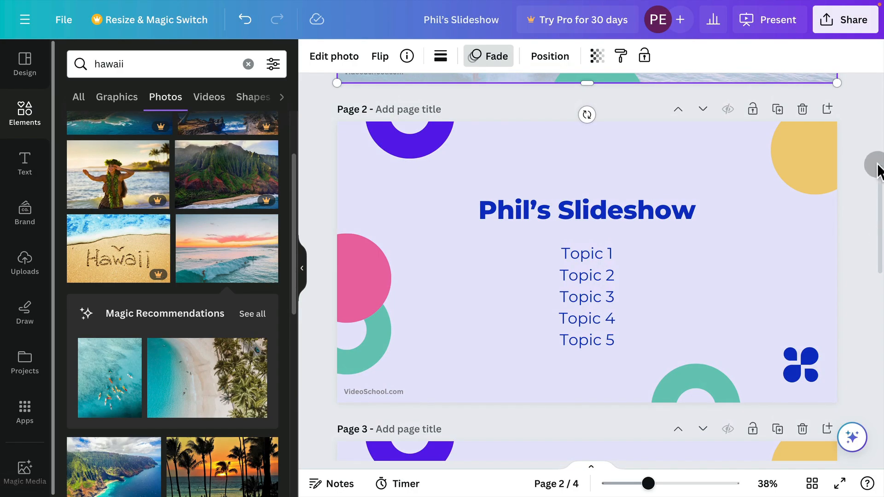
- Search the Frames collection for 'blob frame' to add an organic photo frame to slide 2
click(812, 143)
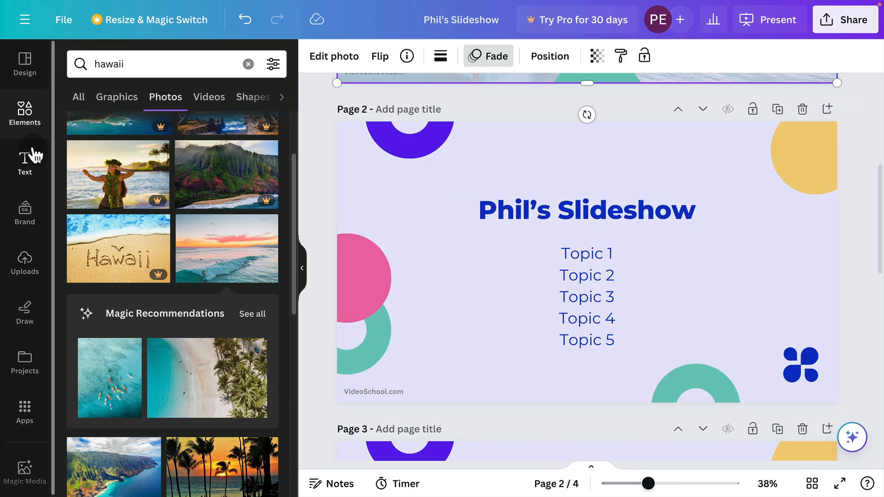
click(247, 63)
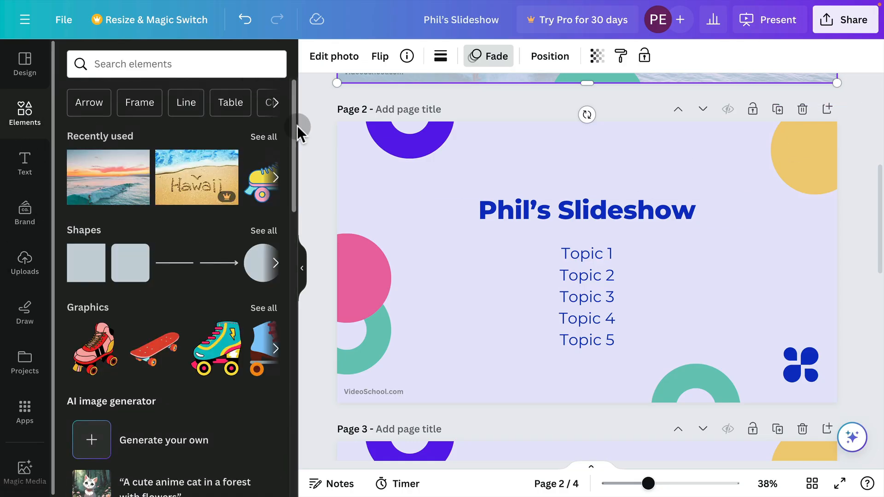
scroll(down, 3)
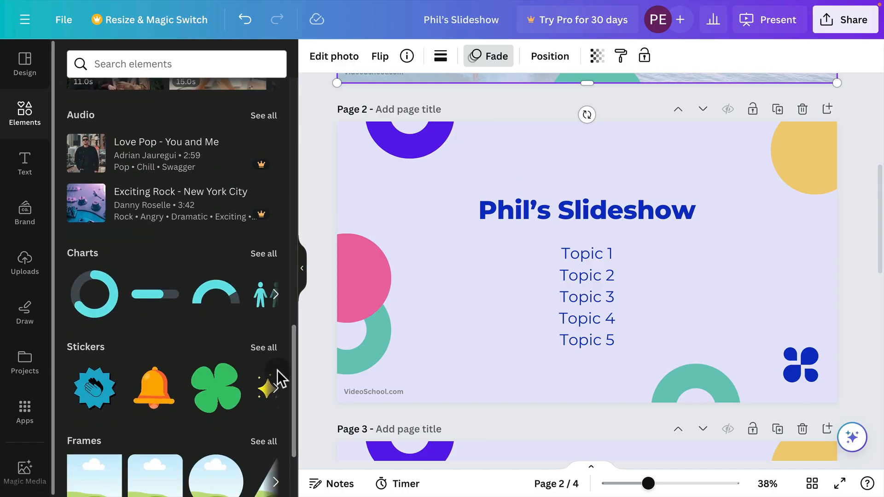
click(263, 441)
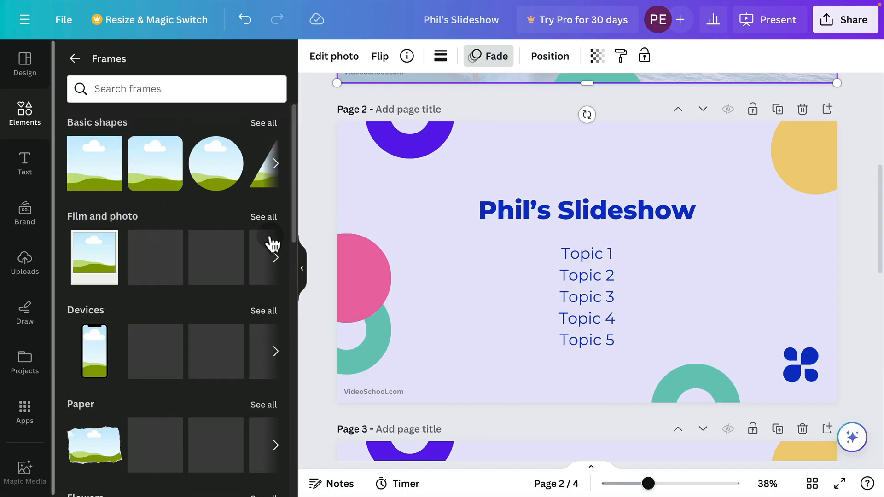
scroll(down, 3)
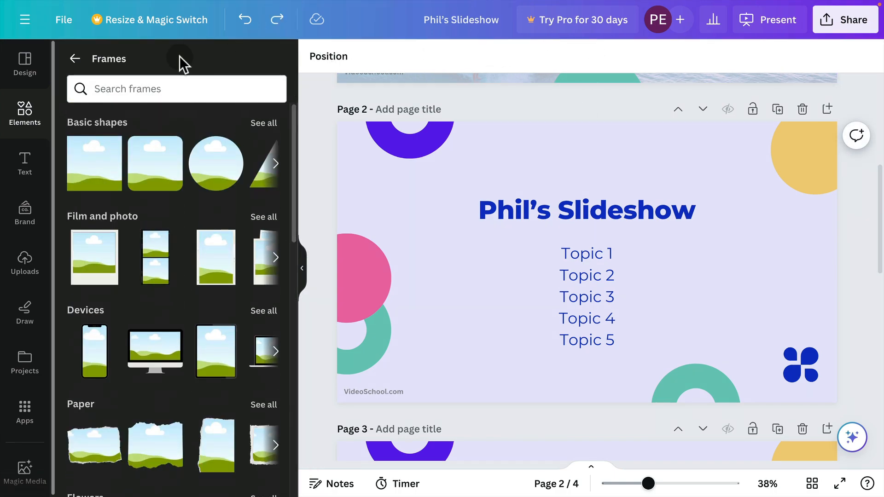
text(blog)
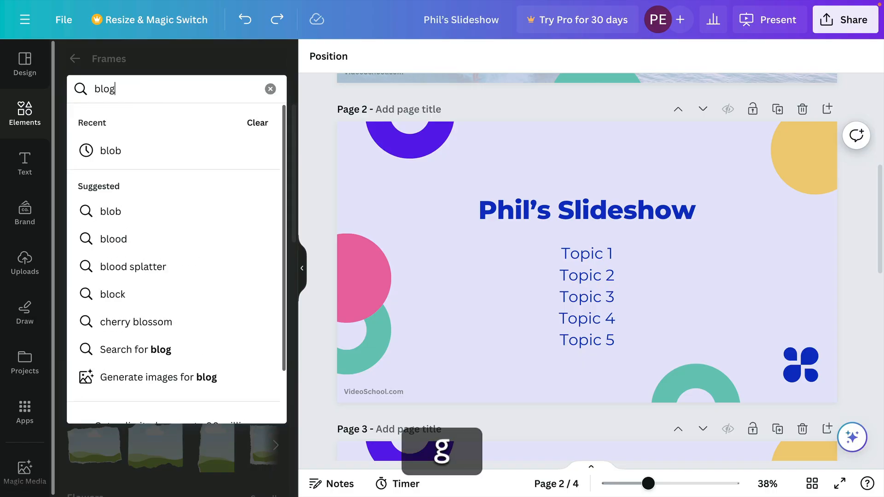
text(blob frame)
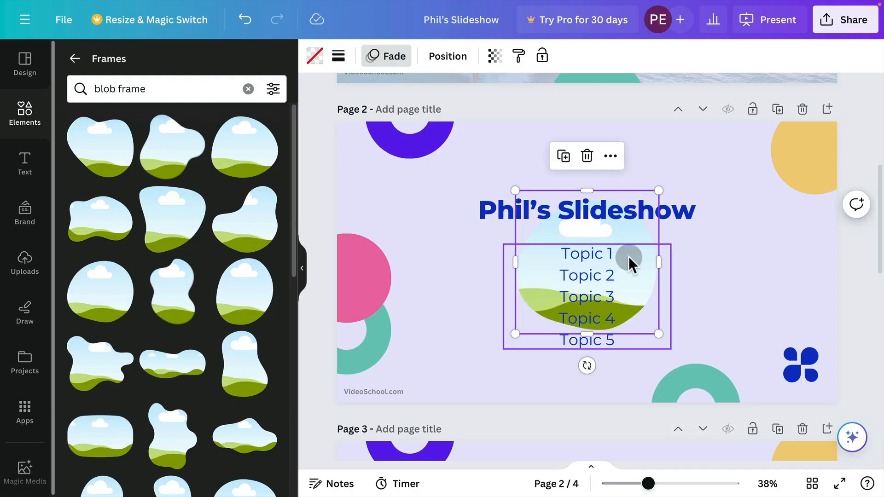
- Place the blob frame on slide 2's right edge and fill it with the sunset surfing photo
drag(586, 262, 767, 260)
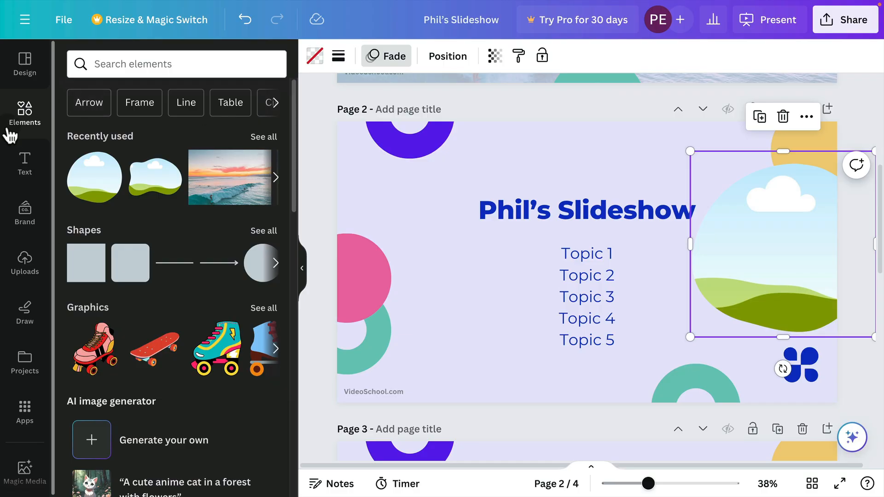
mouse_move(235, 176)
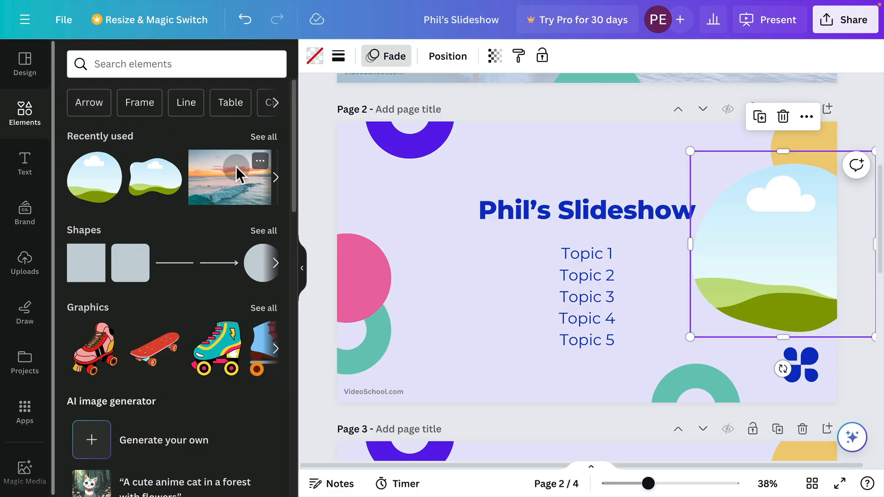
click(229, 177)
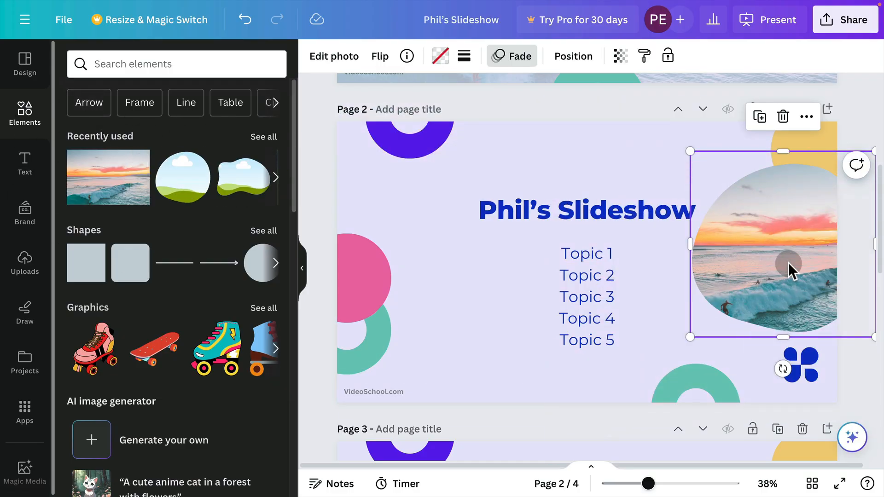
click(334, 56)
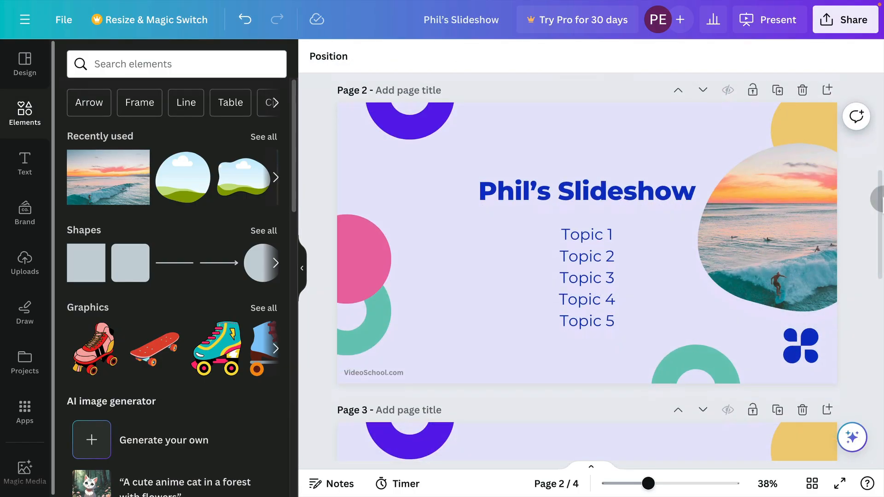
scroll(down, 3)
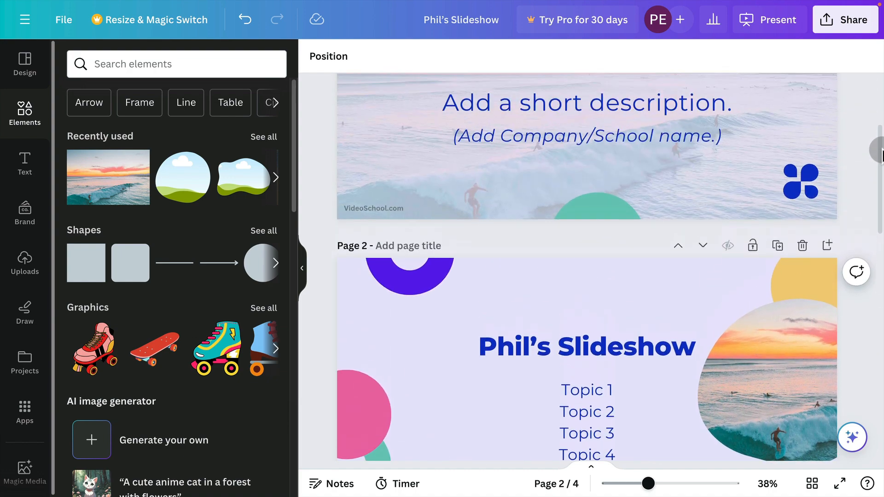
- Start a download from Share, first trying JPG as the file type
click(845, 19)
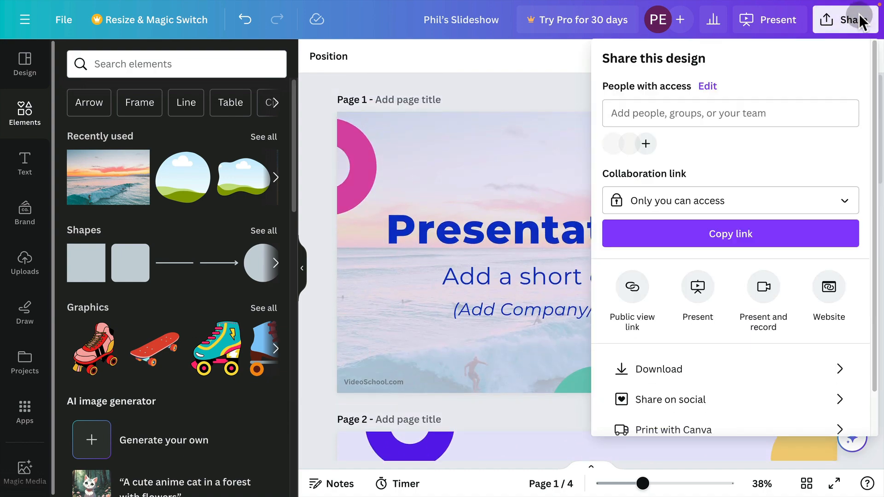
click(658, 369)
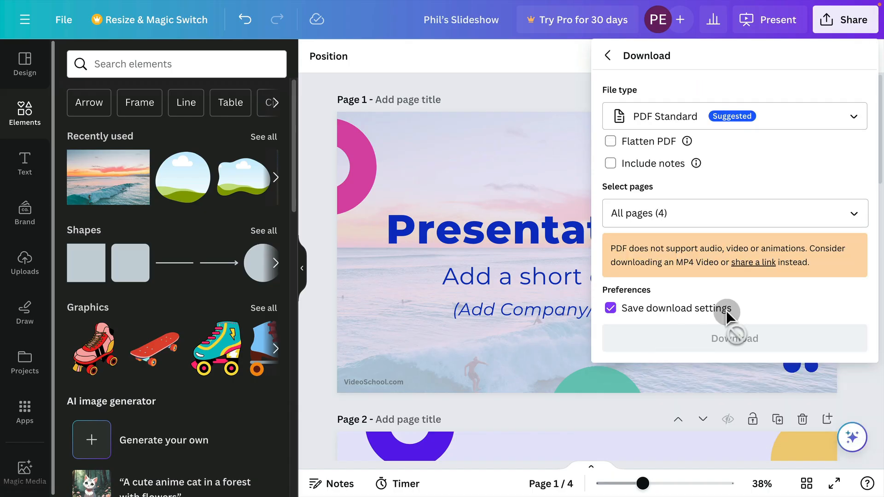
click(733, 116)
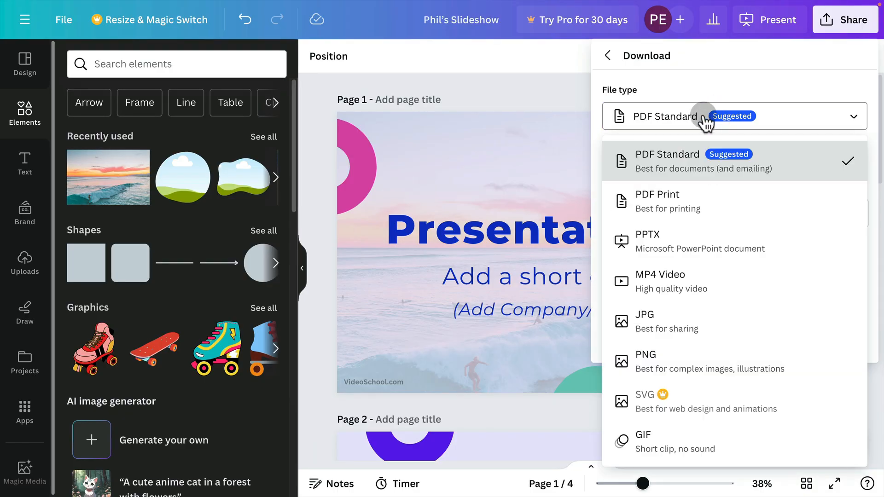
mouse_move(662, 202)
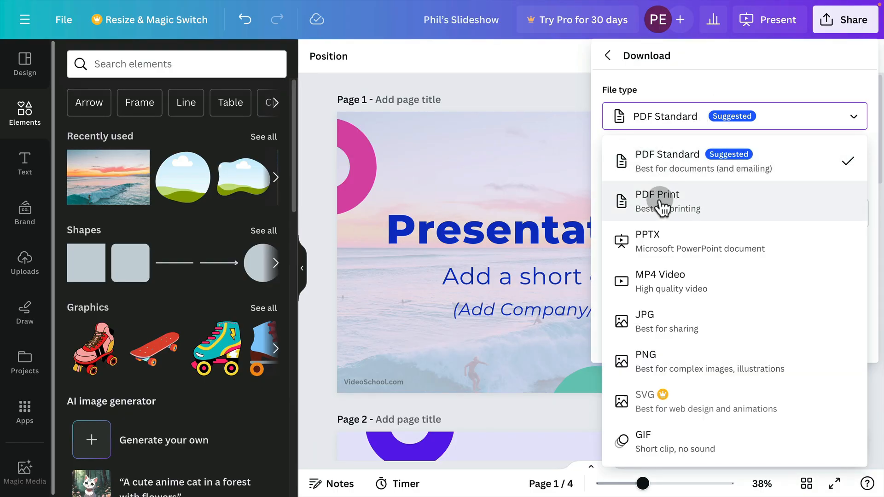
mouse_move(717, 231)
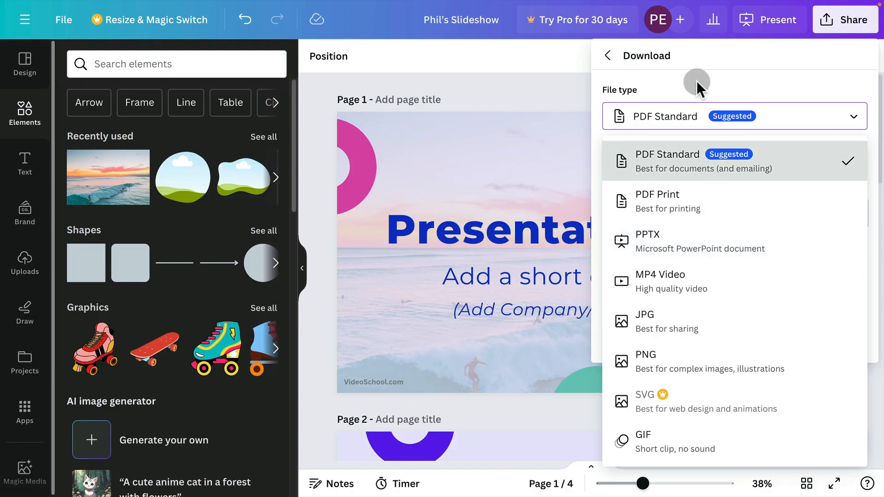
click(644, 321)
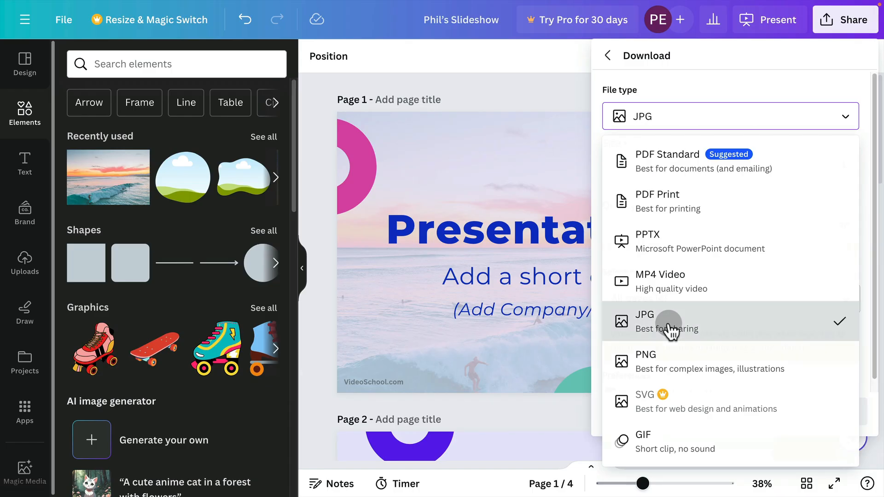
click(643, 321)
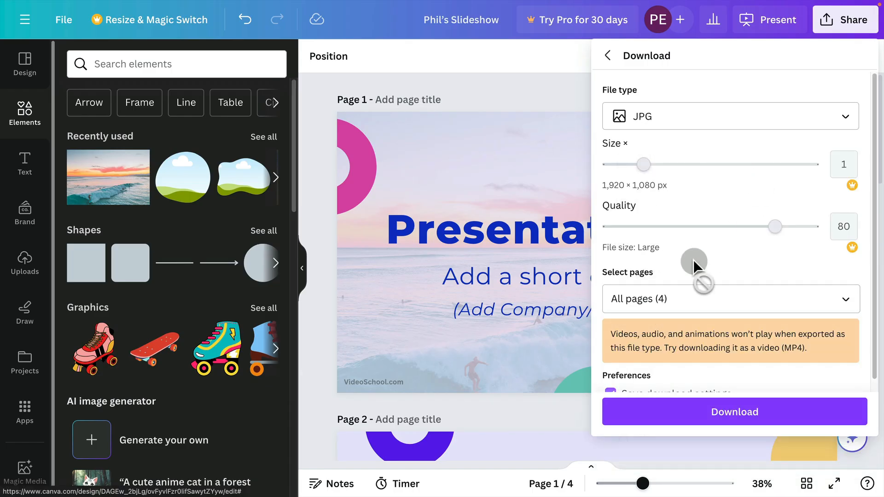
- Switch the file type to PDF Standard and include all four pages in the export
click(730, 298)
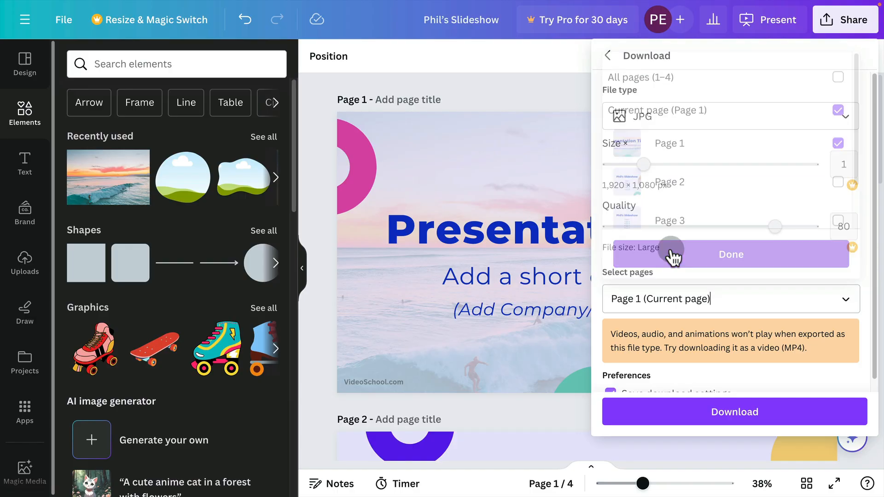
click(729, 116)
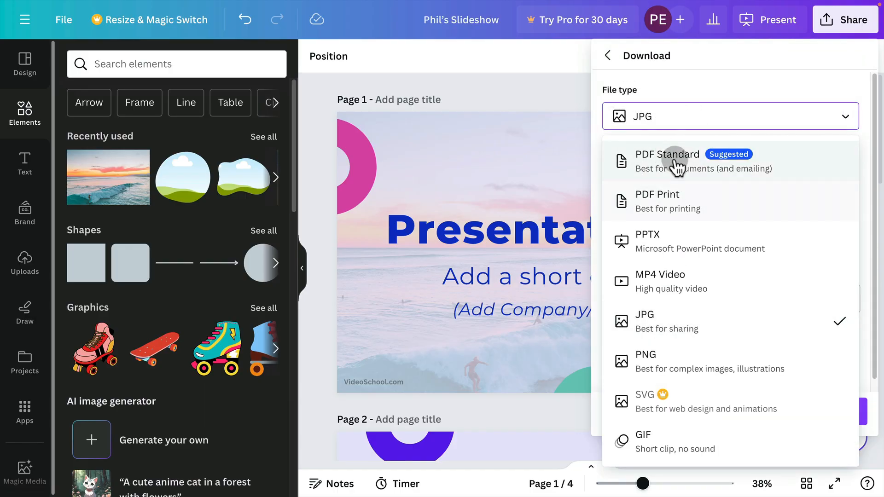
click(667, 161)
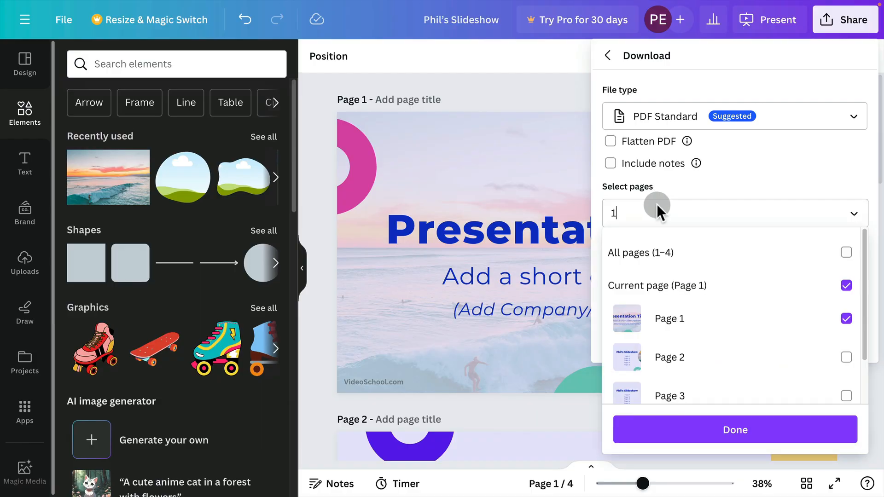
click(845, 253)
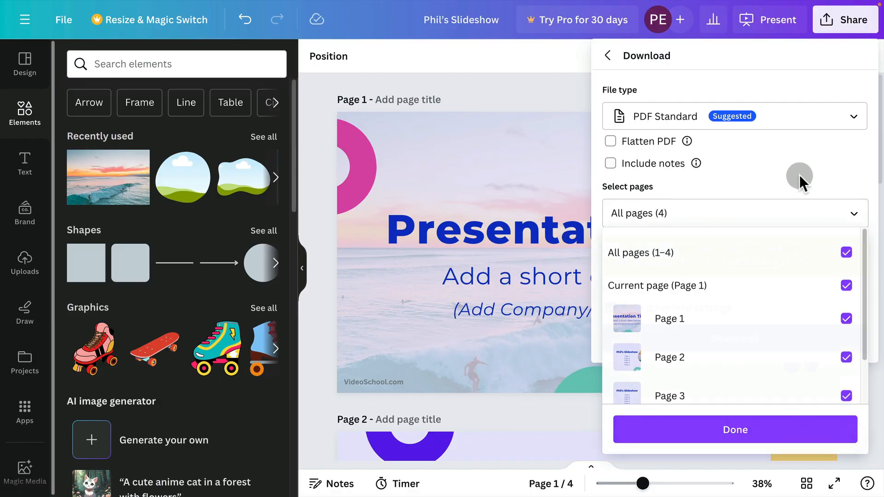
click(733, 429)
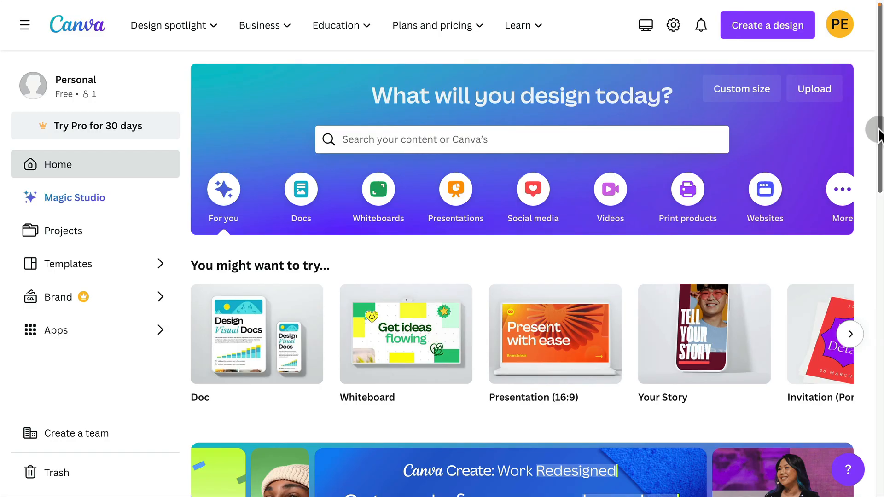
mouse_move(876, 122)
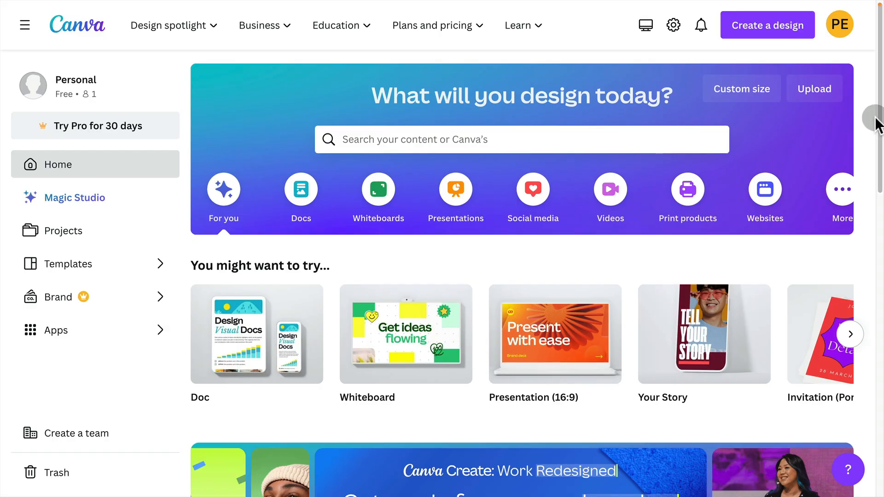
mouse_move(50, 173)
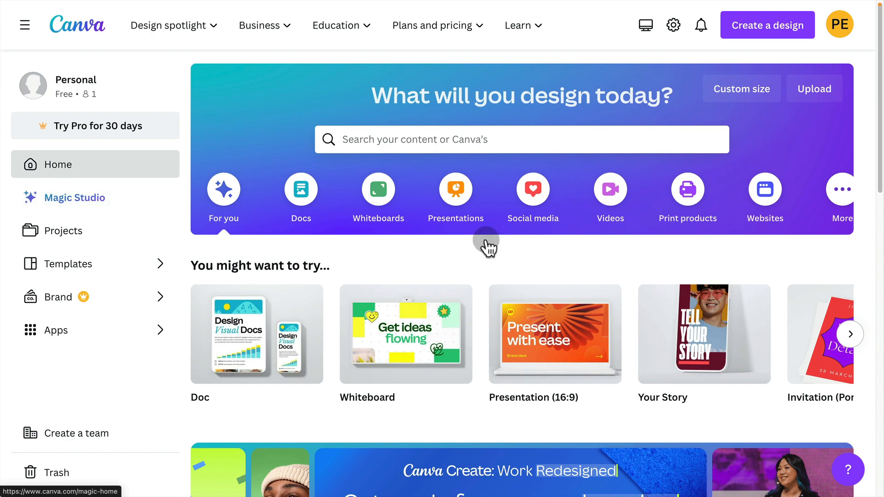
mouse_move(641, 257)
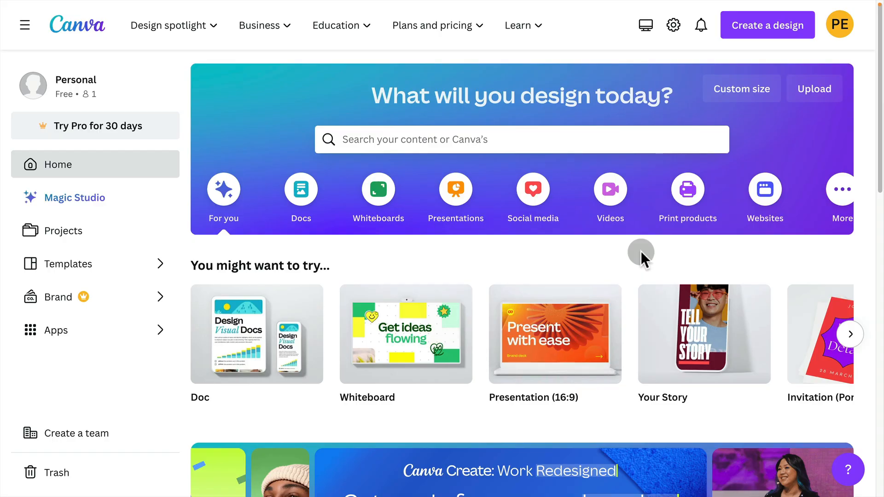
mouse_move(637, 262)
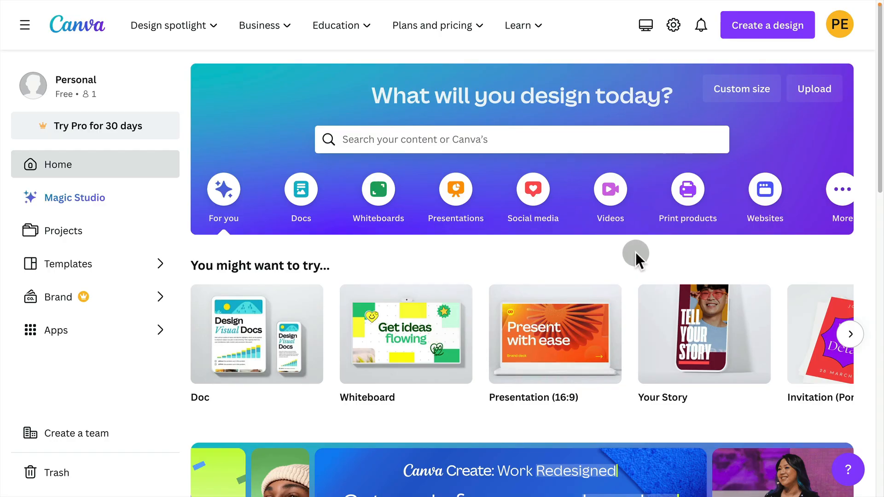